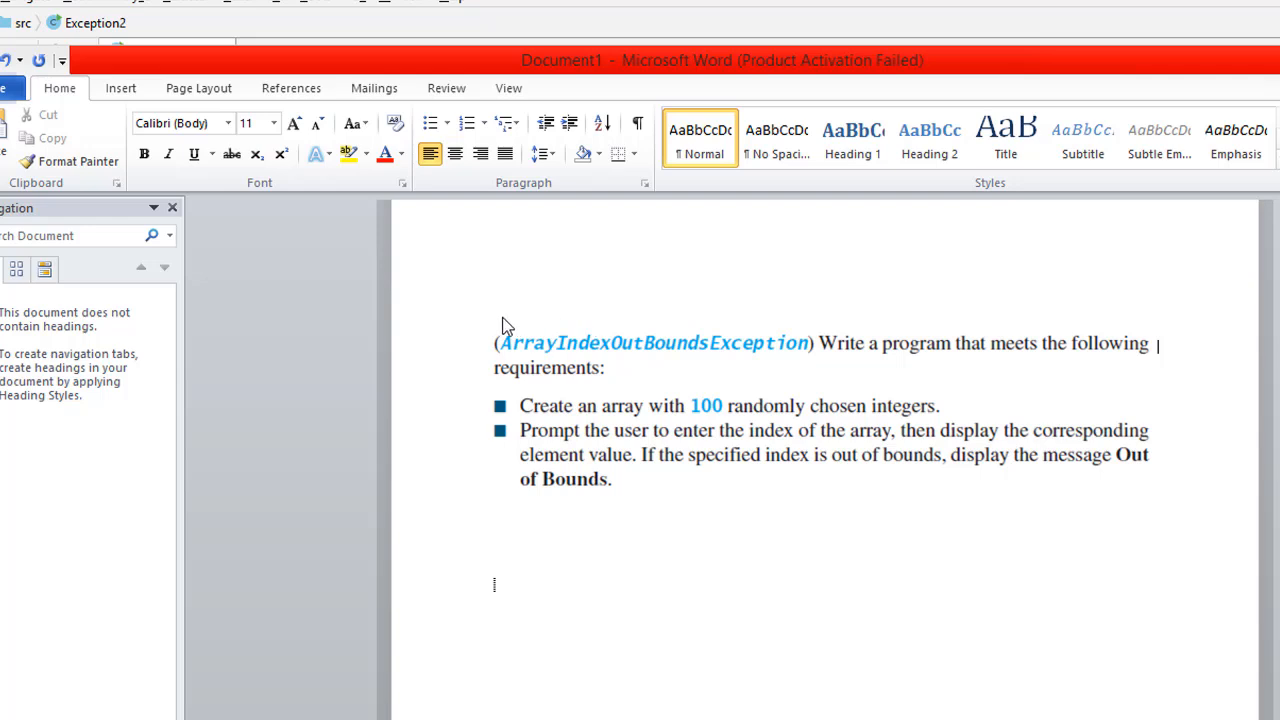
pyautogui.moveTo(558, 304)
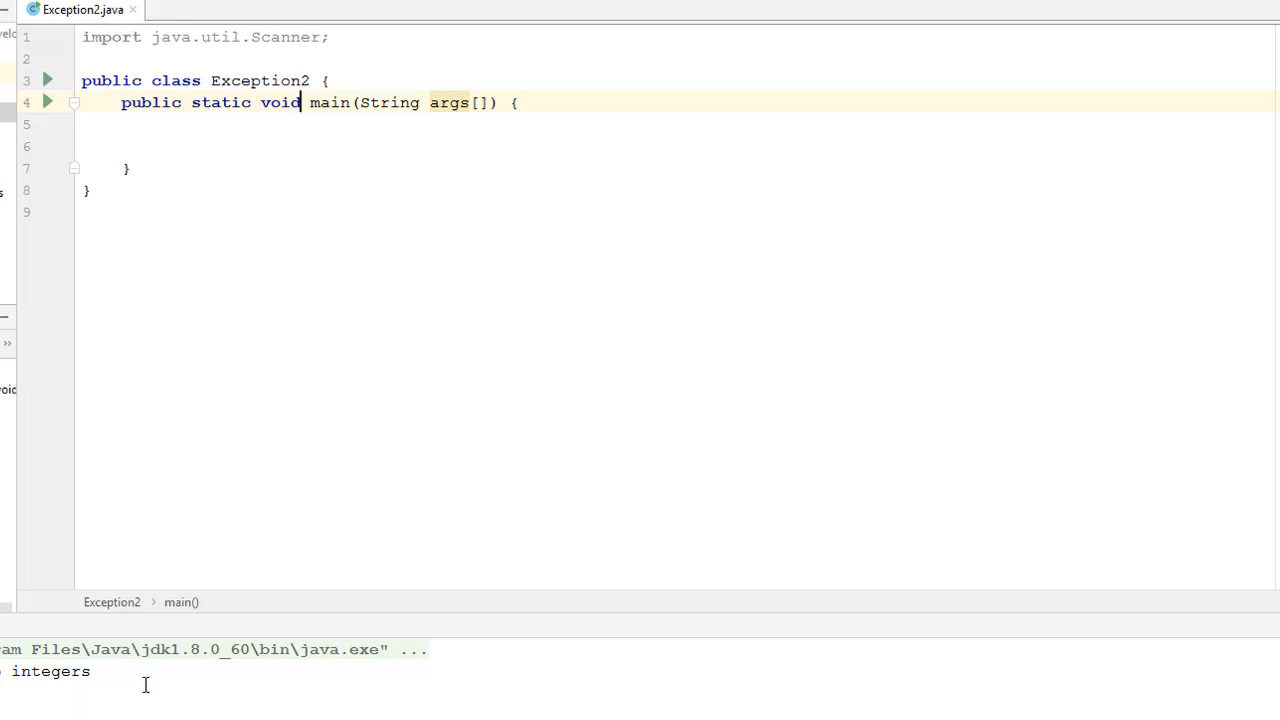
pyautogui.moveTo(248, 226)
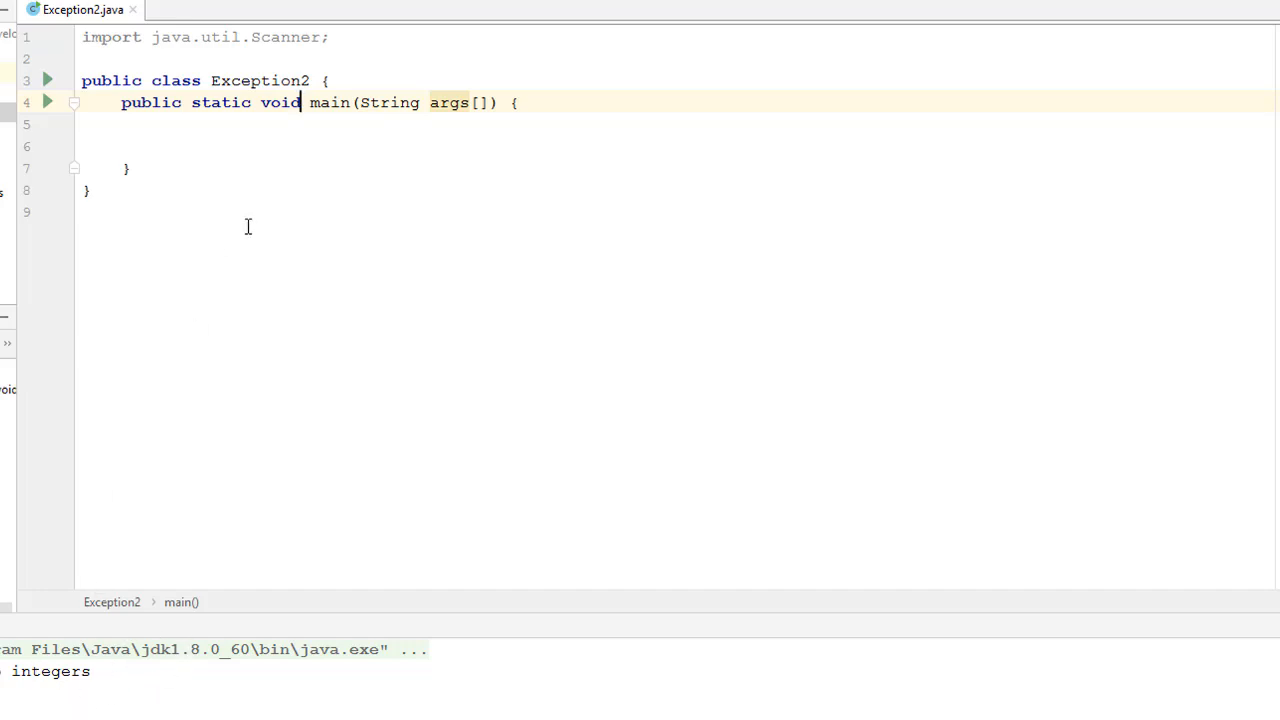
pyautogui.moveTo(548, 108)
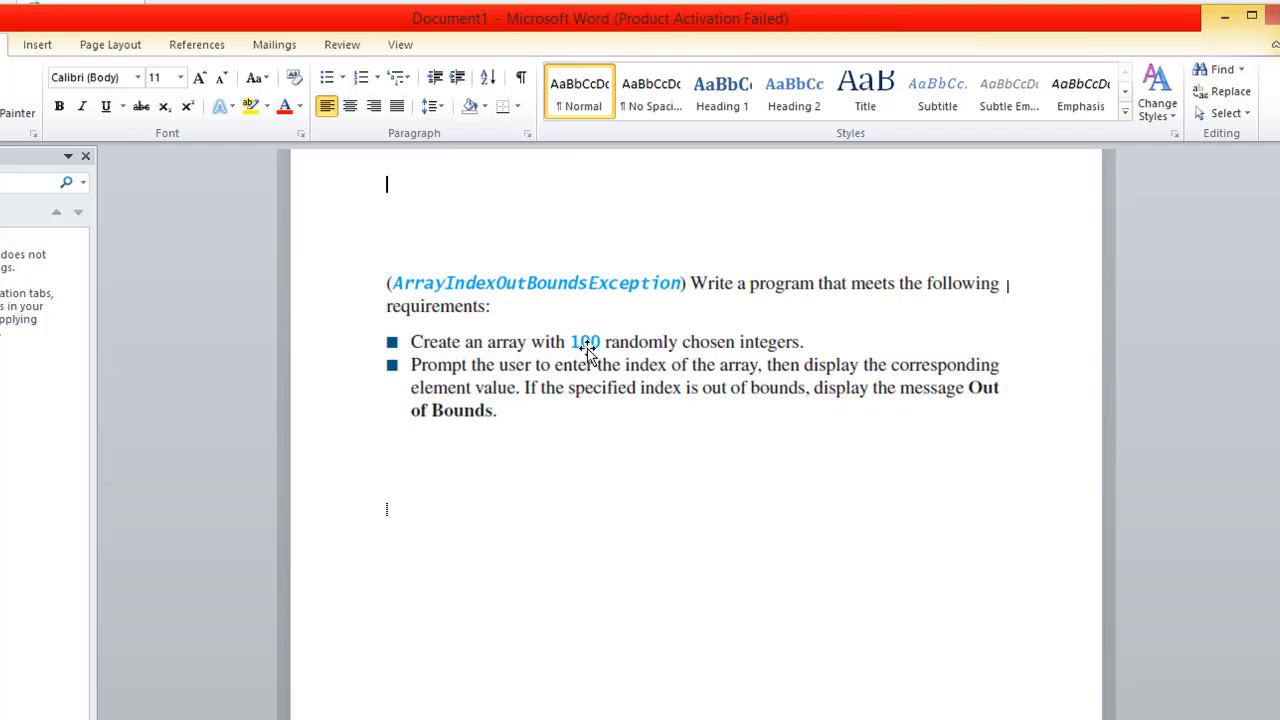
pyautogui.moveTo(635, 355)
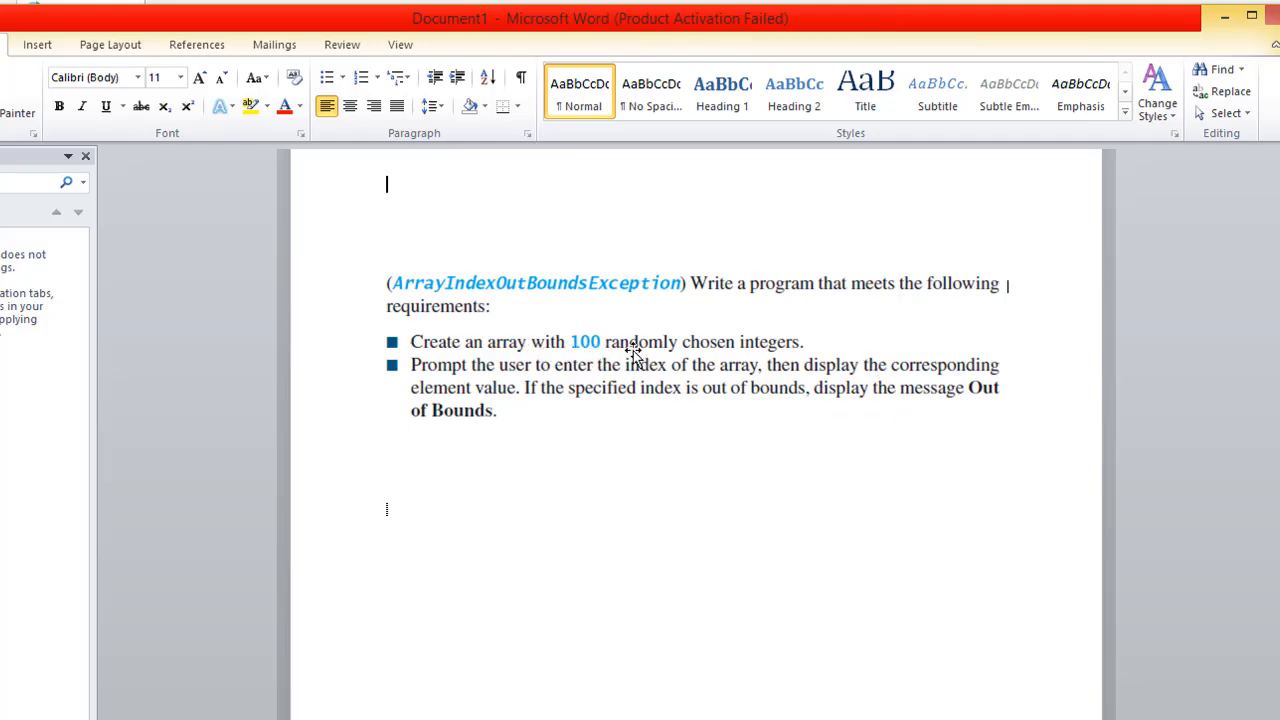
pyautogui.moveTo(795, 355)
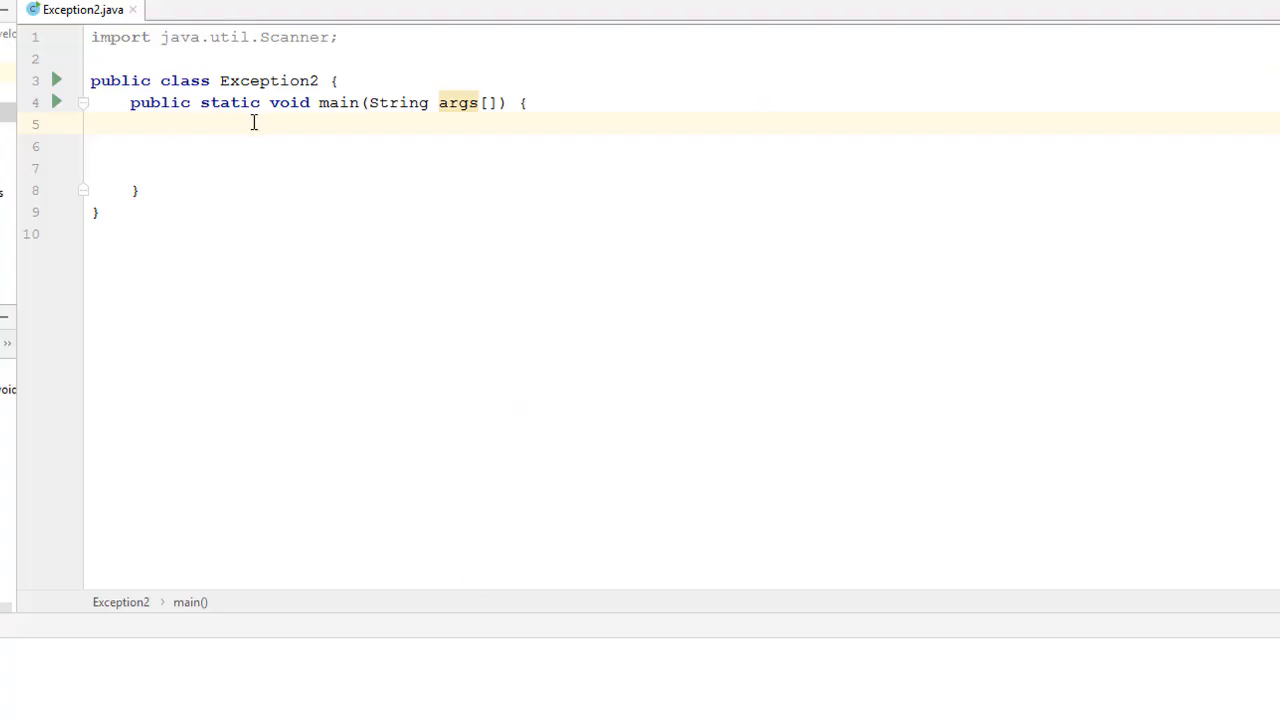
# Declare int data[] = new int[100]; inside main.
pyautogui.write('int da')
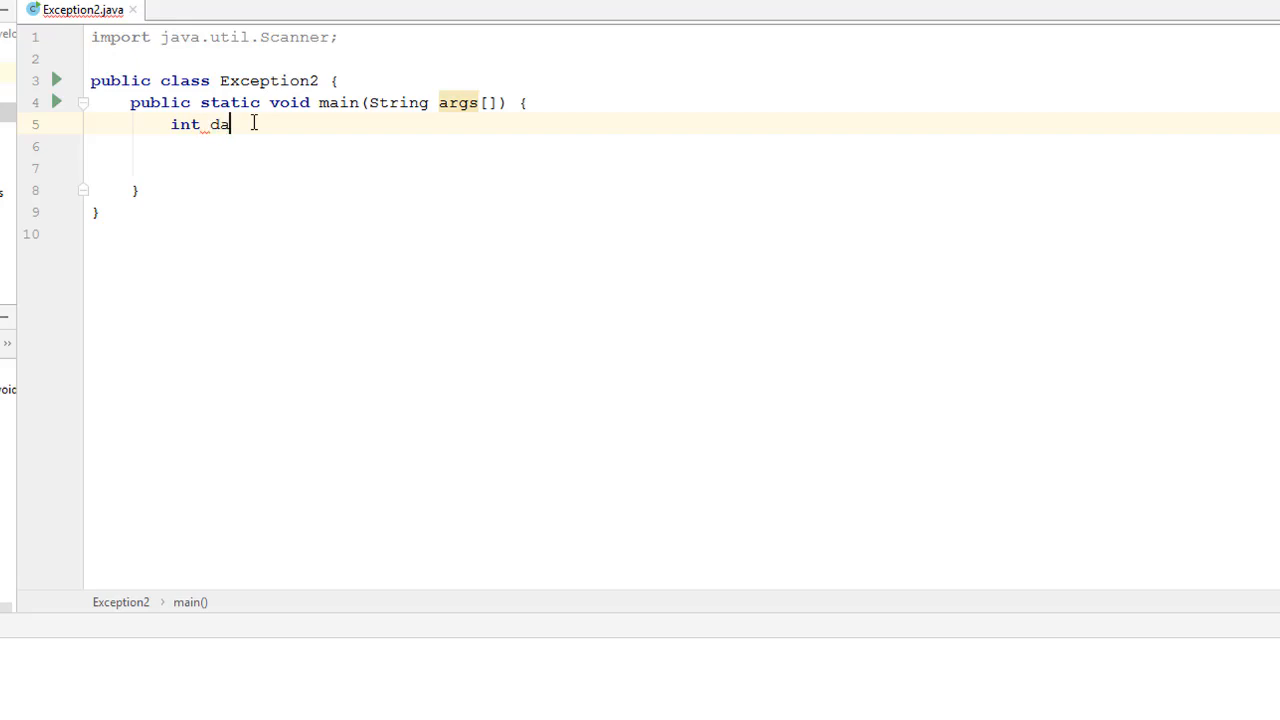
pyautogui.write('ta[]')
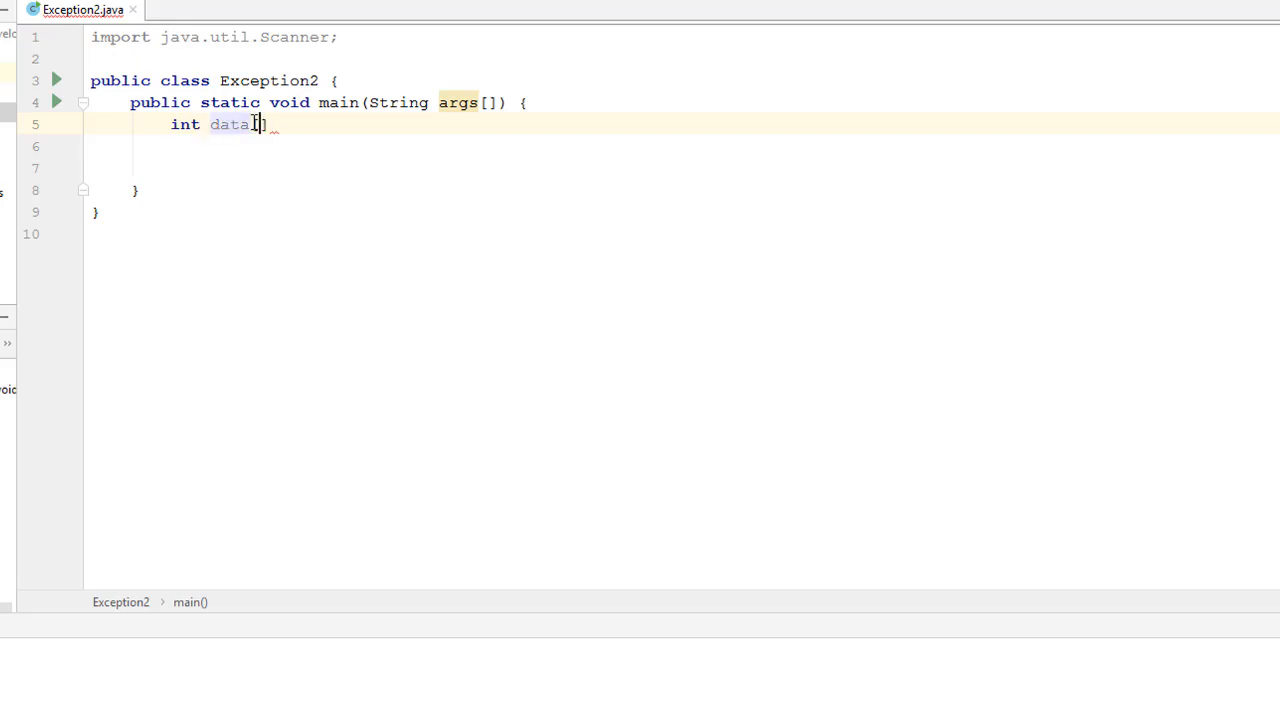
pyautogui.write('[] =')
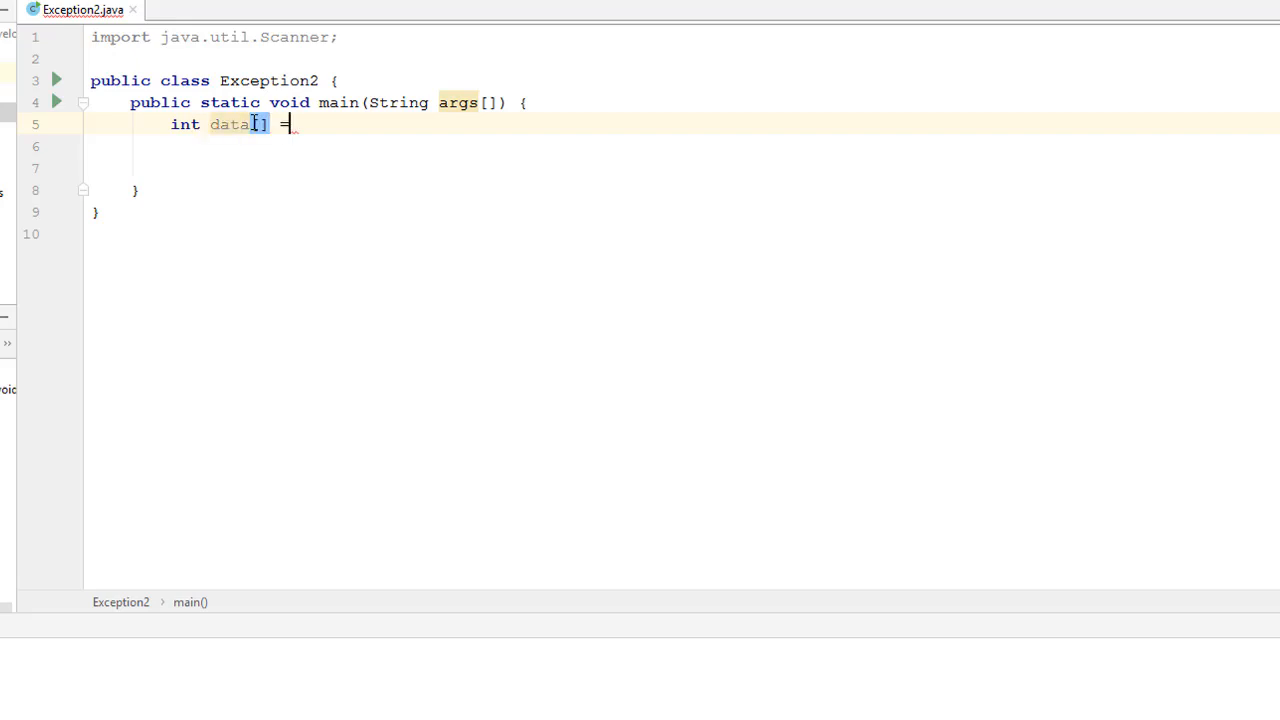
pyautogui.write('new')
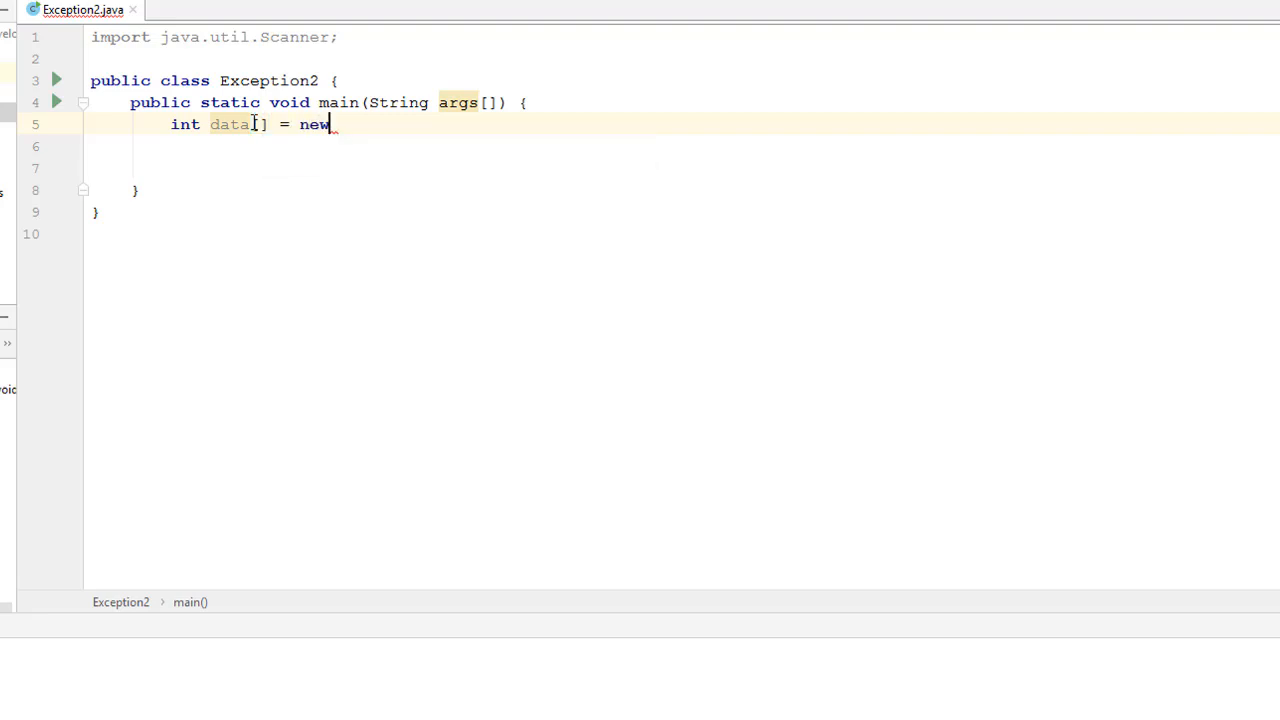
pyautogui.write('int')
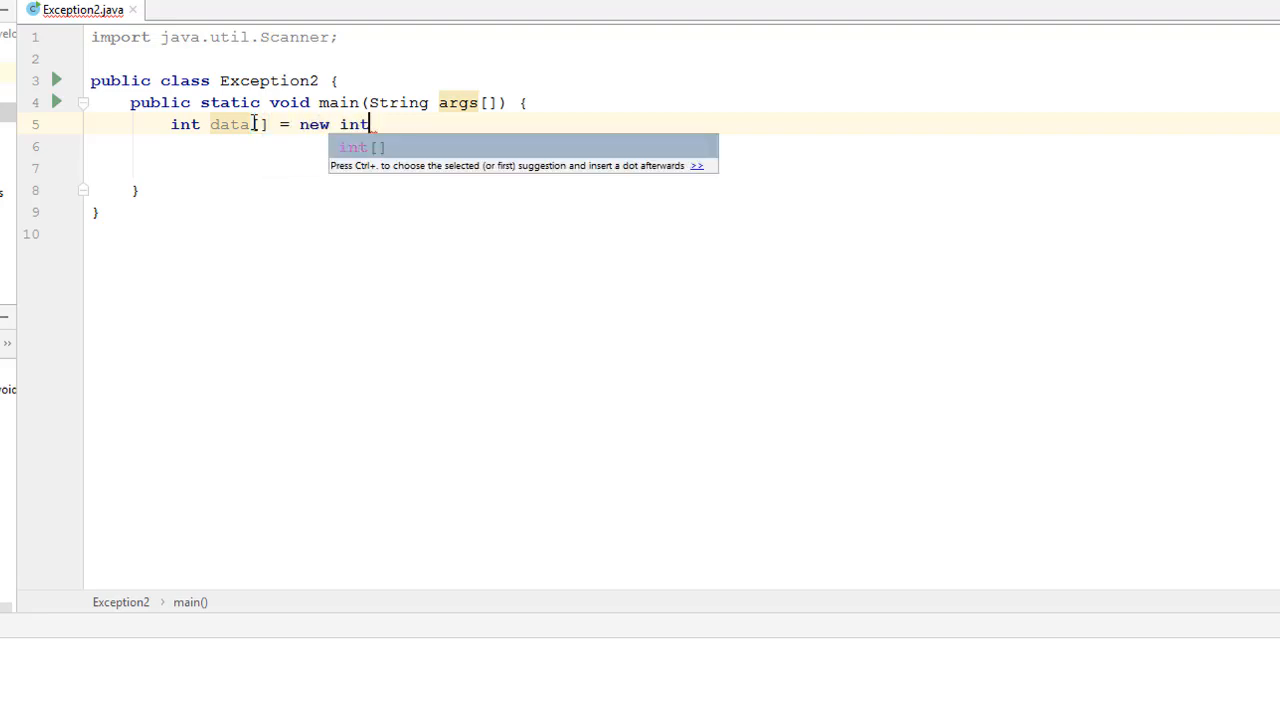
pyautogui.write('[]')
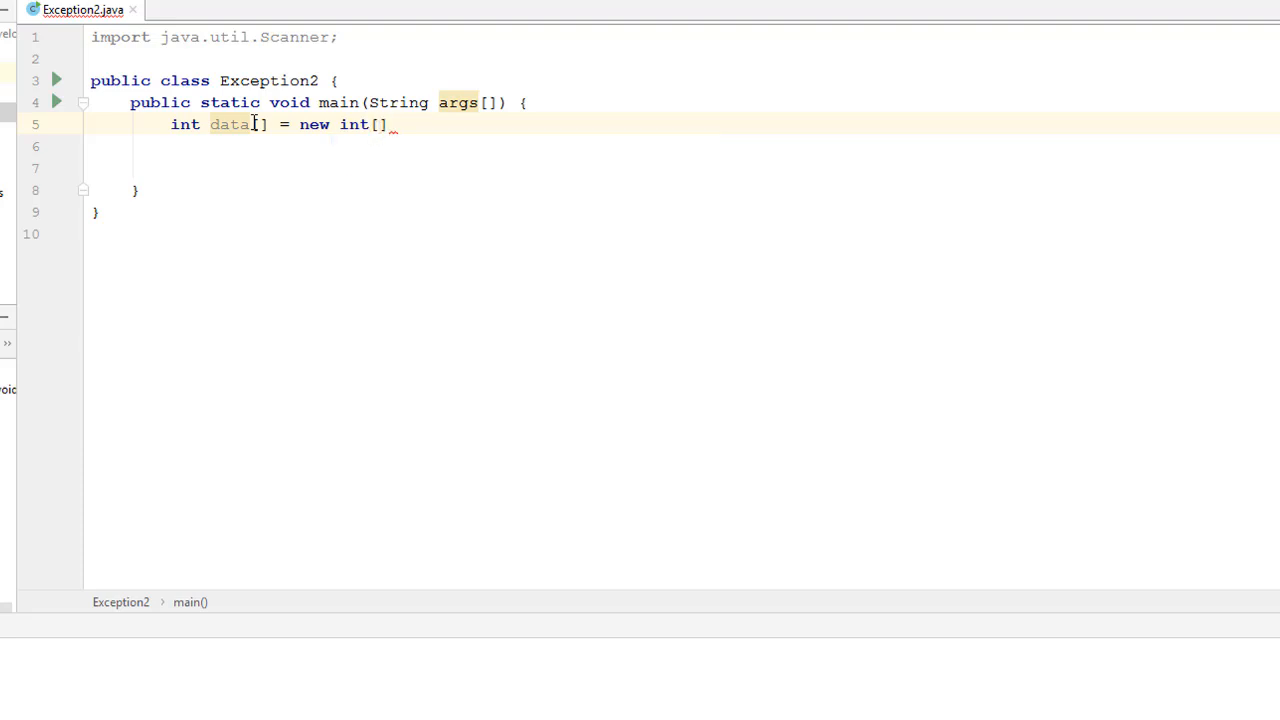
pyautogui.write('100')
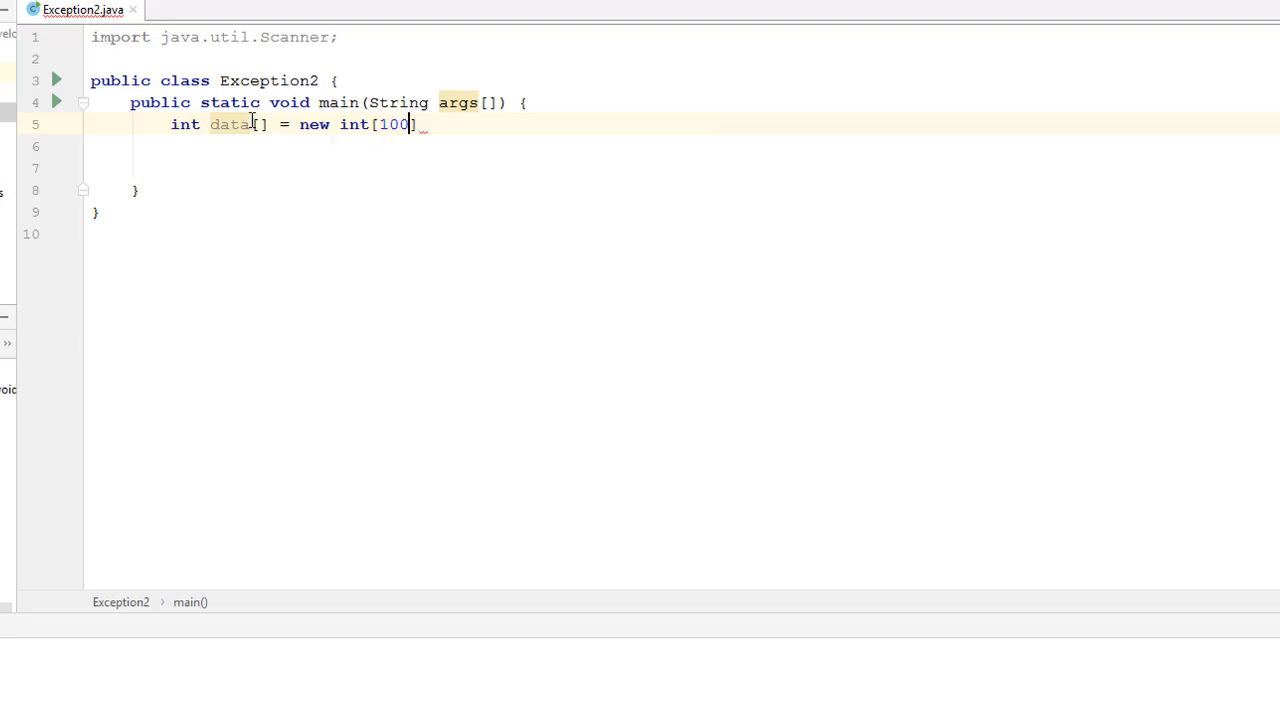
pyautogui.write('];')
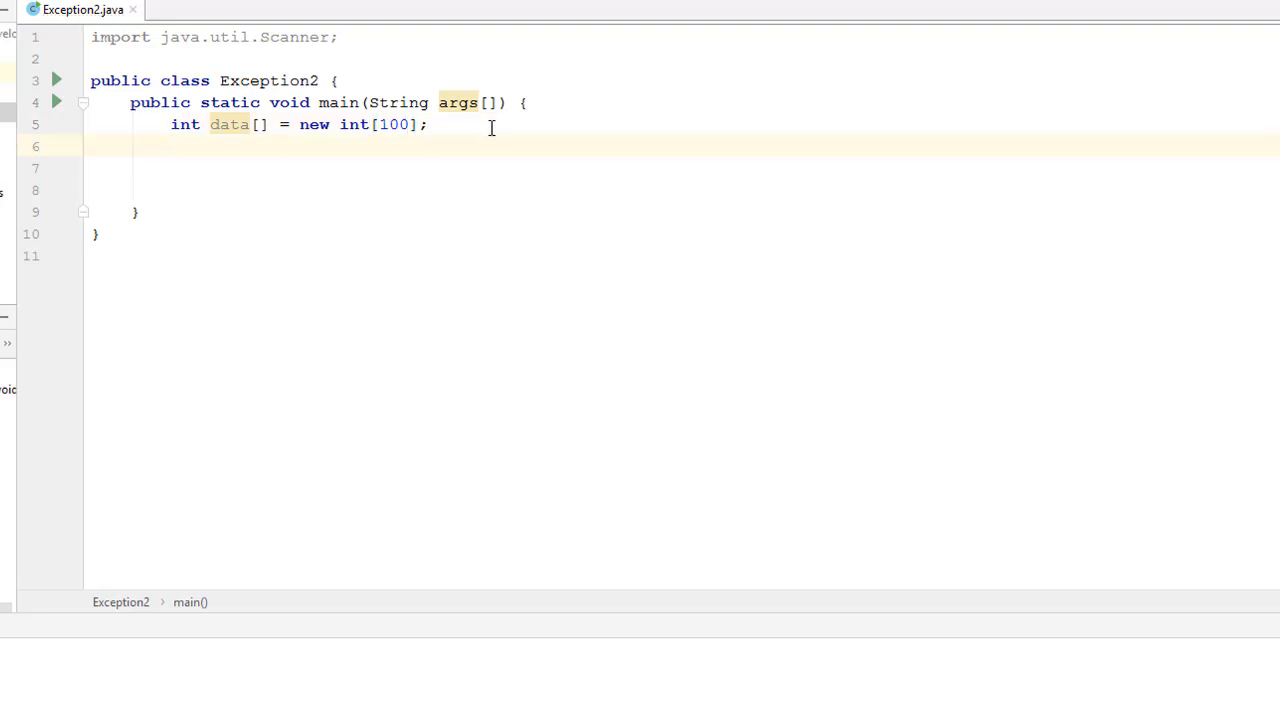
# Add a for loop header (int i = 0; i < 100; i++).
pyautogui.write('for')
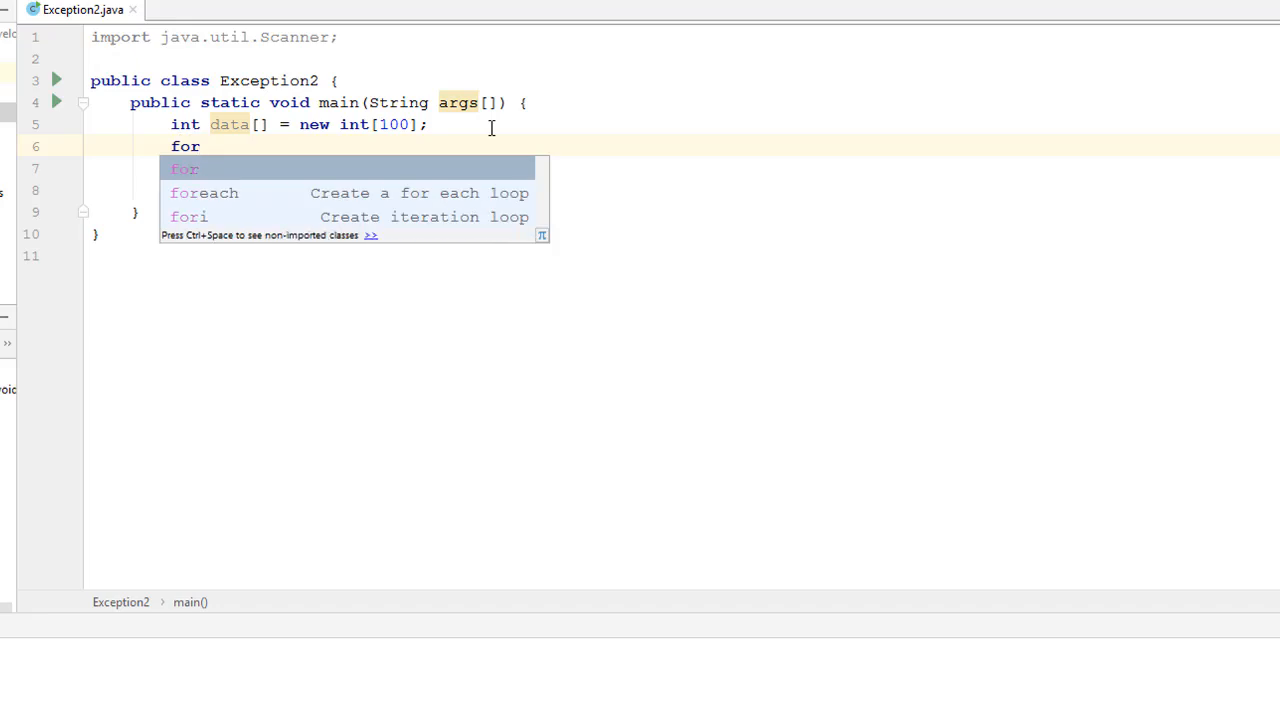
pyautogui.click(184, 168)
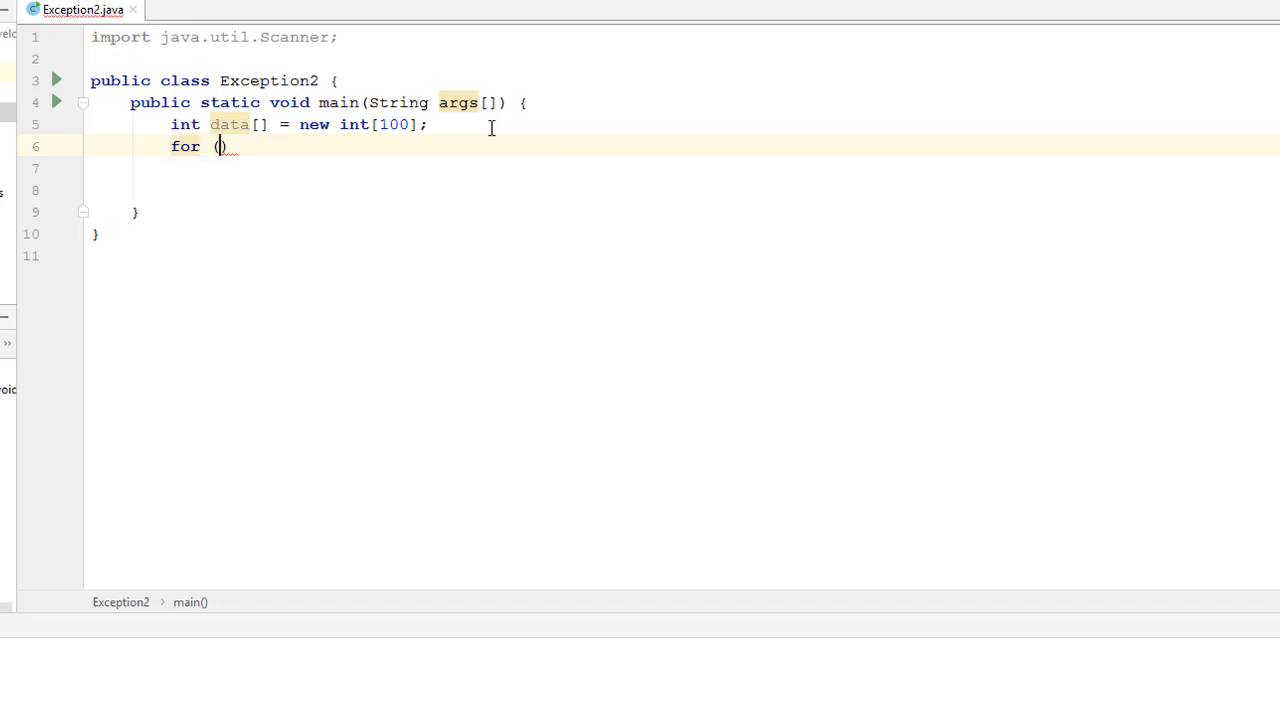
pyautogui.write('int i')
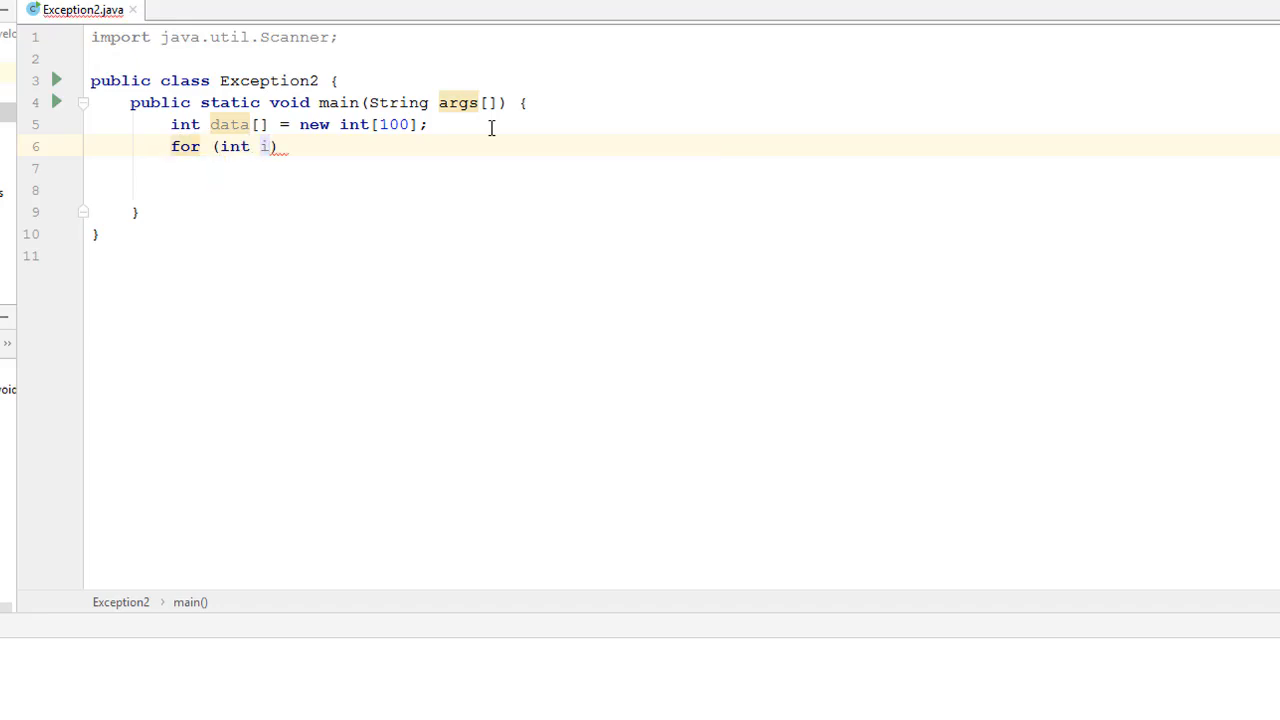
pyautogui.write('= 0')
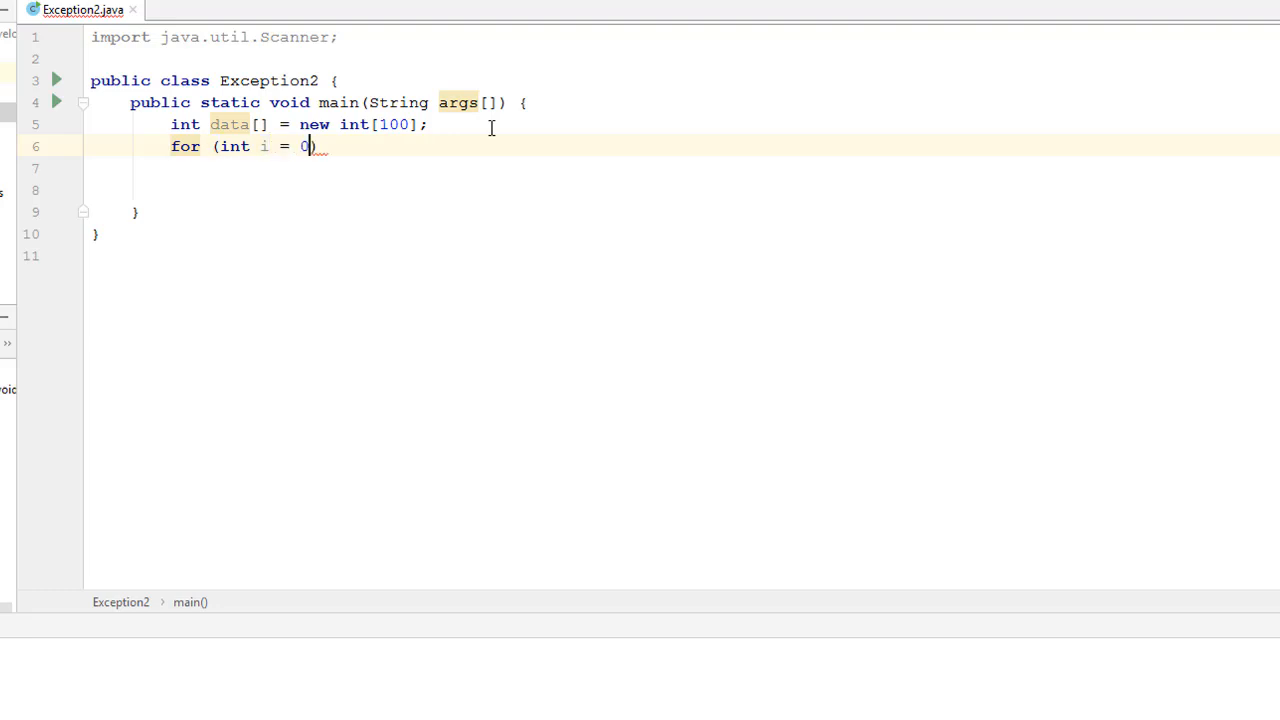
pyautogui.write(';')
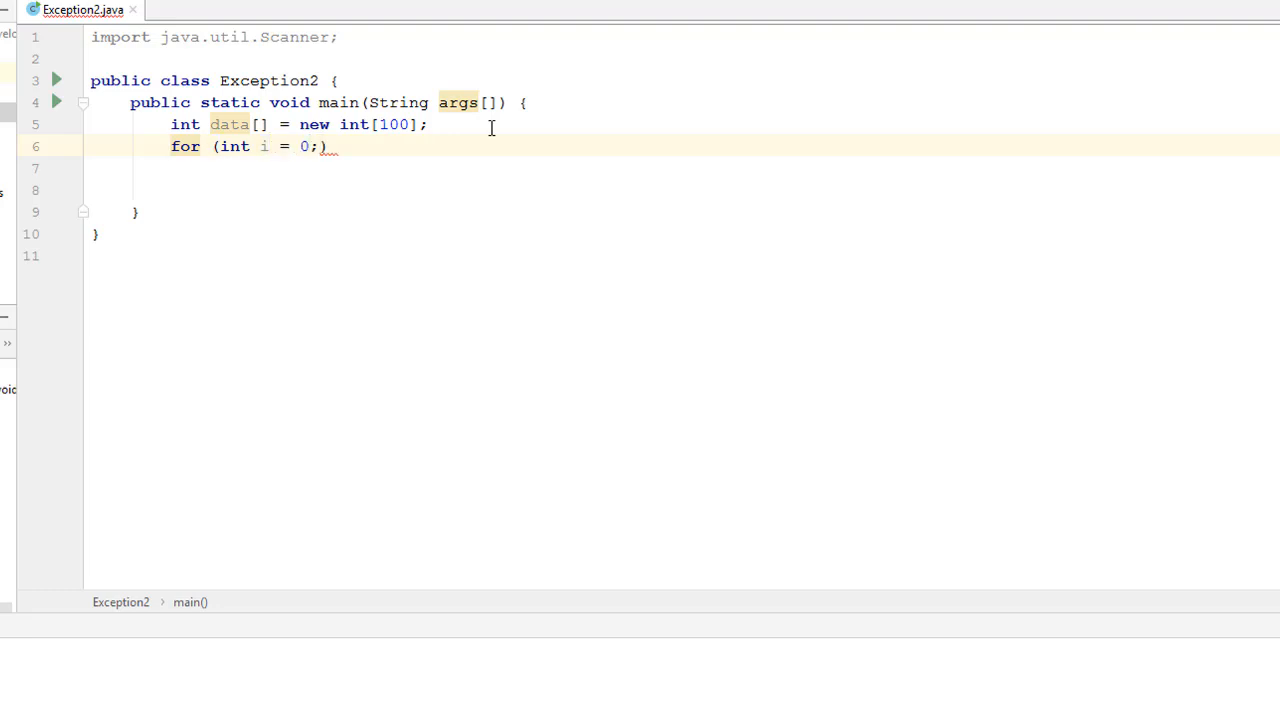
pyautogui.write('i')
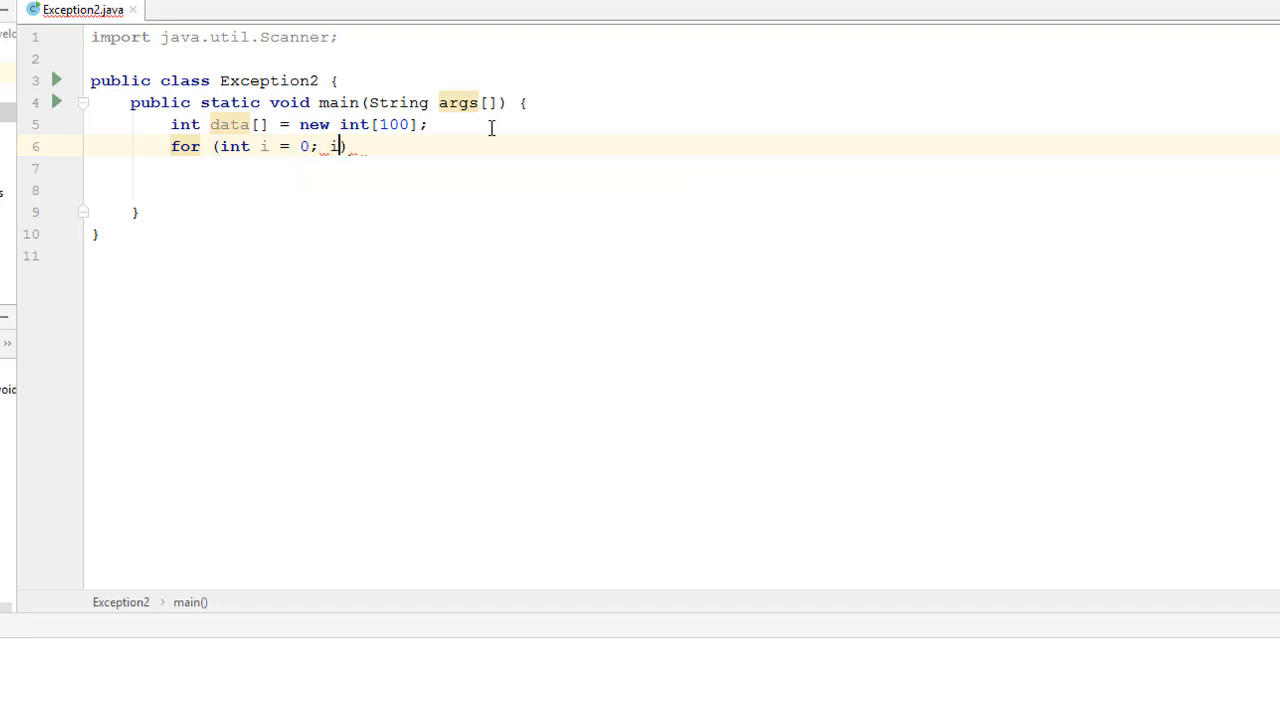
pyautogui.write('< 1')
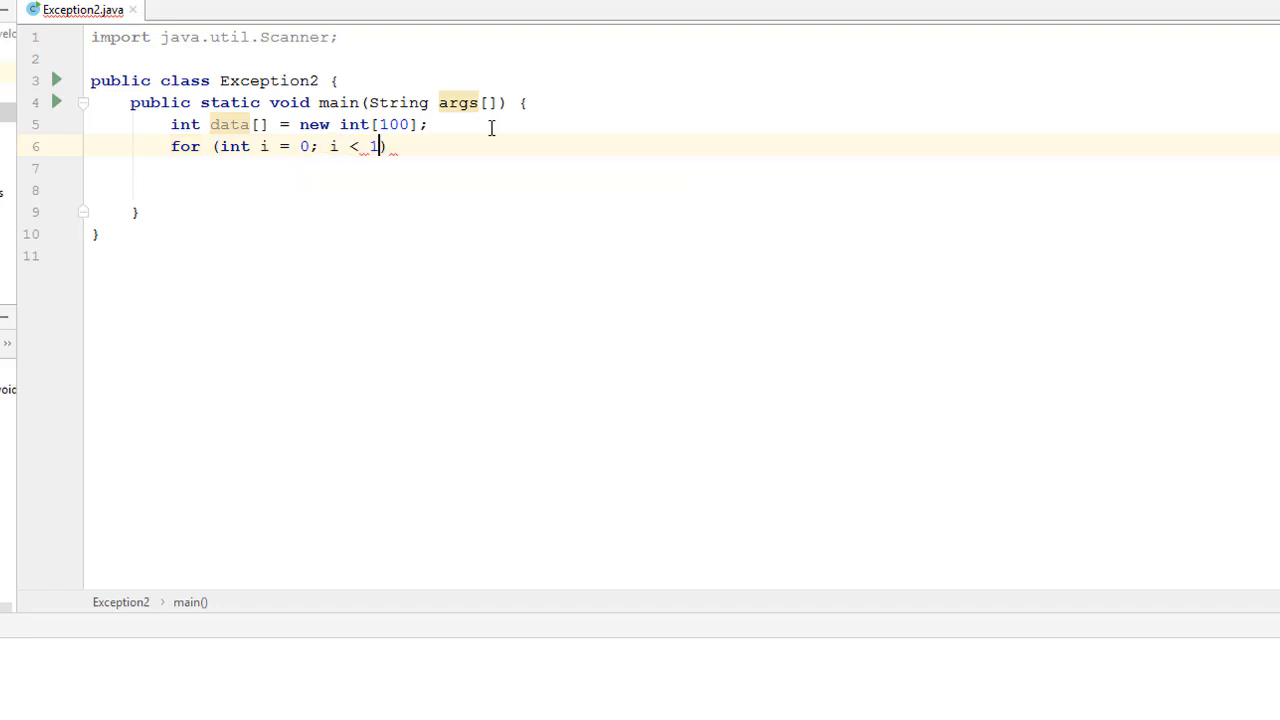
pyautogui.write('00;')
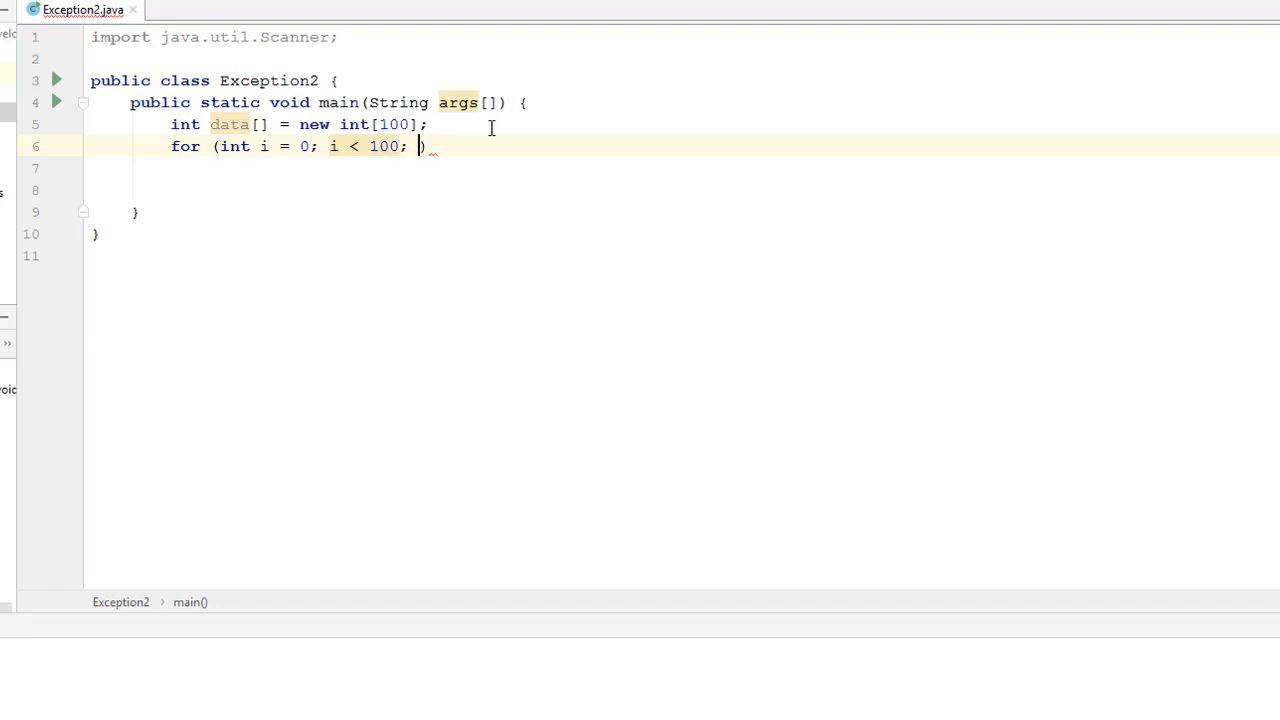
pyautogui.write('i+')
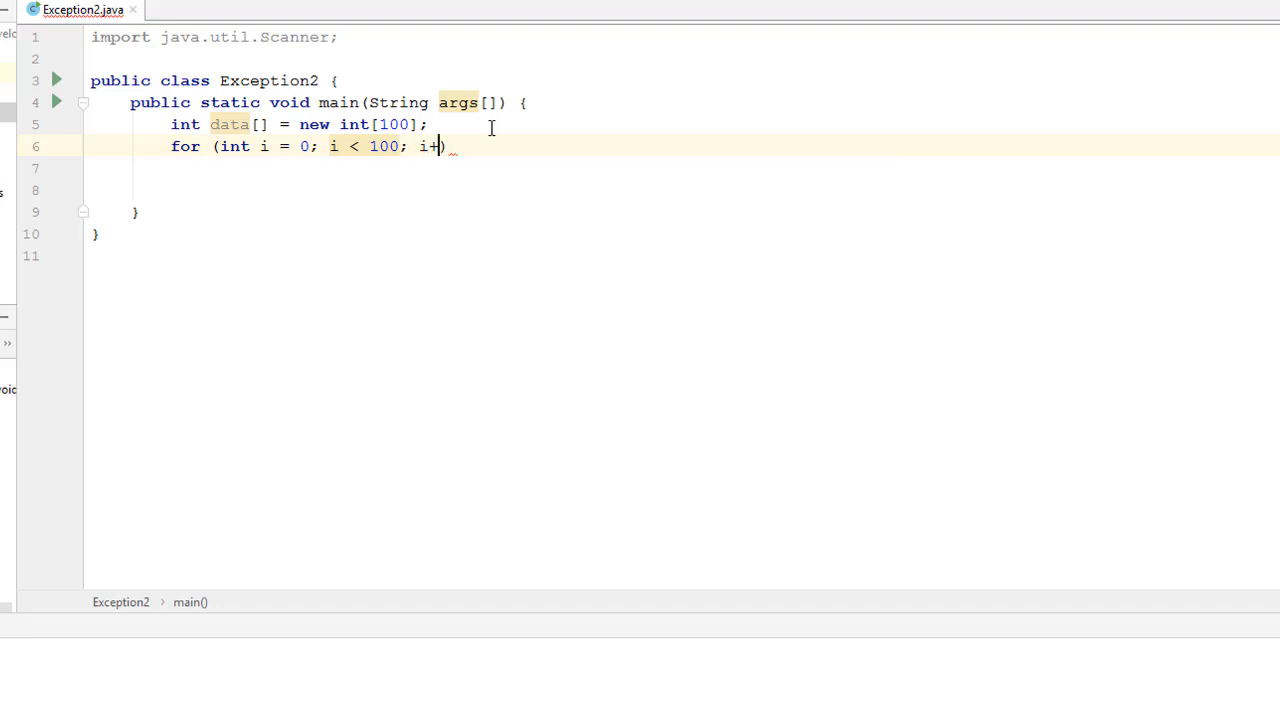
pyautogui.write('+)')
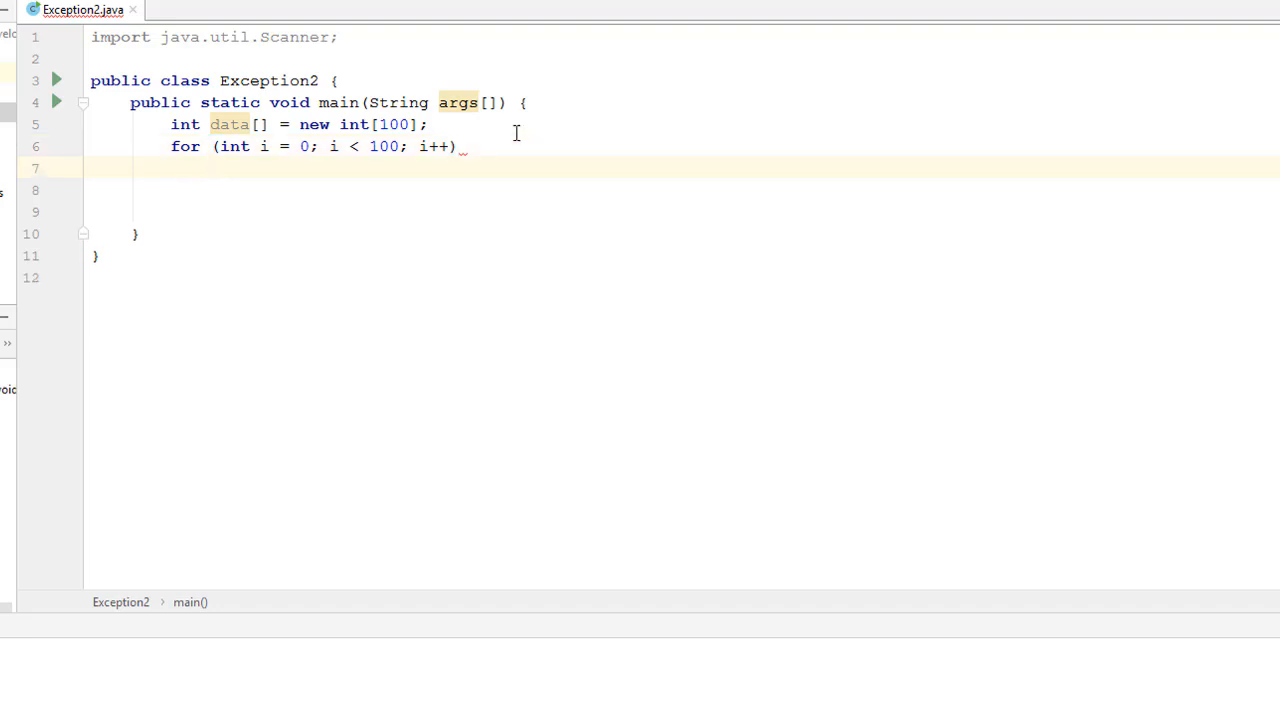
# Begin the loop body with data[i].
pyautogui.write('data')
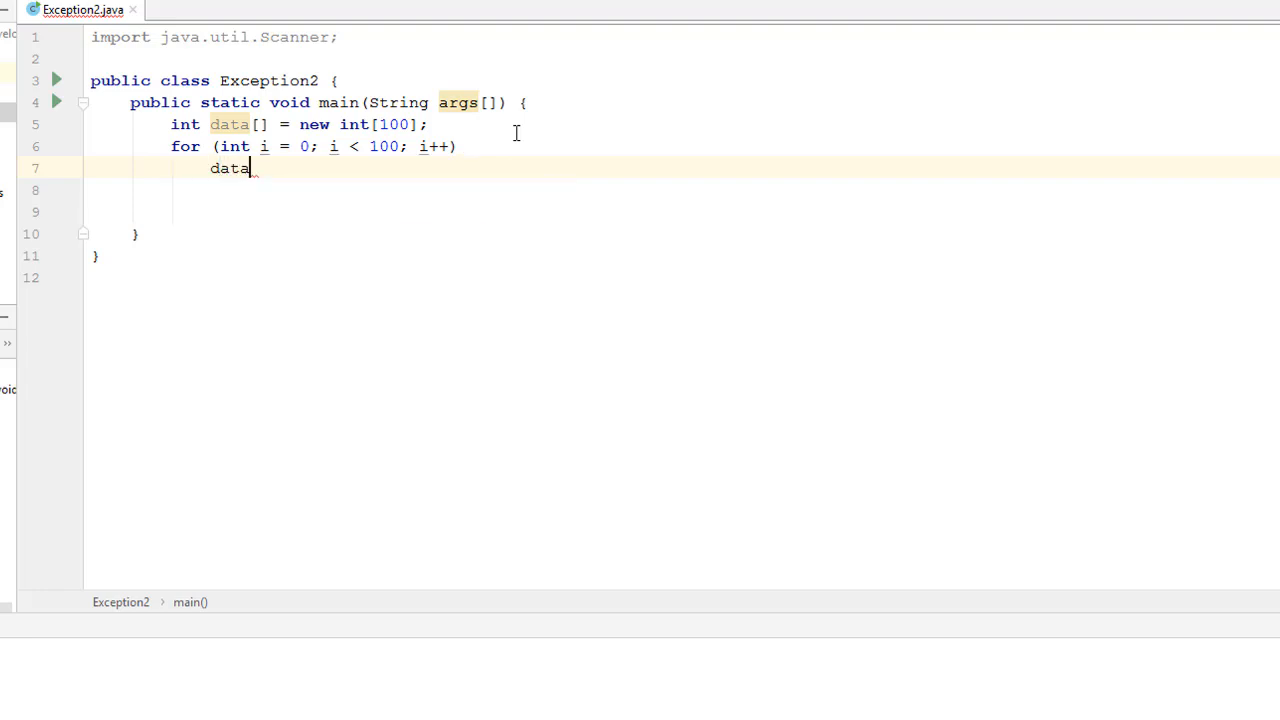
pyautogui.write('[]')
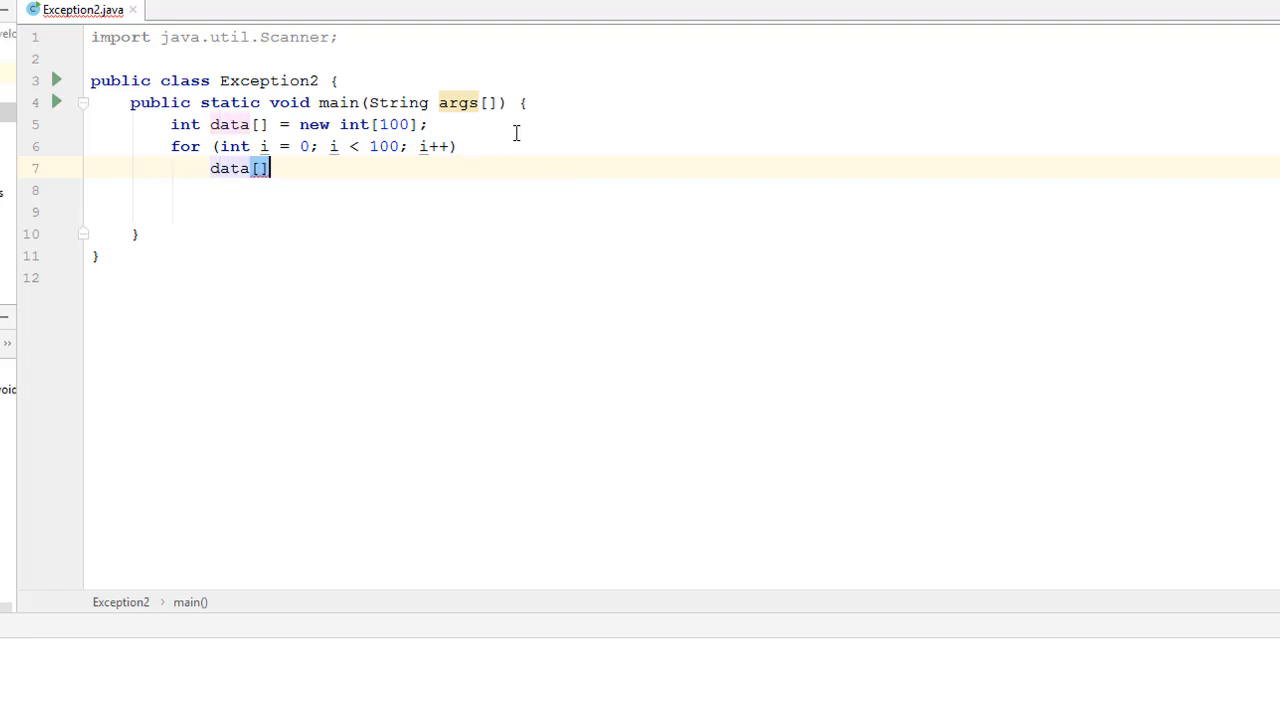
pyautogui.write('i')
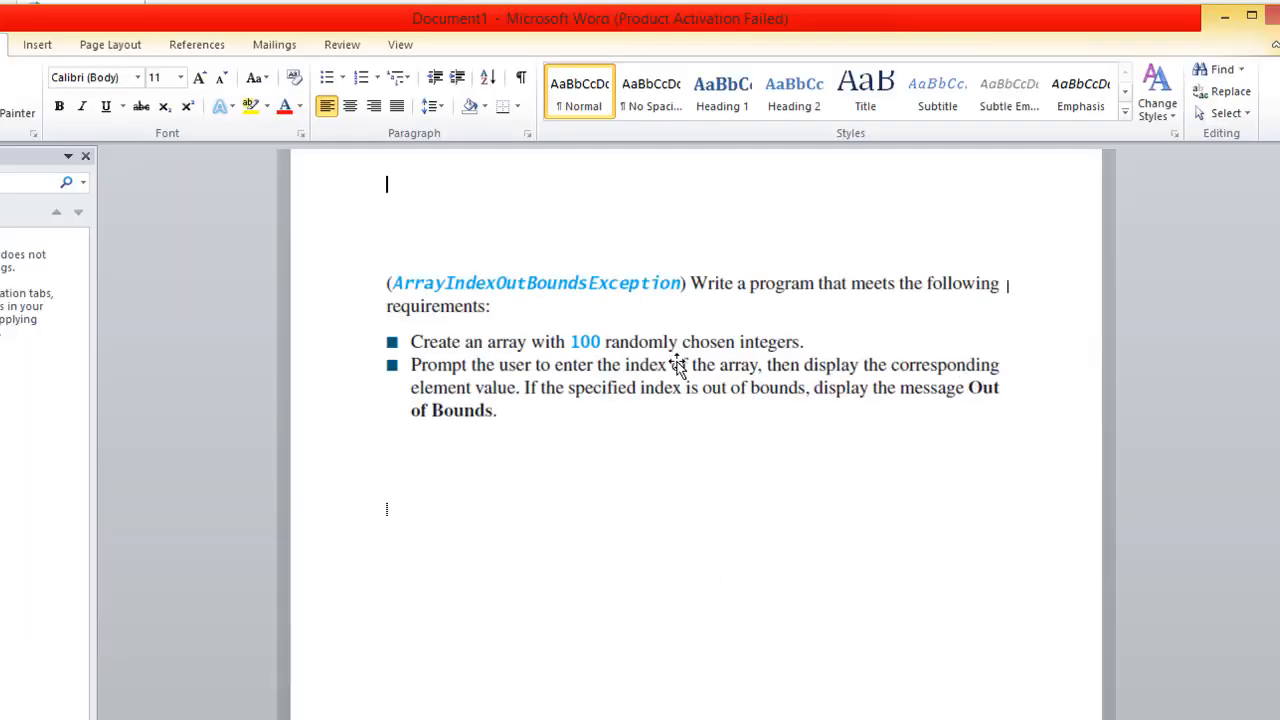
pyautogui.moveTo(797, 352)
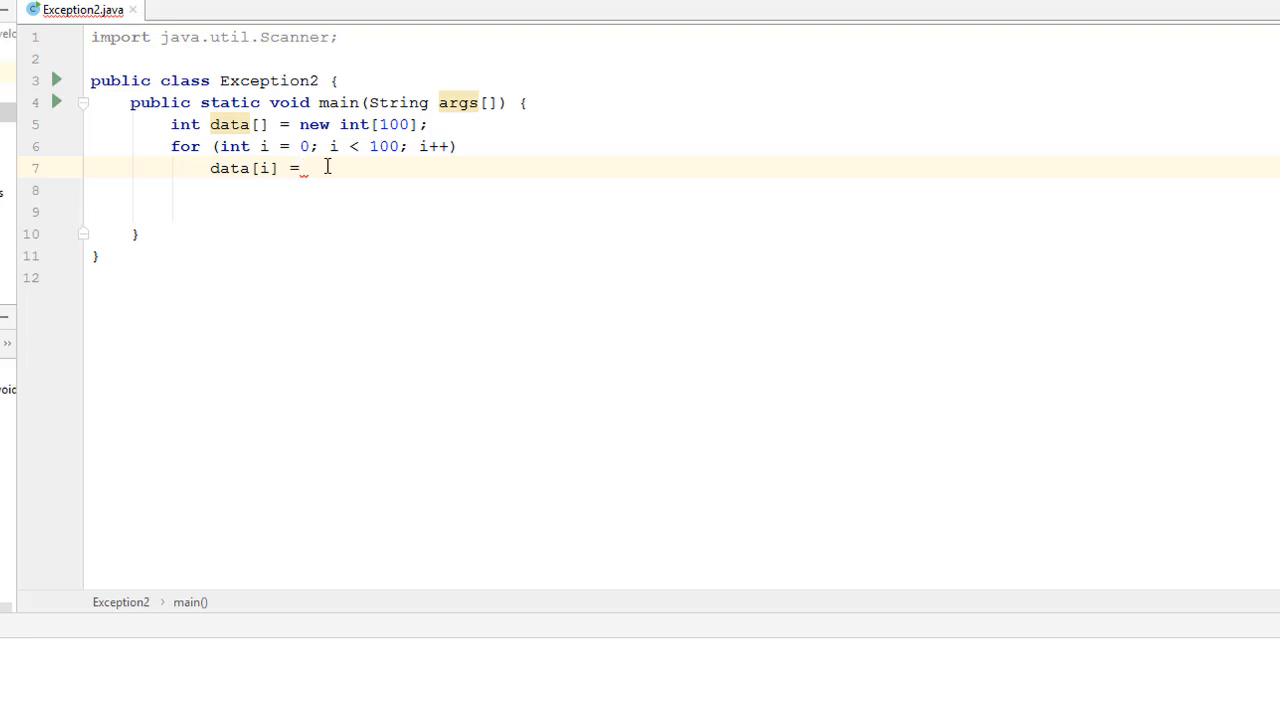
# Complete the loop statement as data[i] = (int)(Math.random() * 10000D);.
pyautogui.write('=')
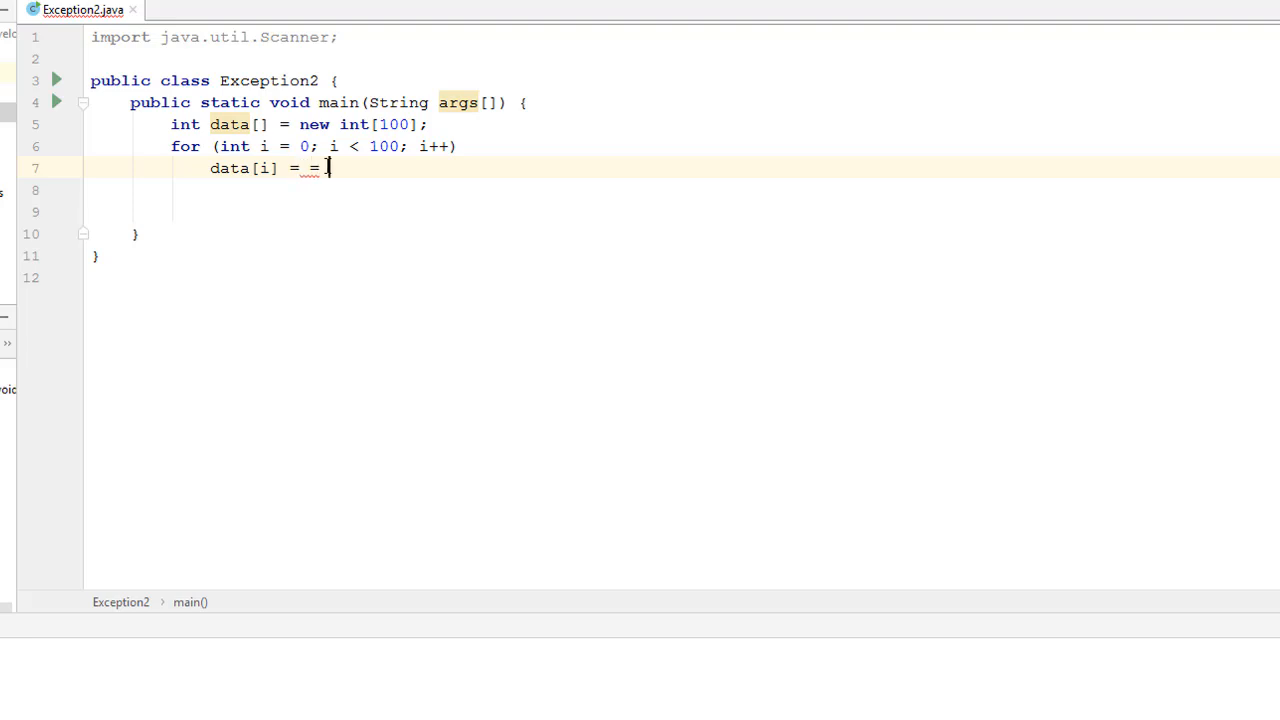
pyautogui.write('(int')
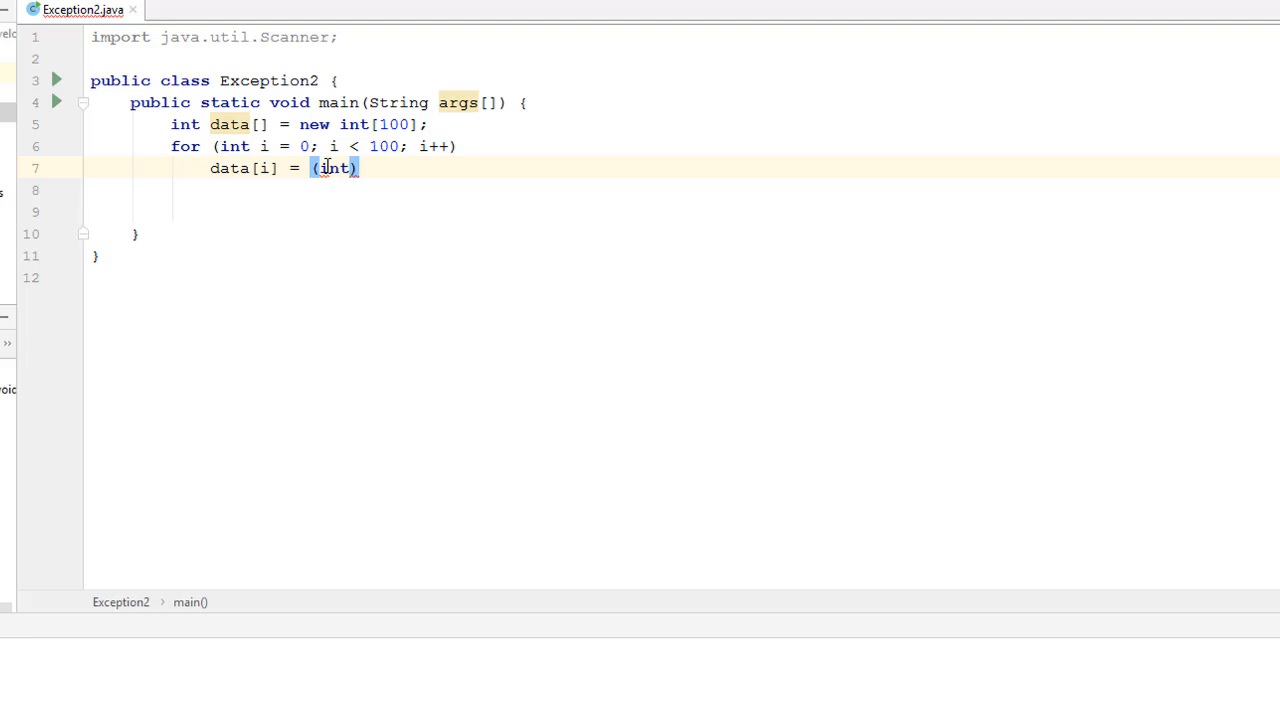
pyautogui.write('Math.random(')
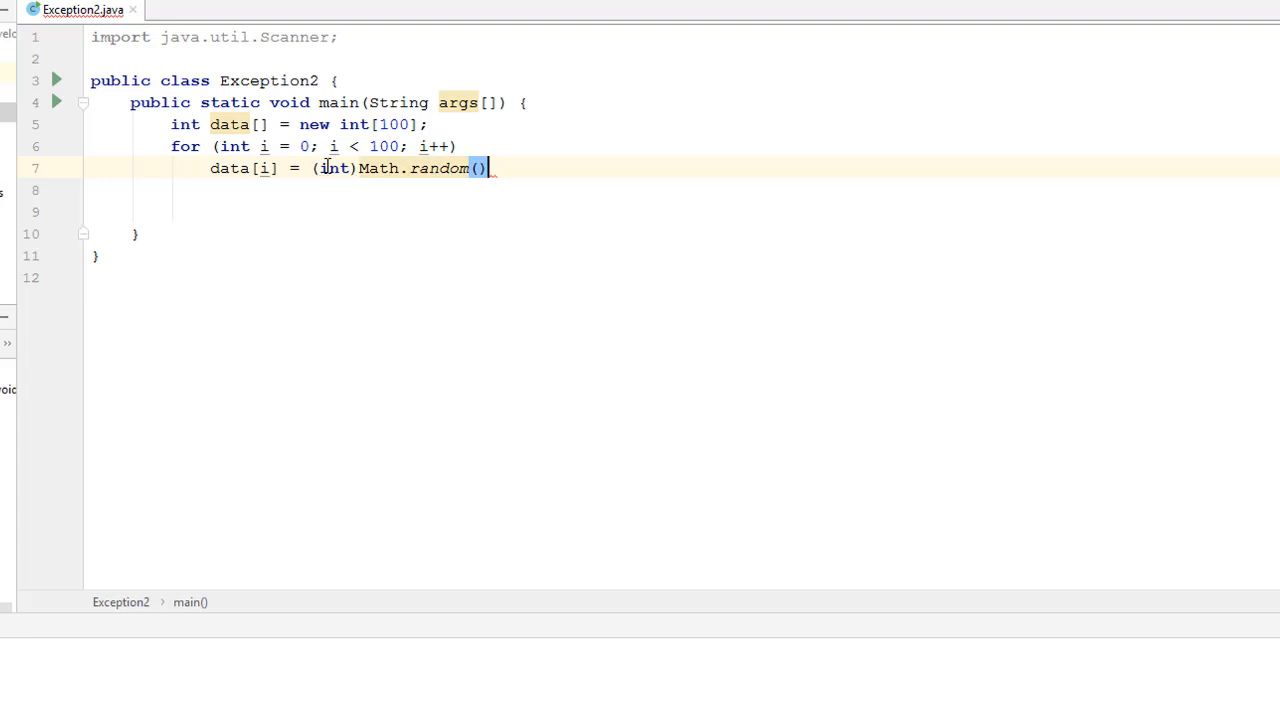
pyautogui.write('*')
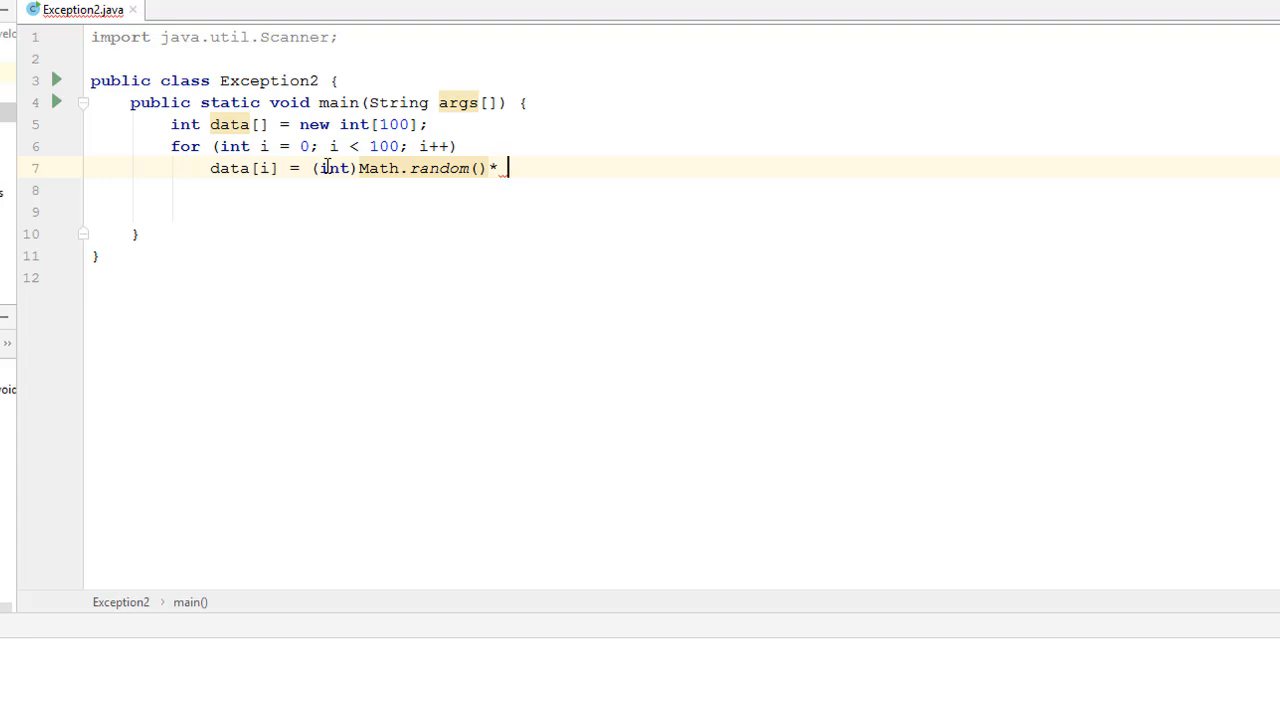
pyautogui.write('10000')
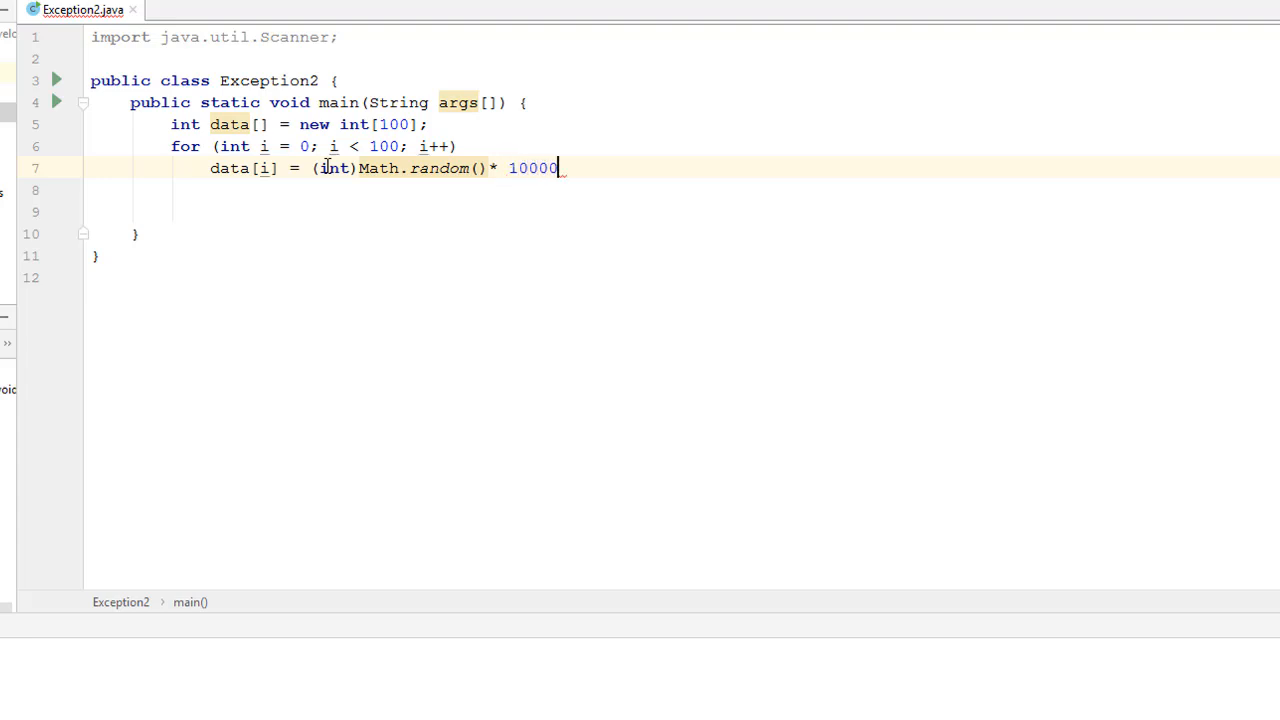
pyautogui.write('D;')
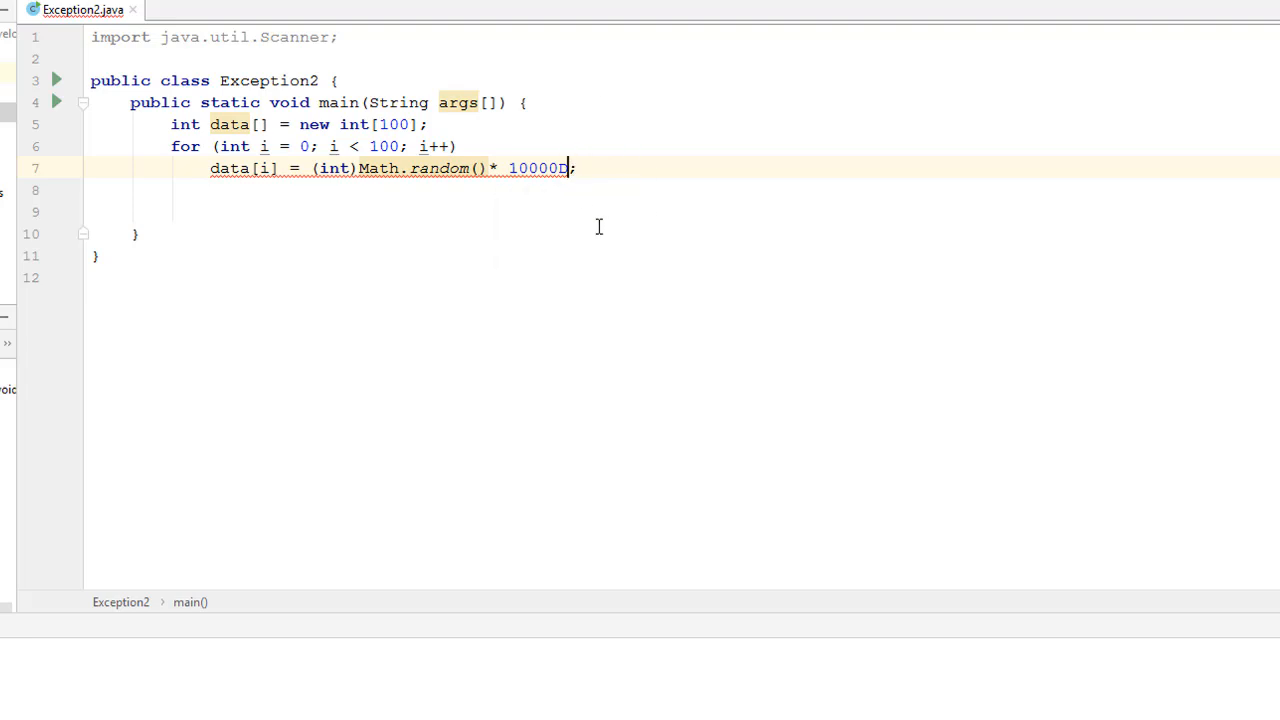
pyautogui.write('D')
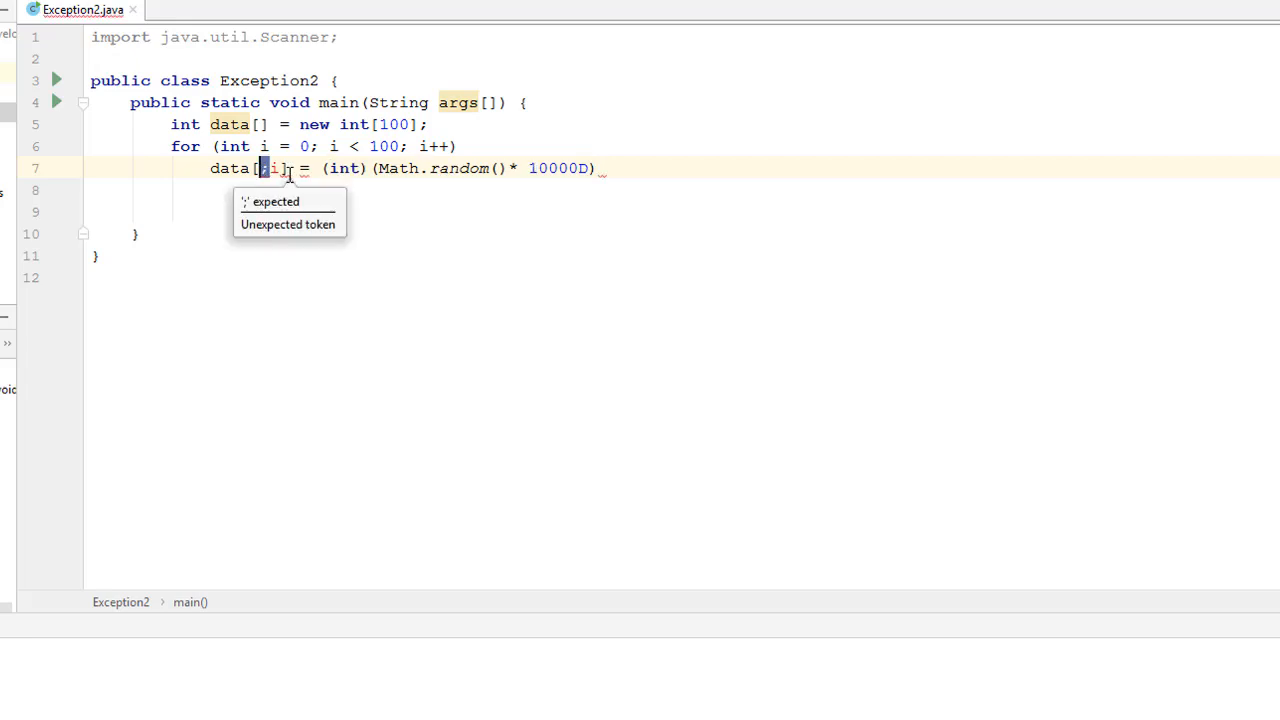
pyautogui.write(';')
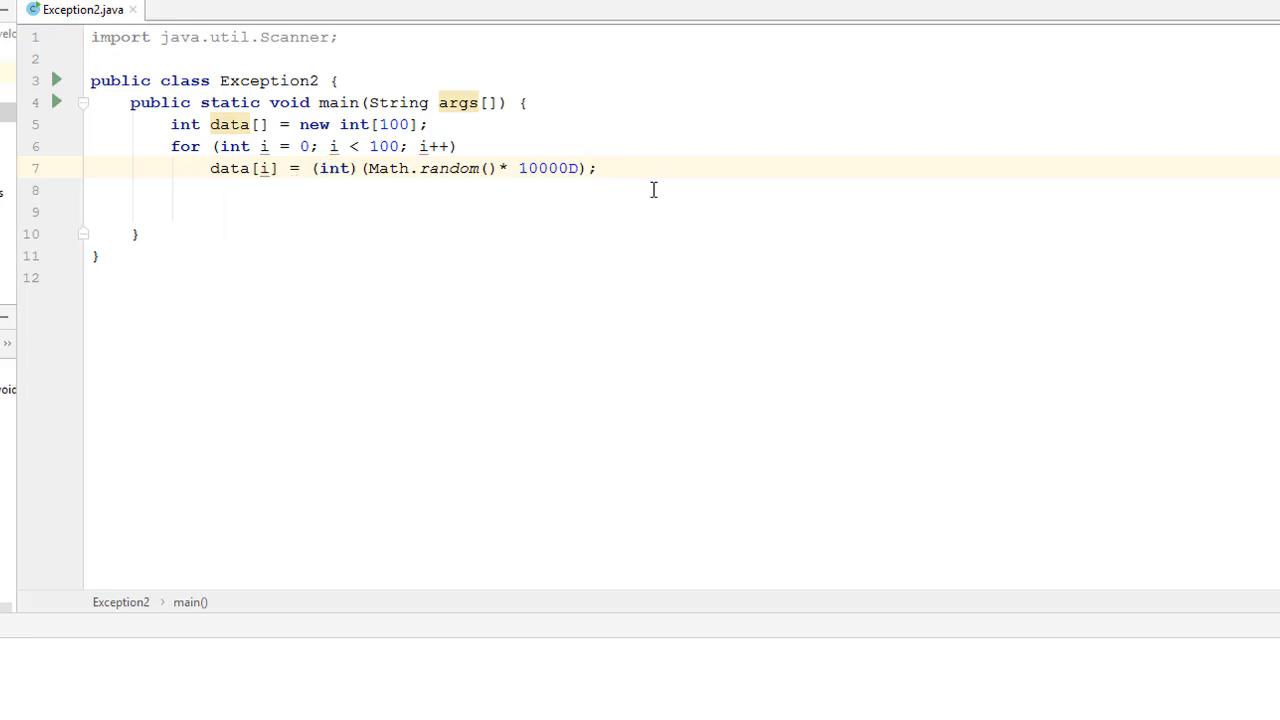
# Declare Scanner ipunt = new Scanner(System.in); after the loop, fixing the class-name typo.
pyautogui.press('Return')
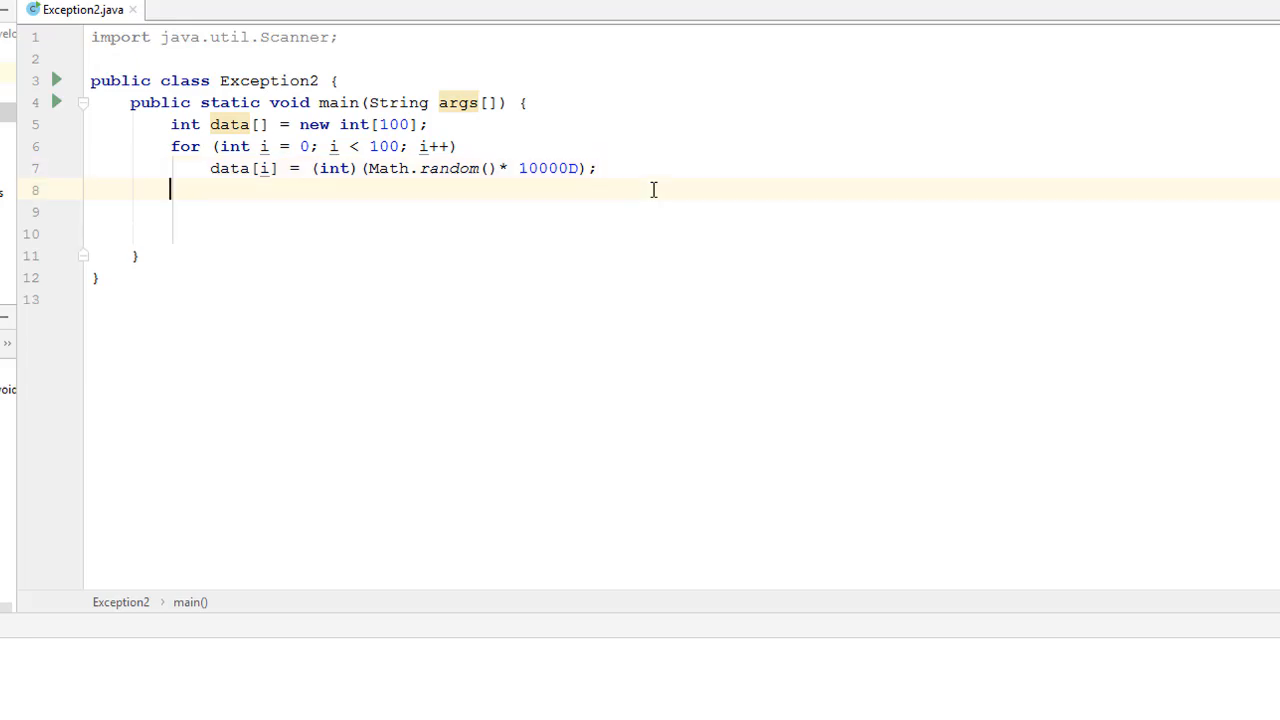
pyautogui.write('Scn')
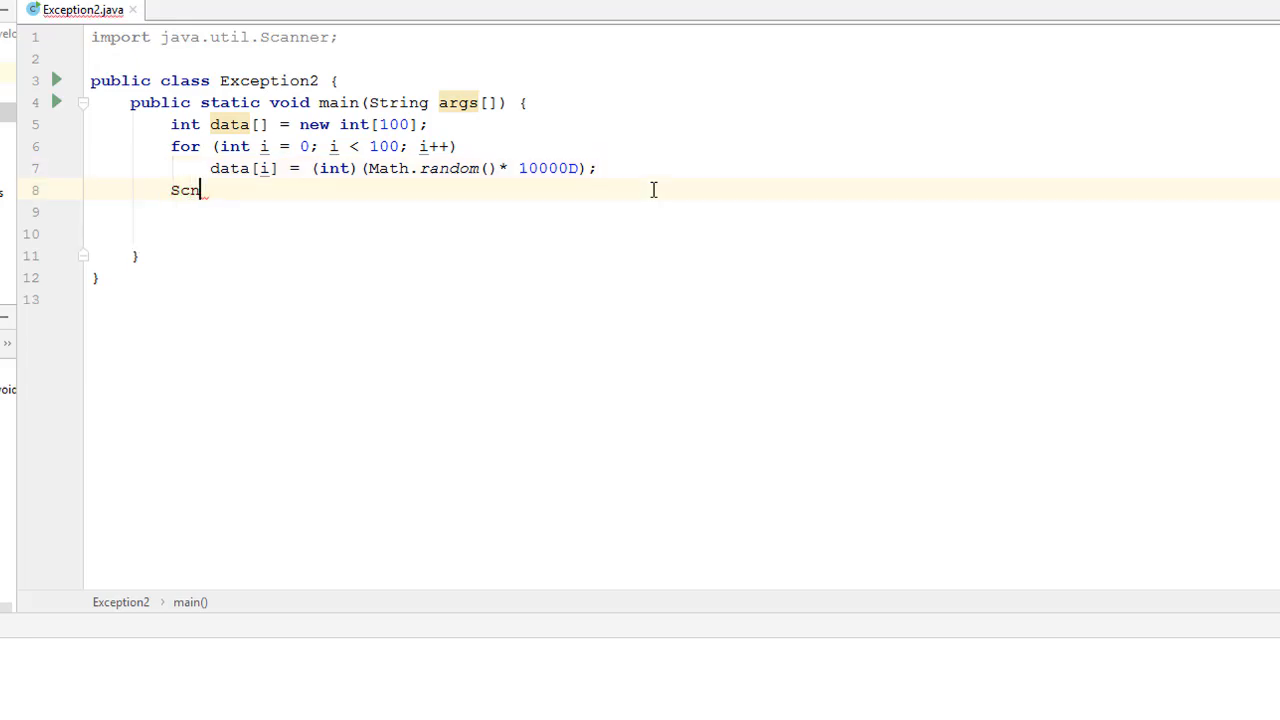
pyautogui.write('Scanner i')
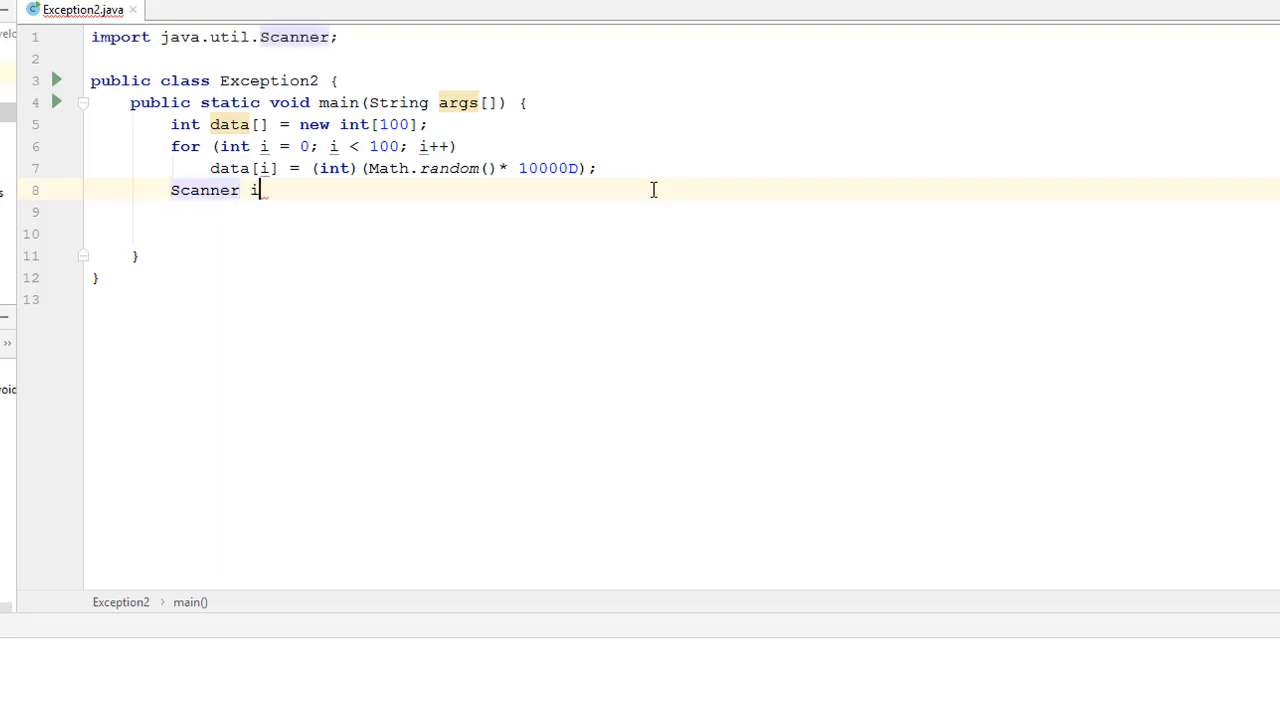
pyautogui.write('punt')
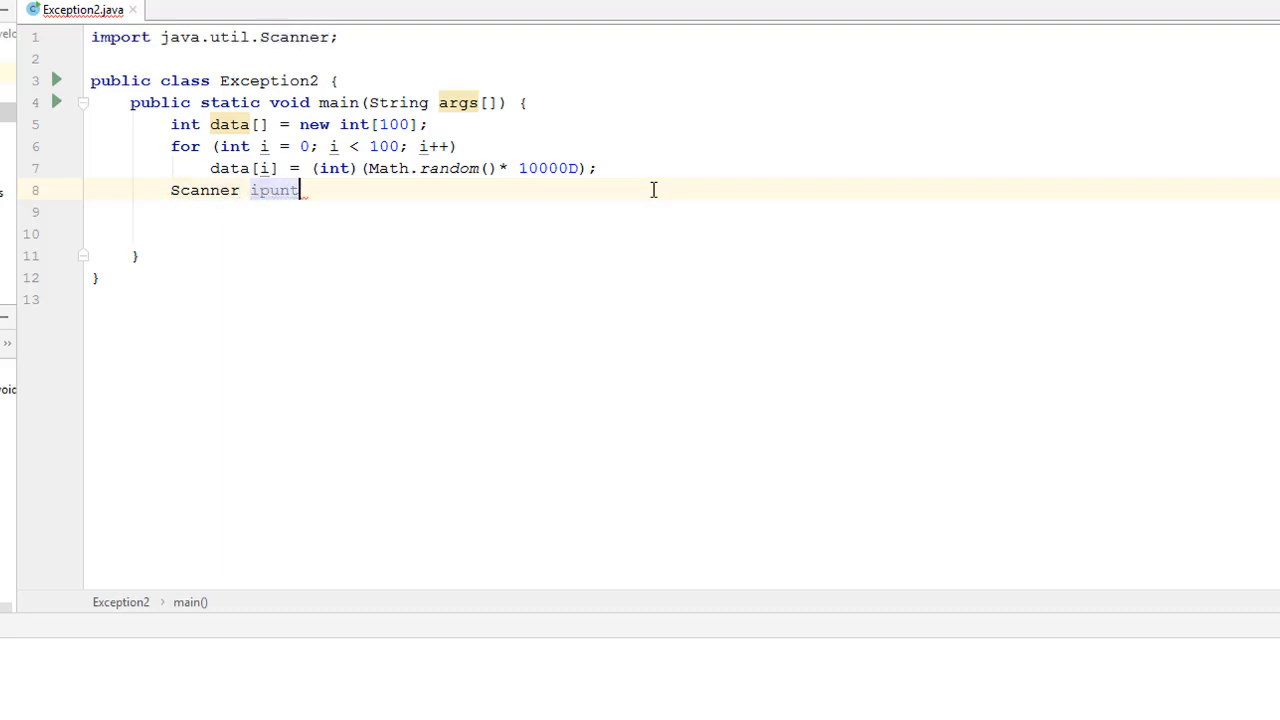
pyautogui.write('= Sc')
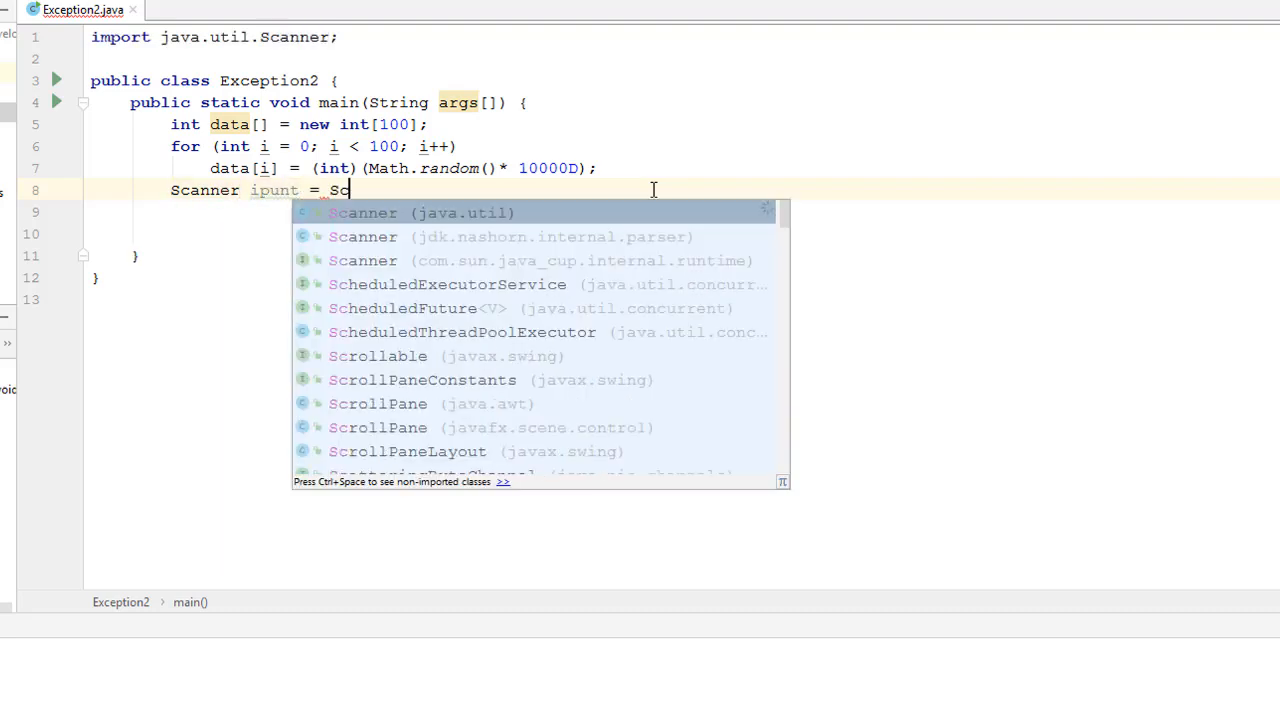
pyautogui.write('new')
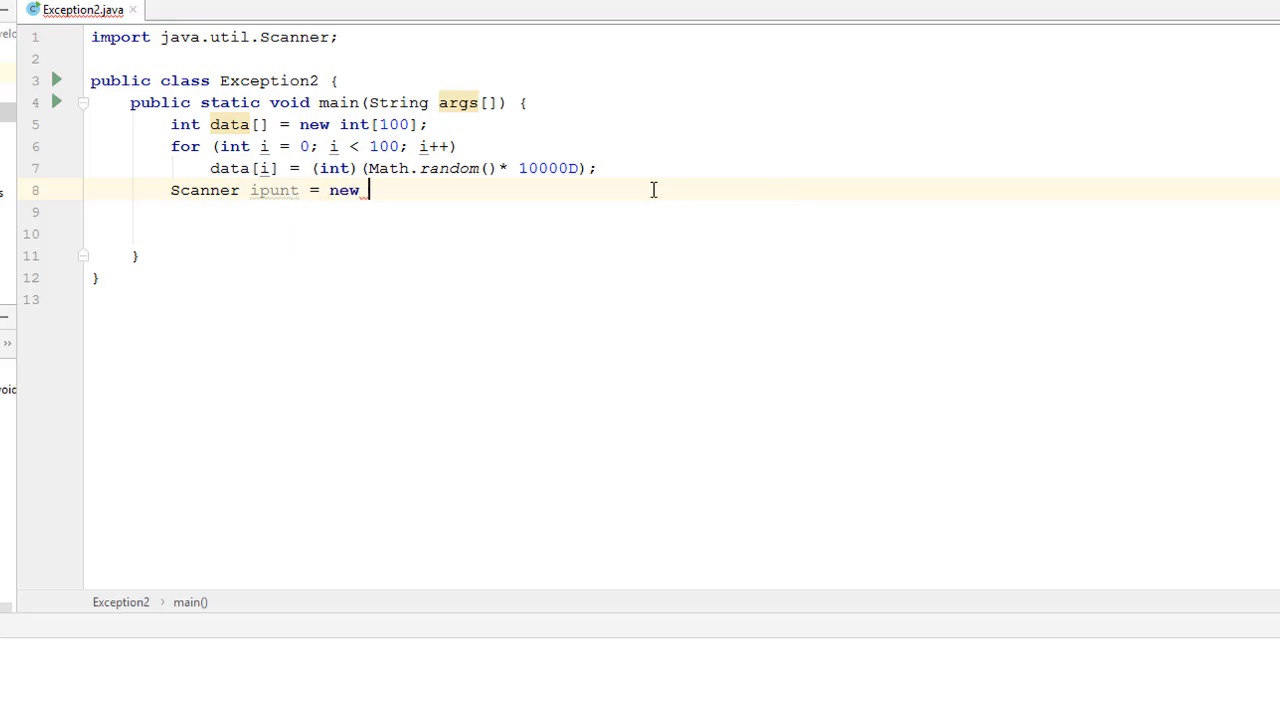
pyautogui.write('Sac')
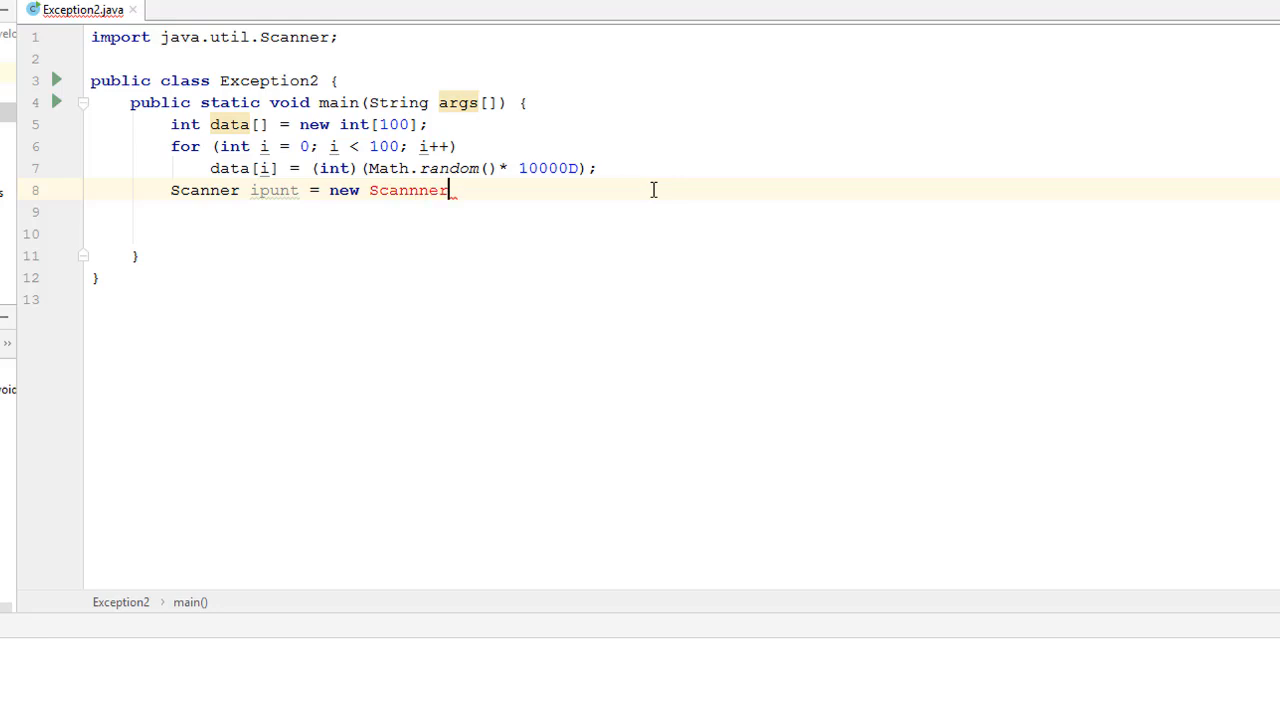
pyautogui.write('(System')
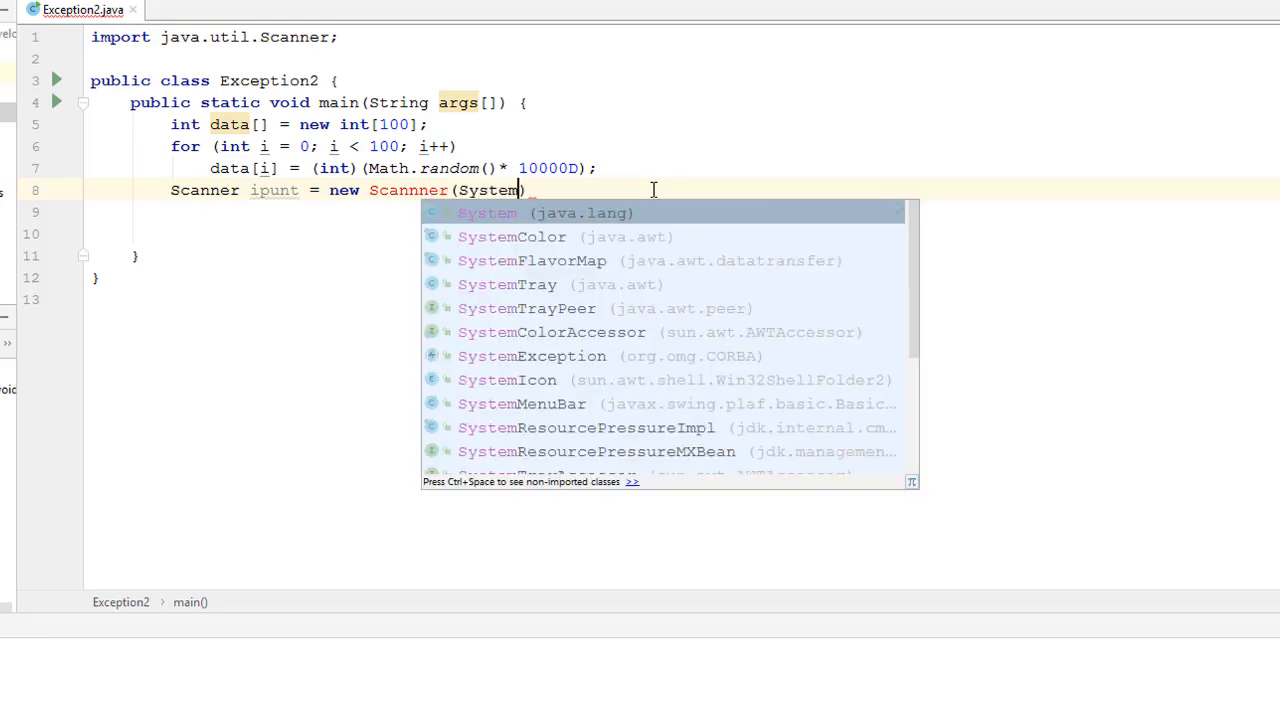
pyautogui.write('.in);')
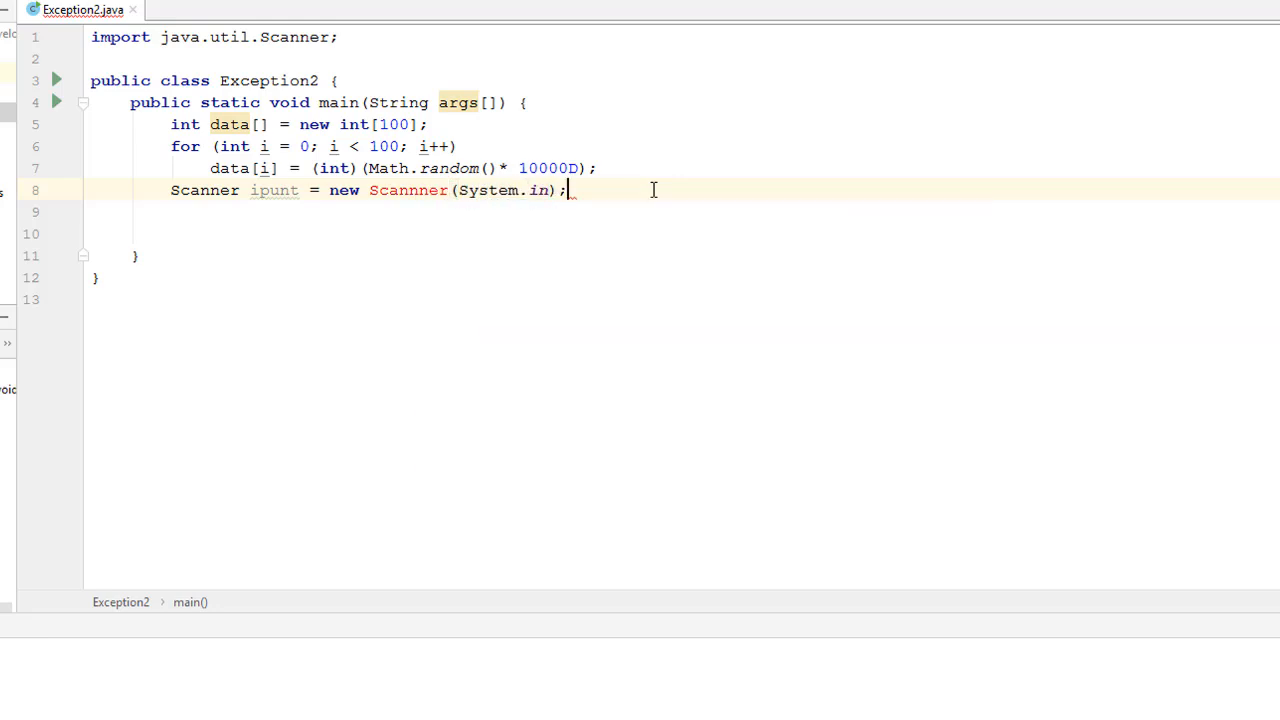
pyautogui.click(408, 190)
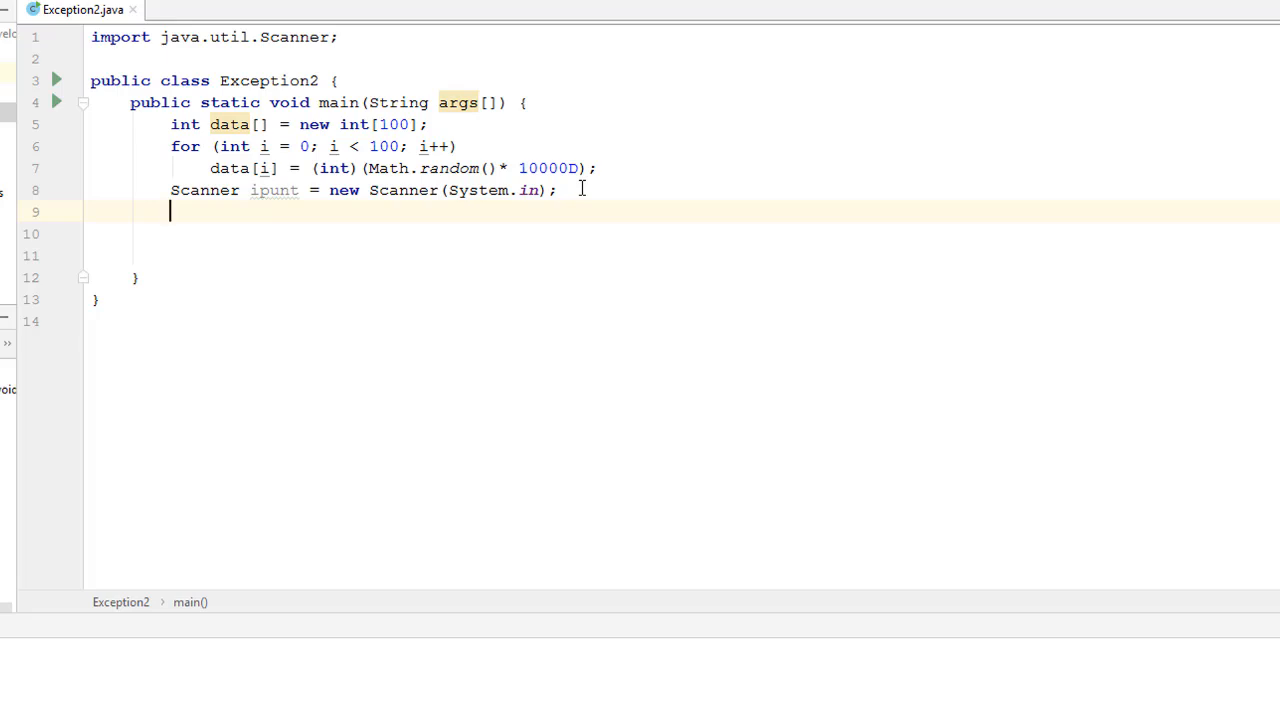
# Add System.out.println("Enter an index"); below the Scanner line.
pyautogui.write('System.')
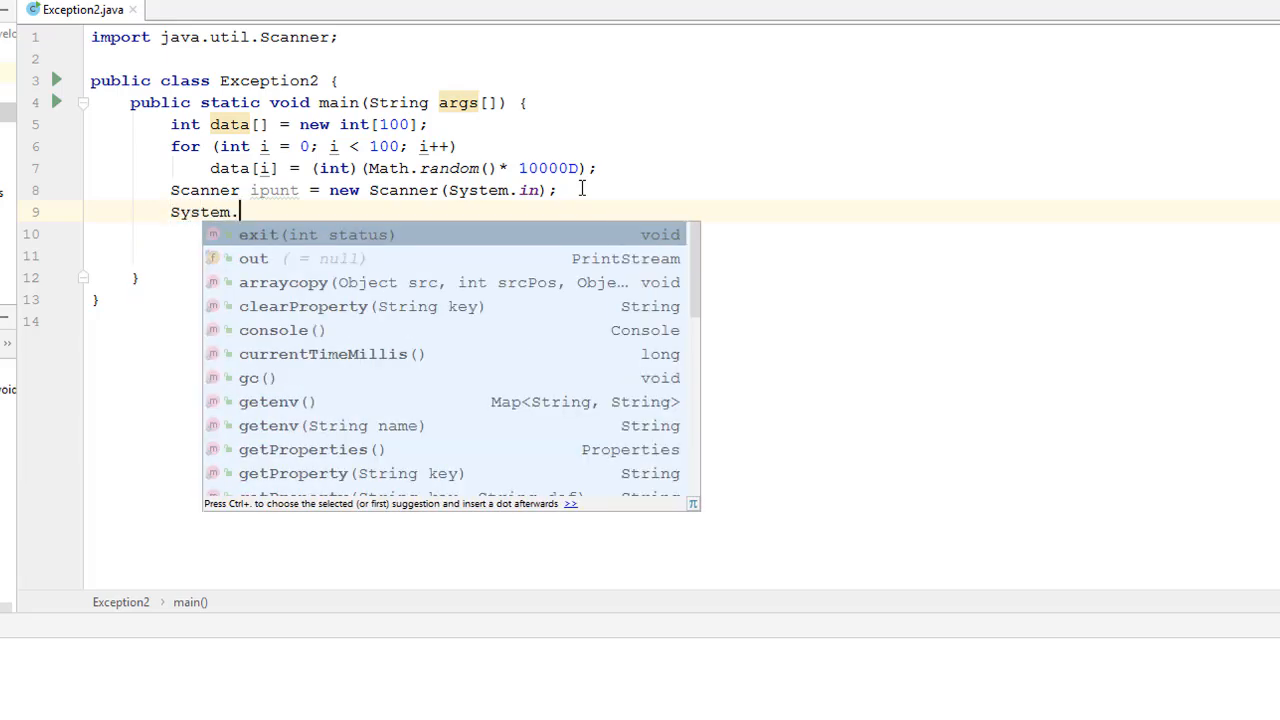
pyautogui.write('out.println(')
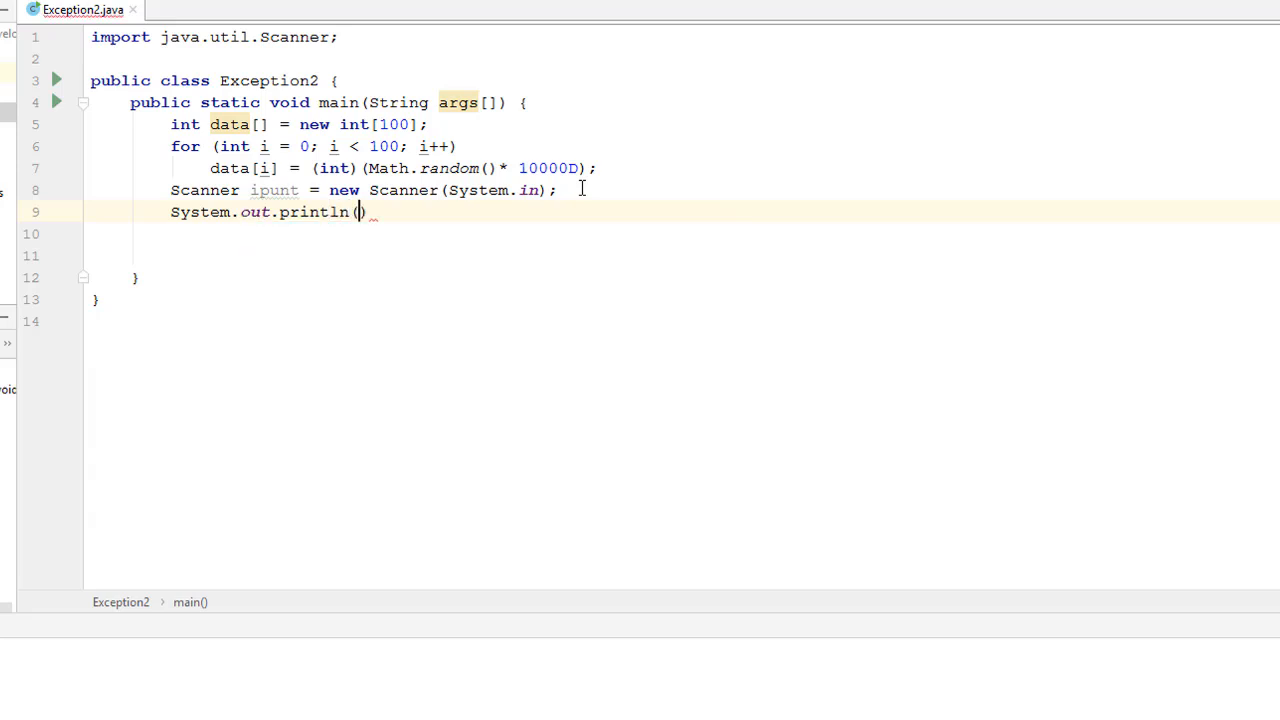
pyautogui.write('"')
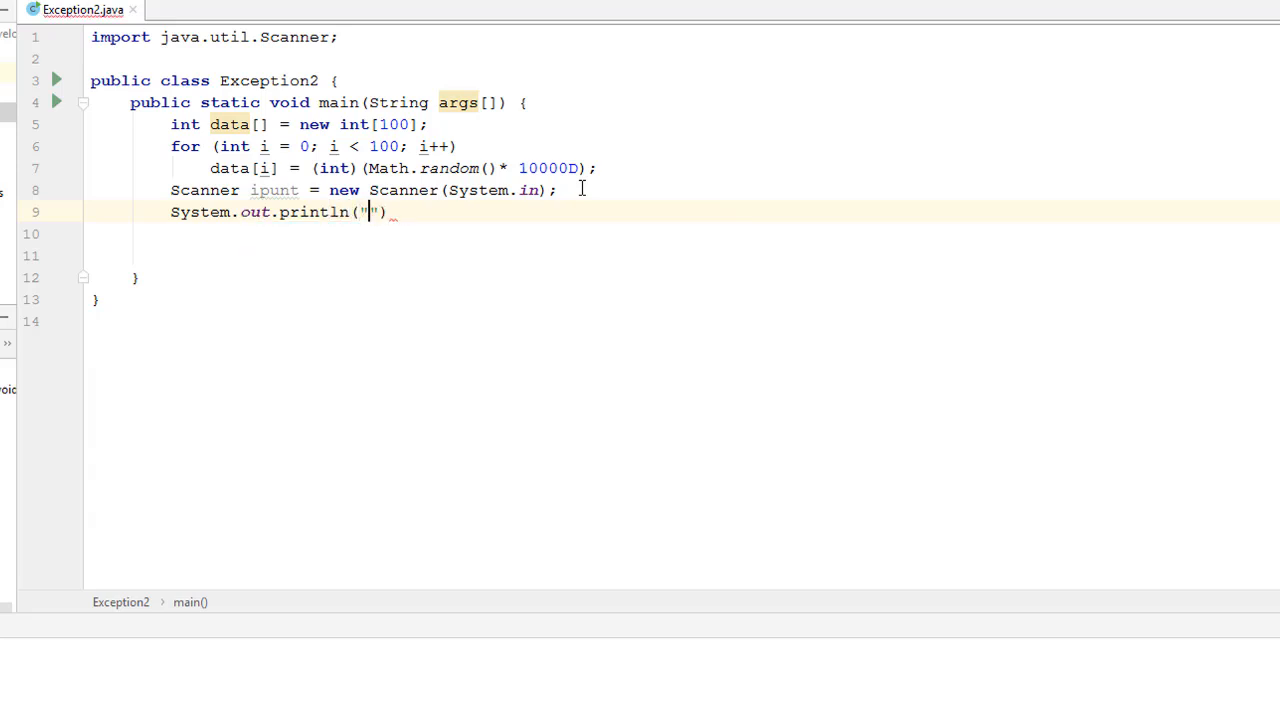
pyautogui.write('Enter')
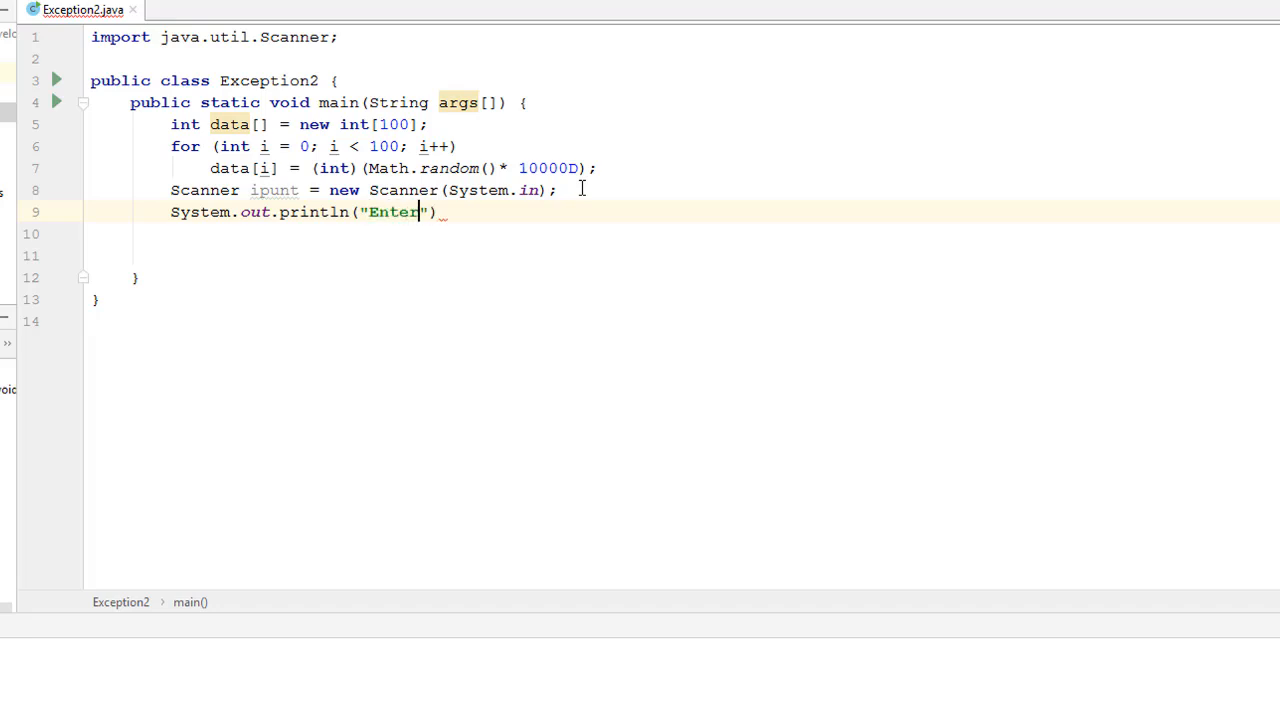
pyautogui.write('an ind')
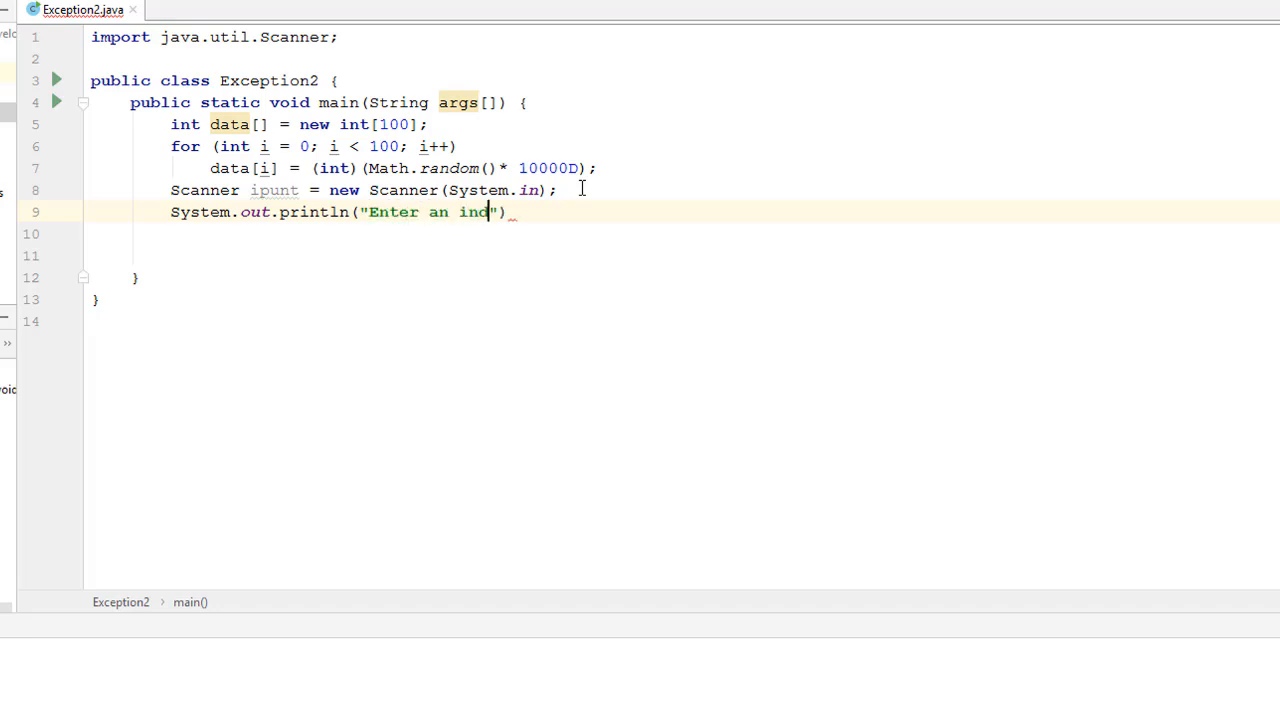
pyautogui.write('ex')
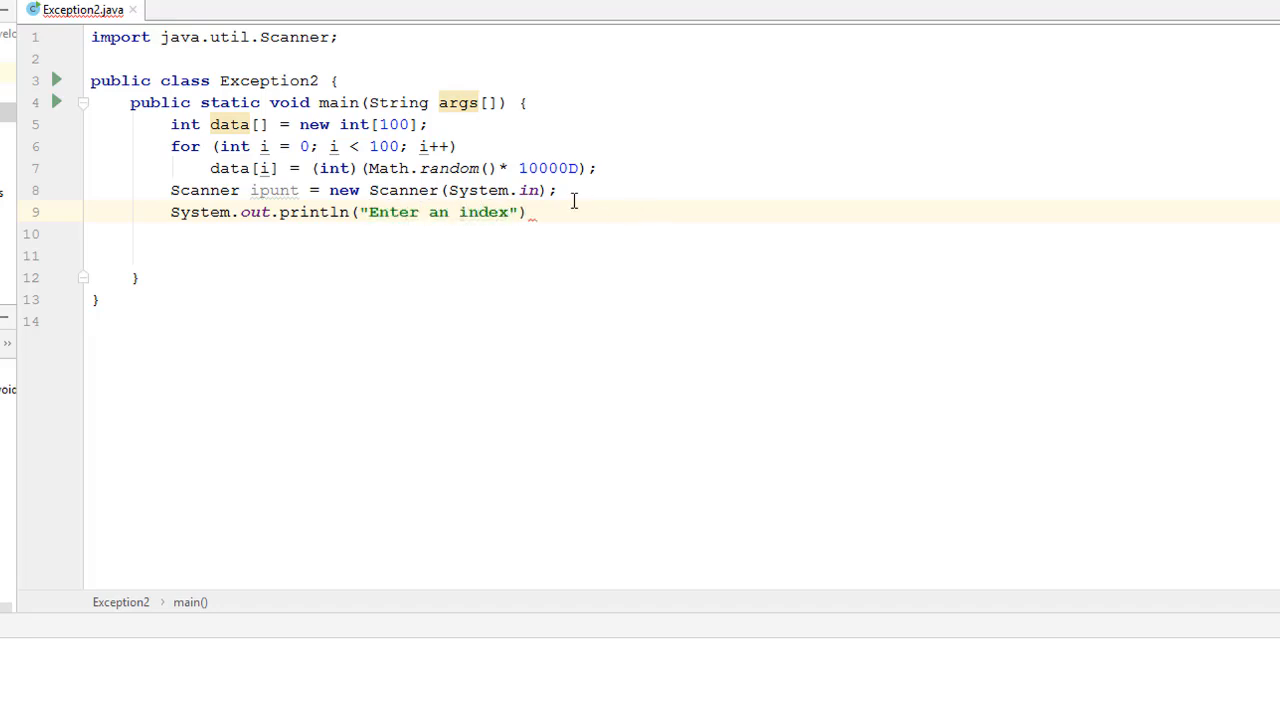
pyautogui.write(';')
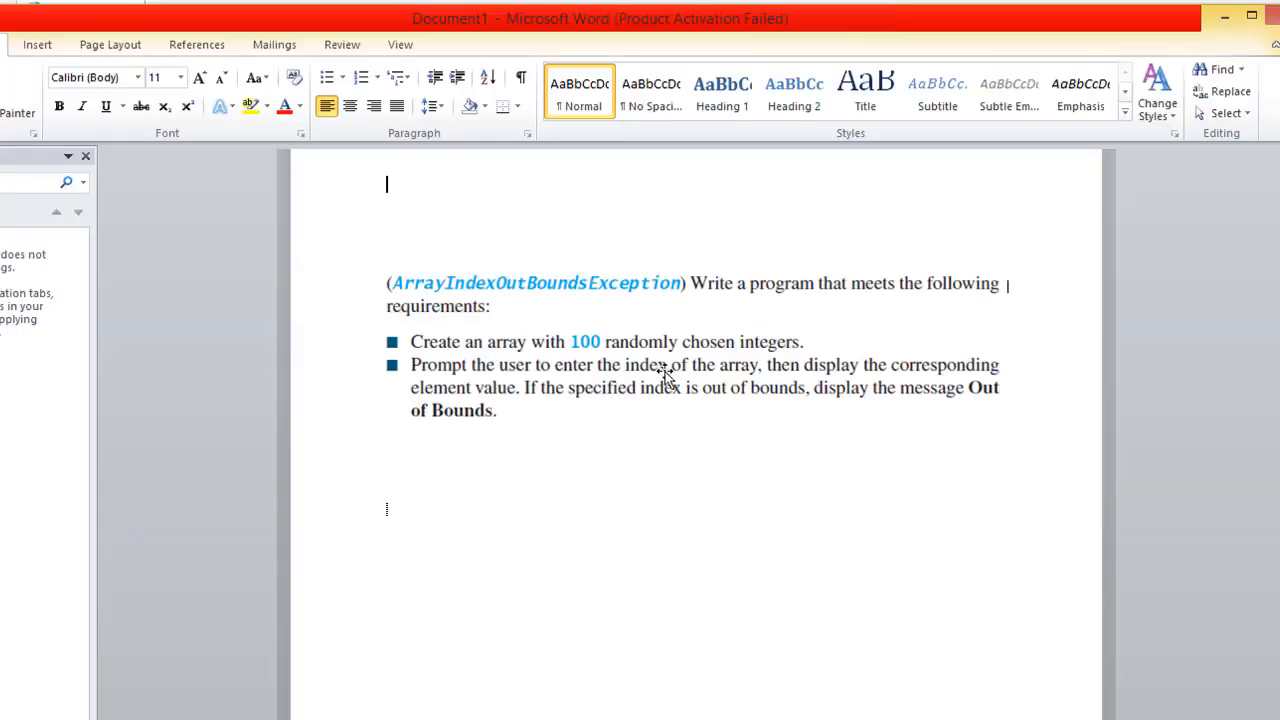
pyautogui.moveTo(547, 412)
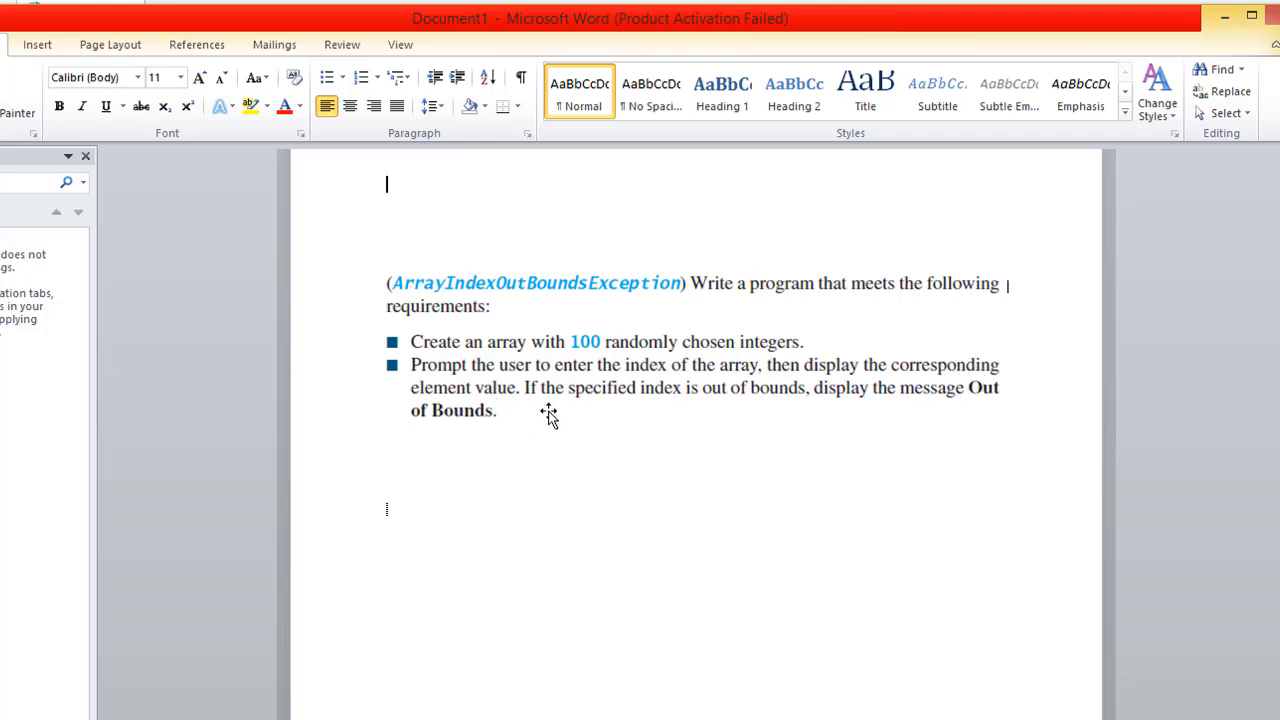
pyautogui.moveTo(832, 403)
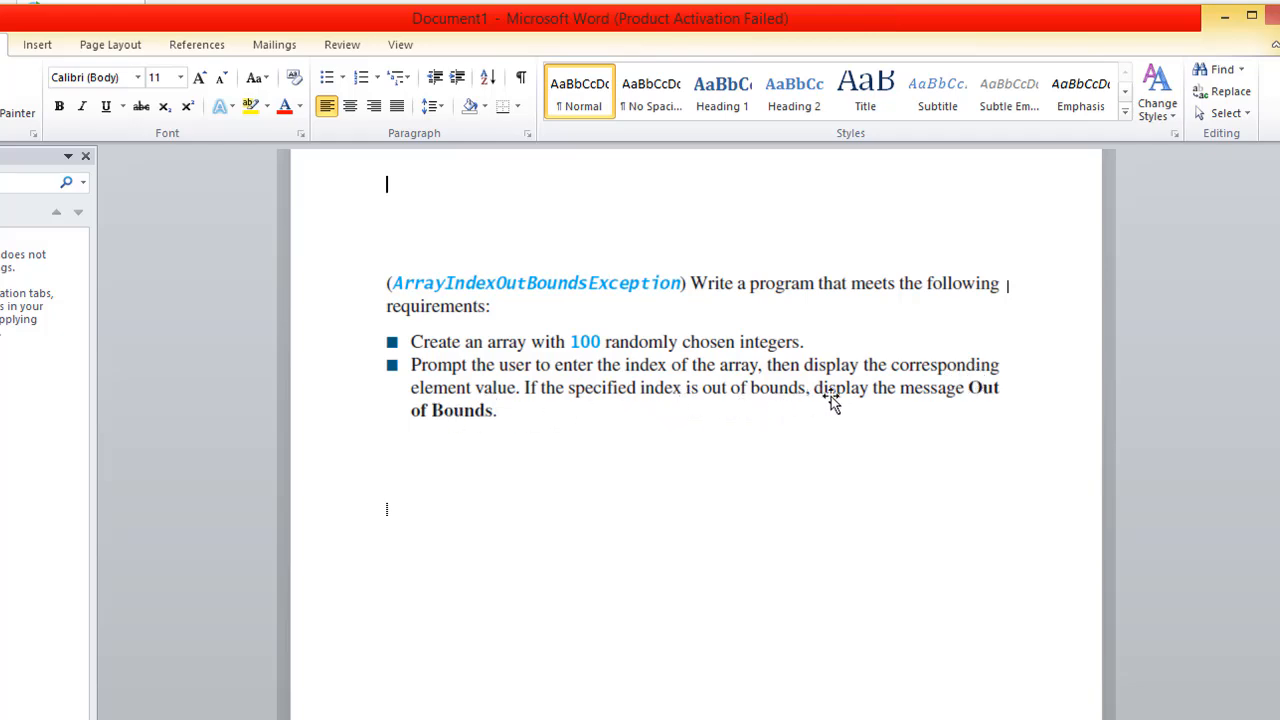
pyautogui.moveTo(634, 372)
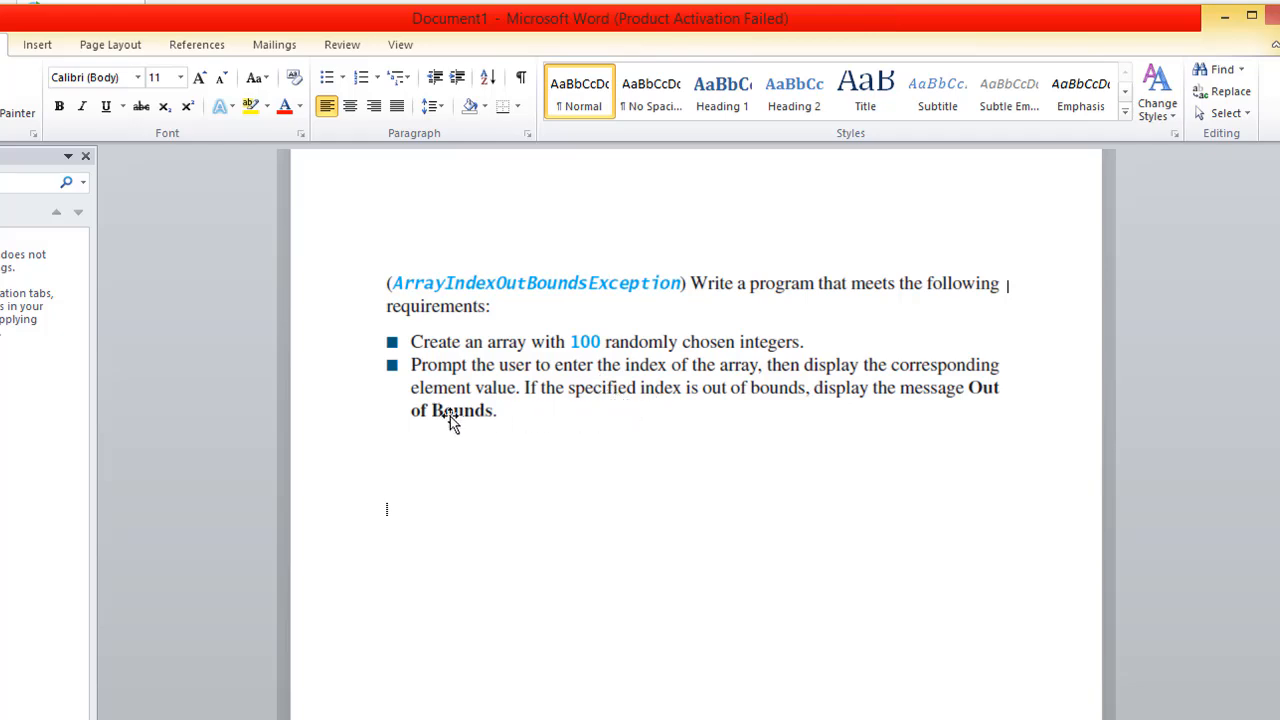
pyautogui.moveTo(975, 405)
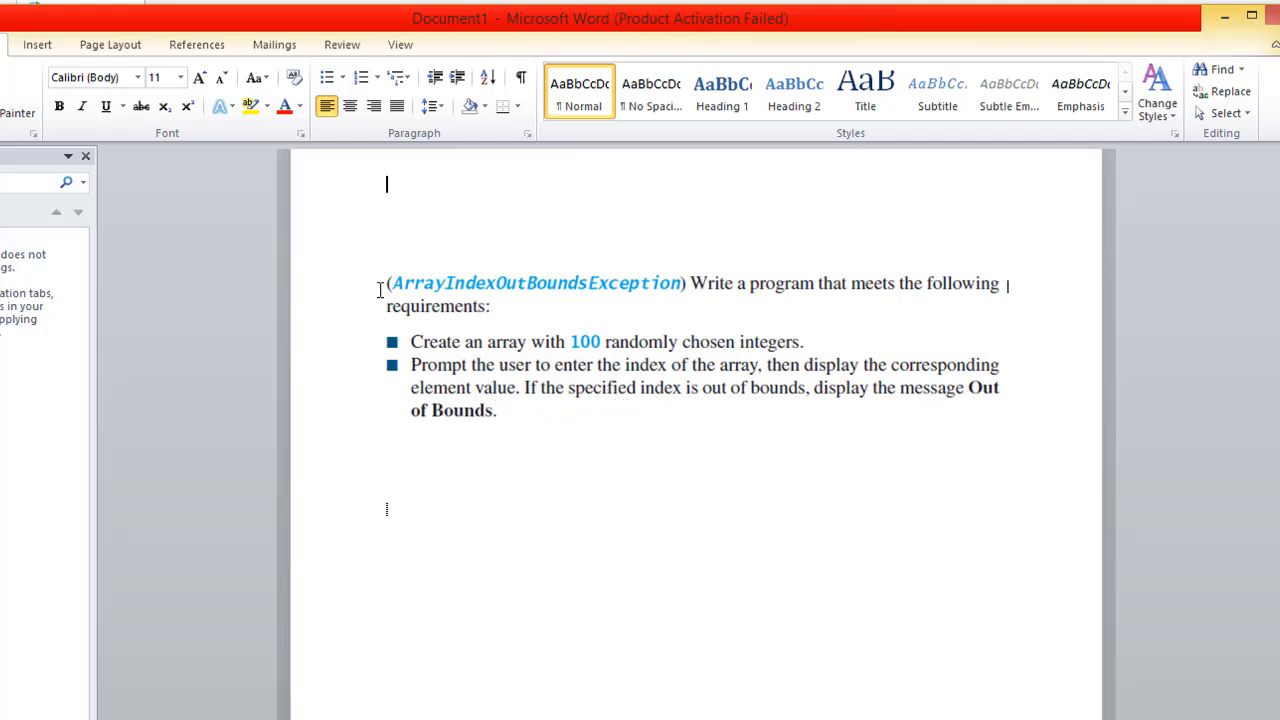
pyautogui.moveTo(465, 290)
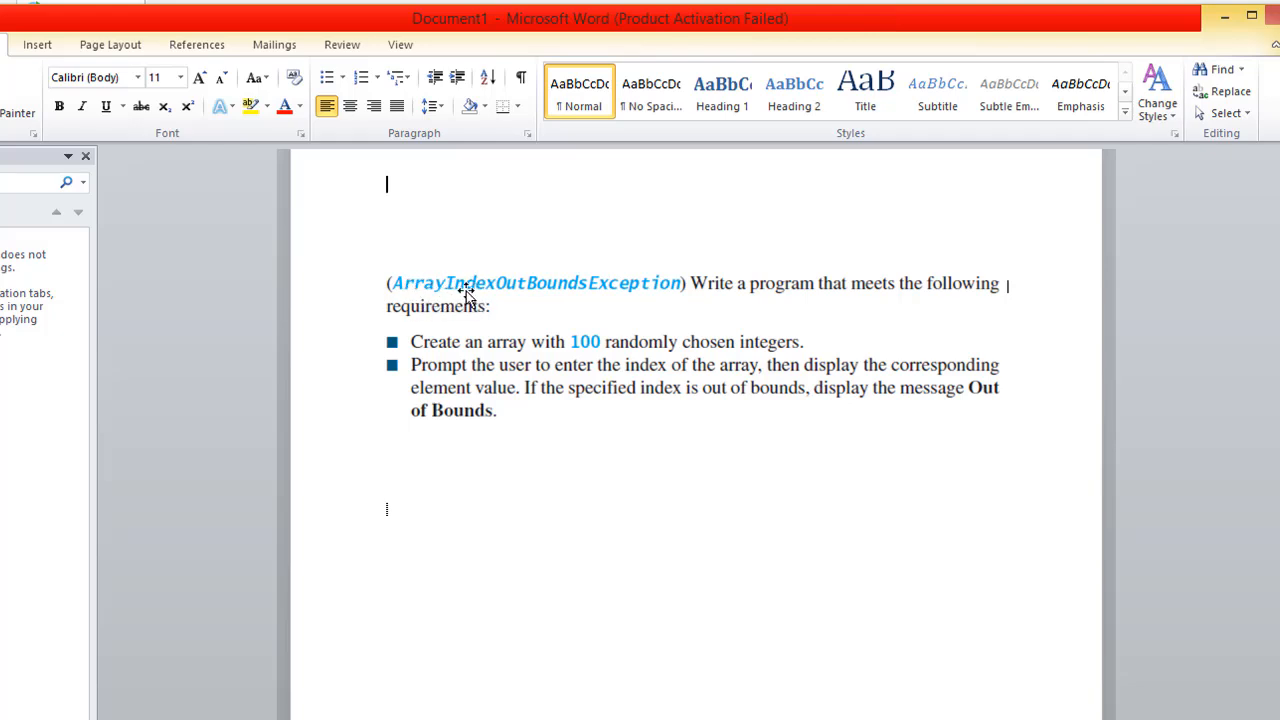
pyautogui.moveTo(665, 290)
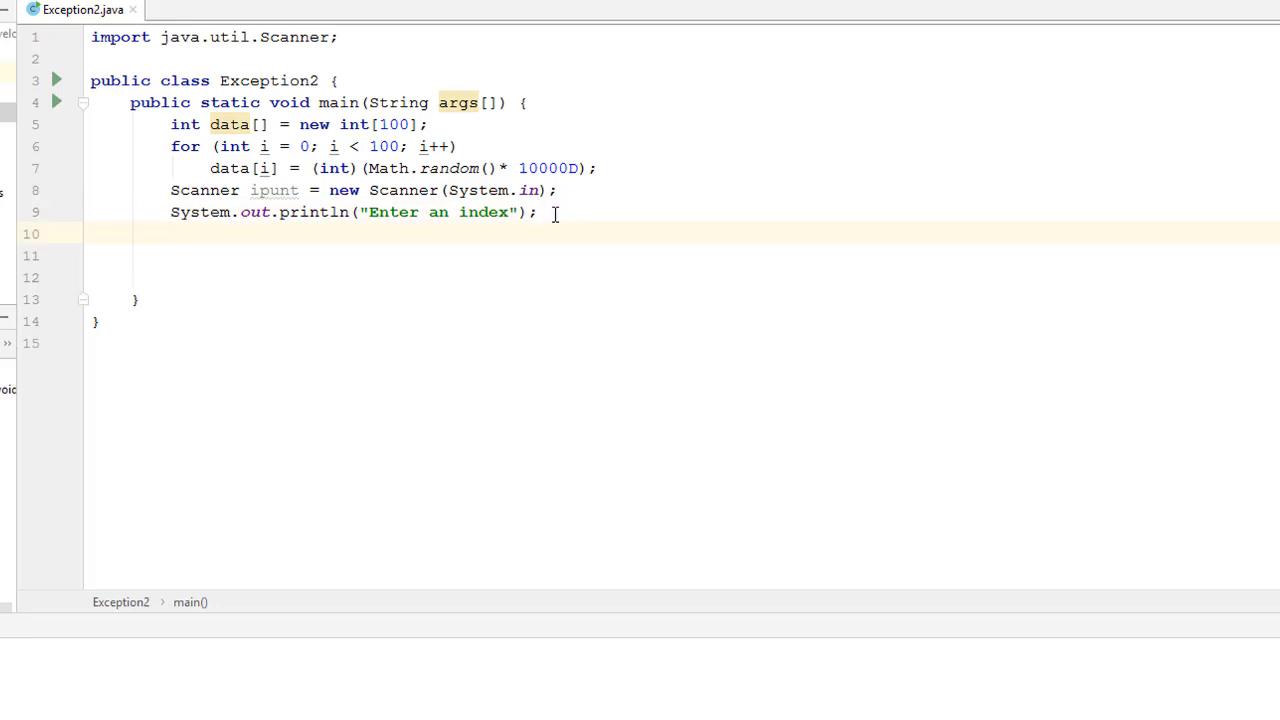
# Store ipunt.nextInt() in int index, then start a try keyword below.
pyautogui.write('int')
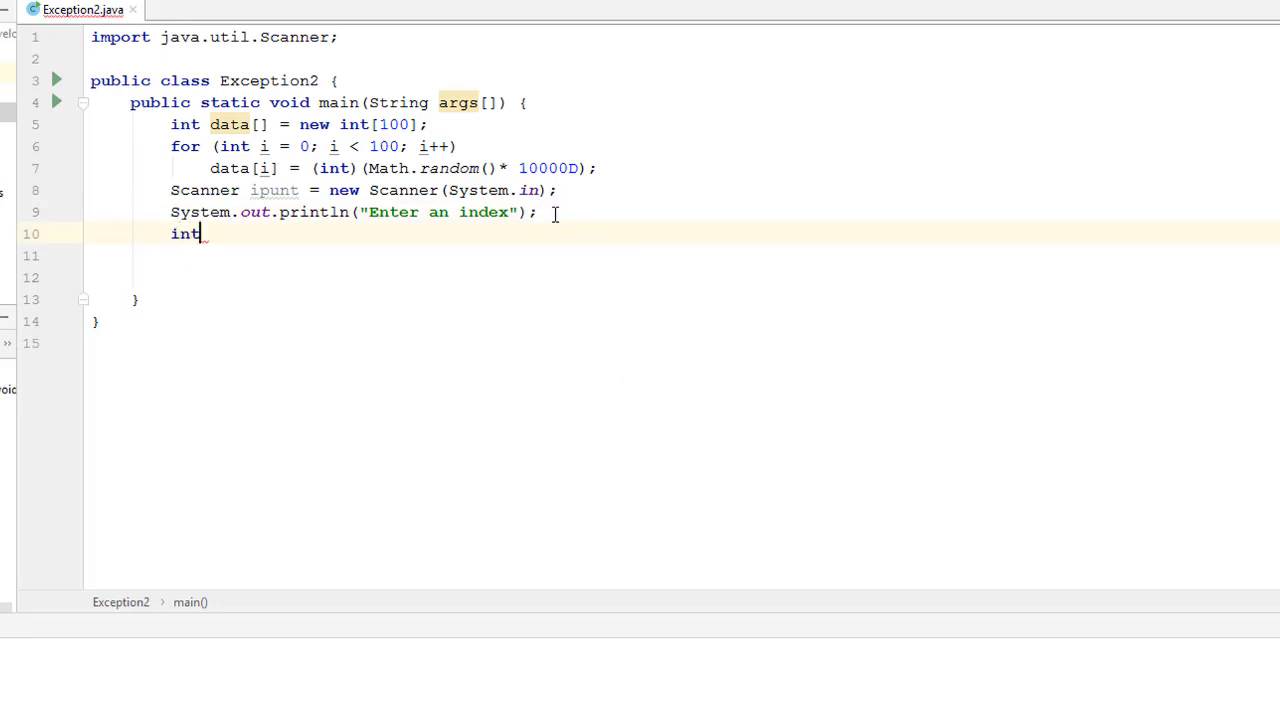
pyautogui.write('inde')
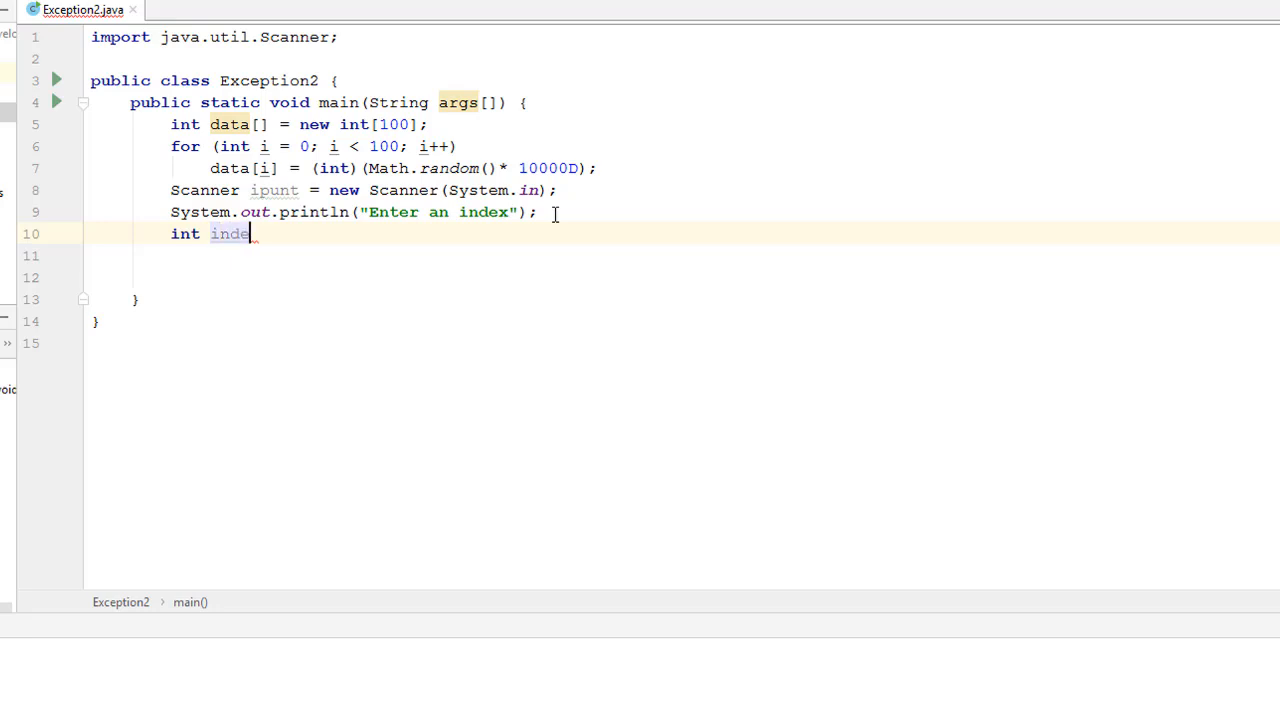
pyautogui.write('x =')
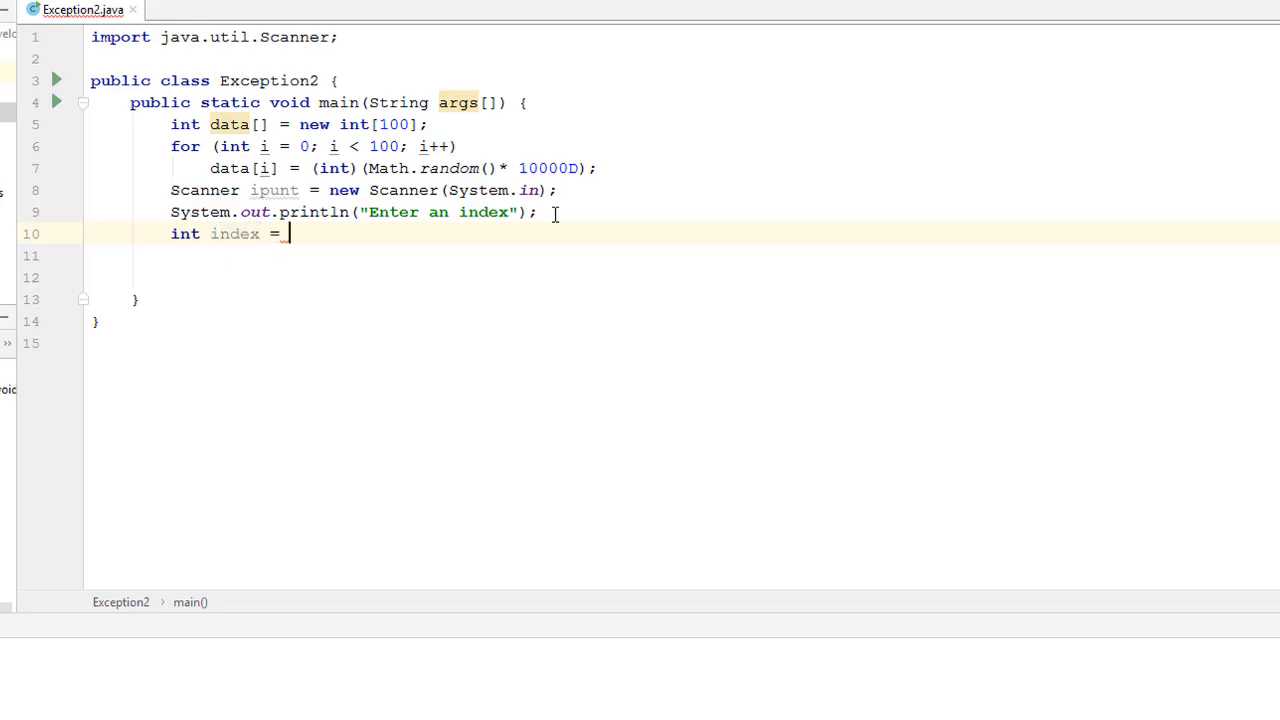
pyautogui.write('ipunt.nextInt();')
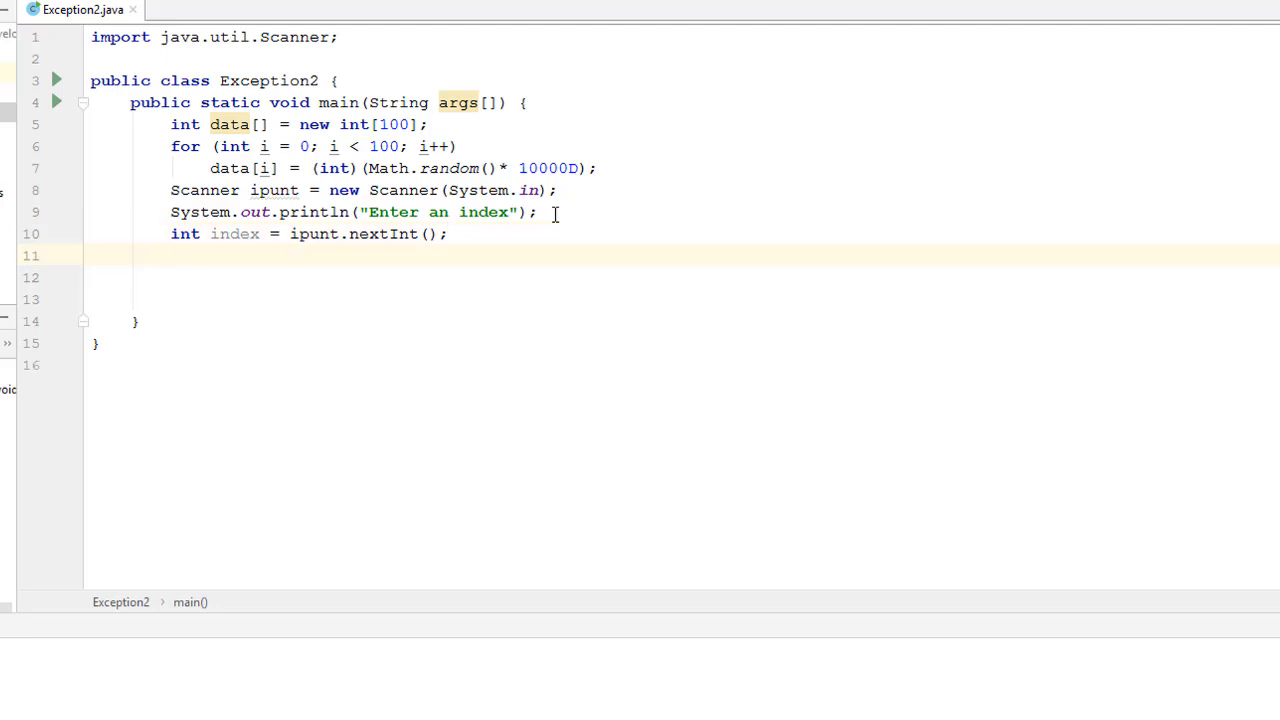
pyautogui.write('try')
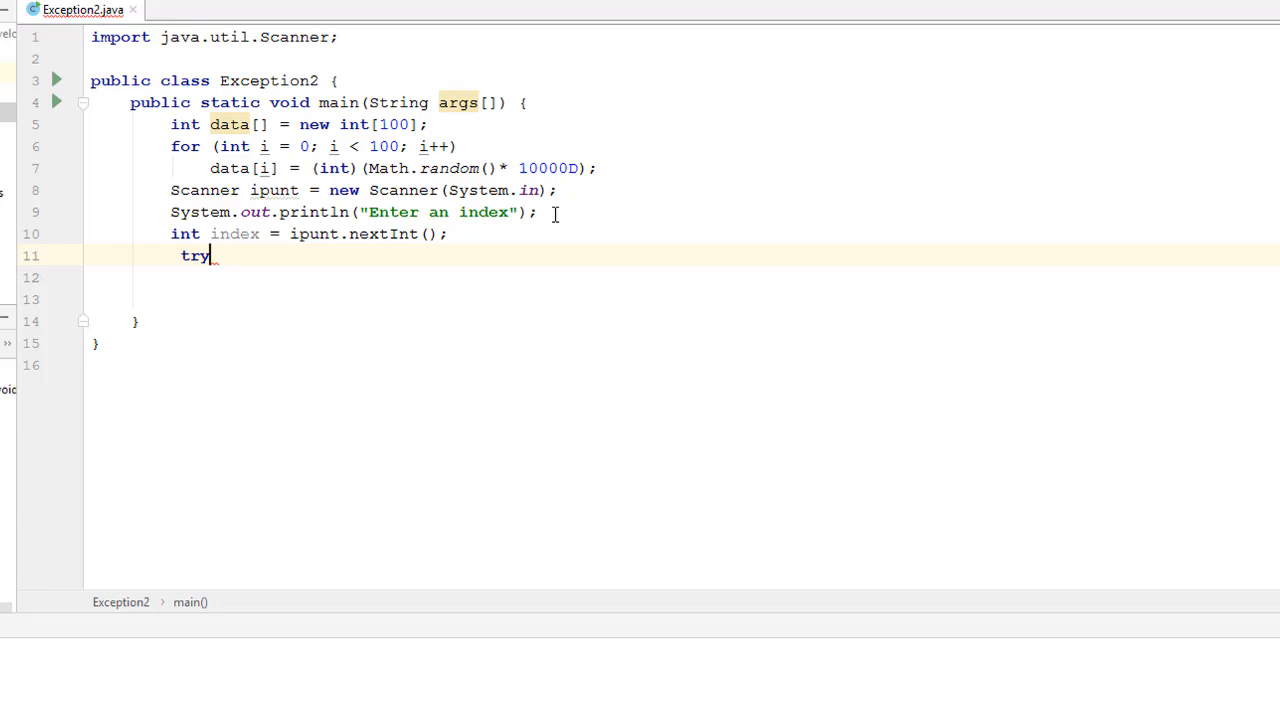
# Open the try block and begin printing a StringBuilder with "The element is ".
pyautogui.write('{')
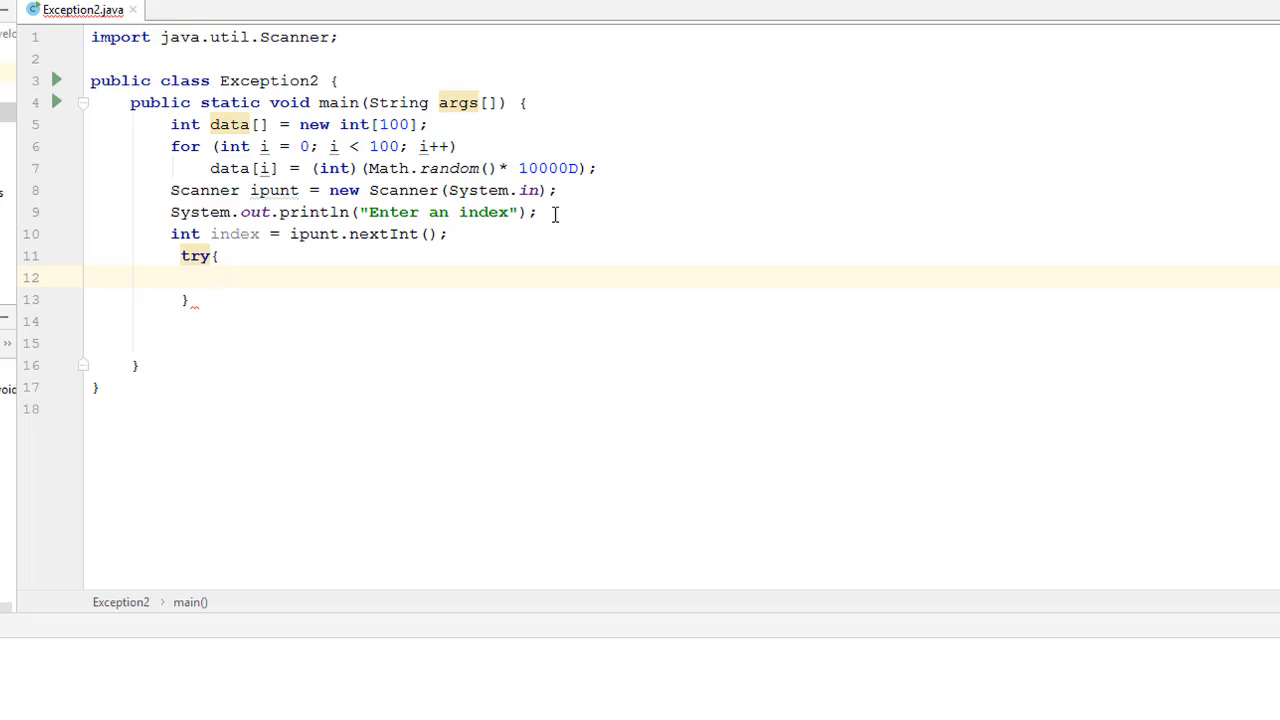
pyautogui.write('System.out')
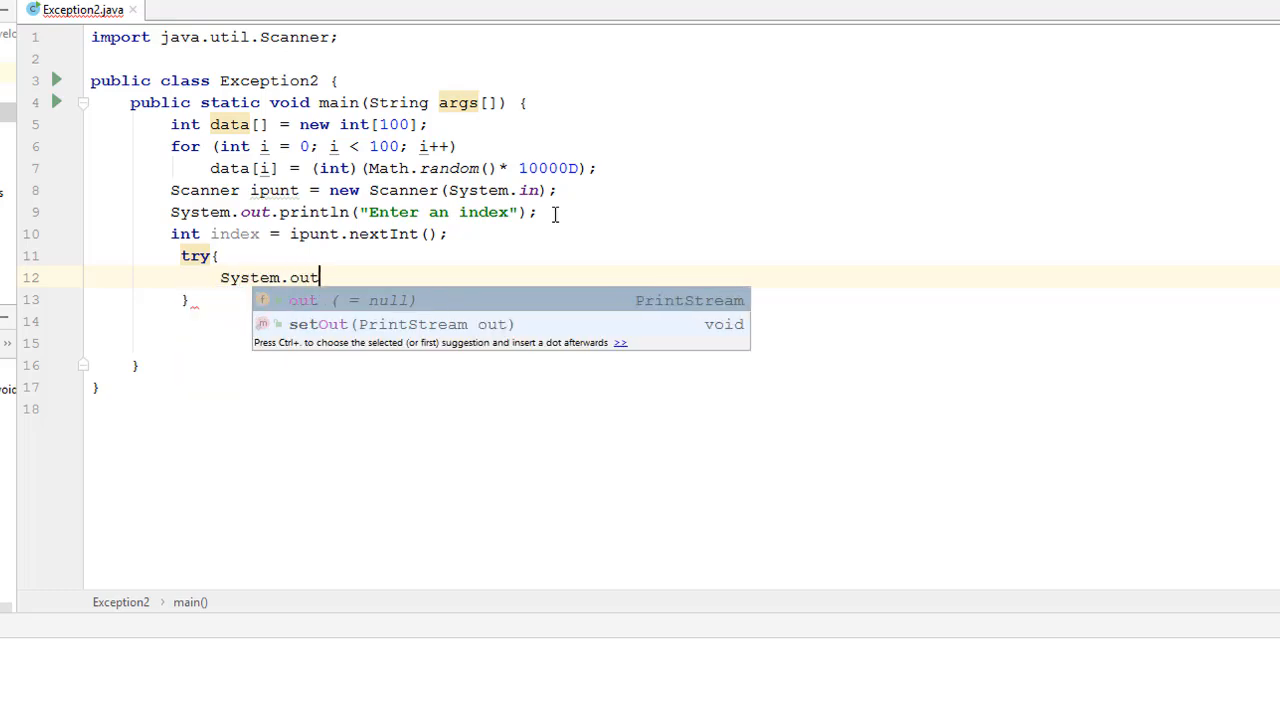
pyautogui.write('.println(')
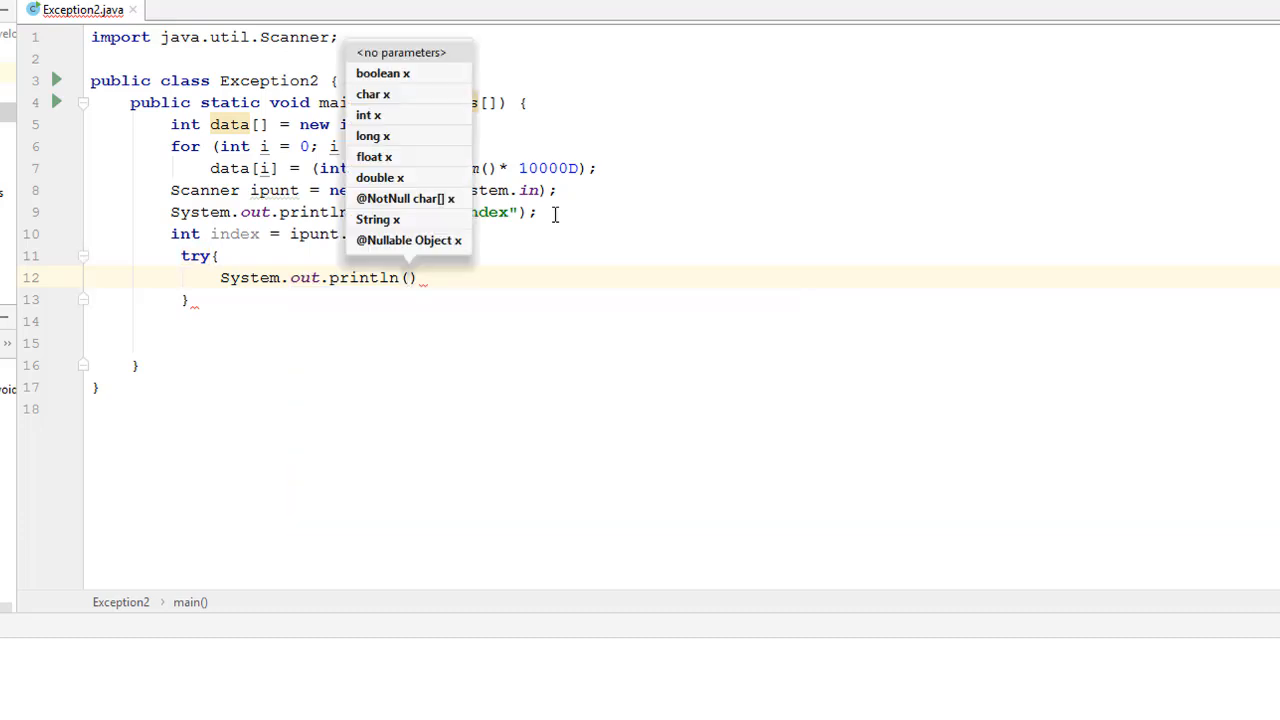
pyautogui.write('(')
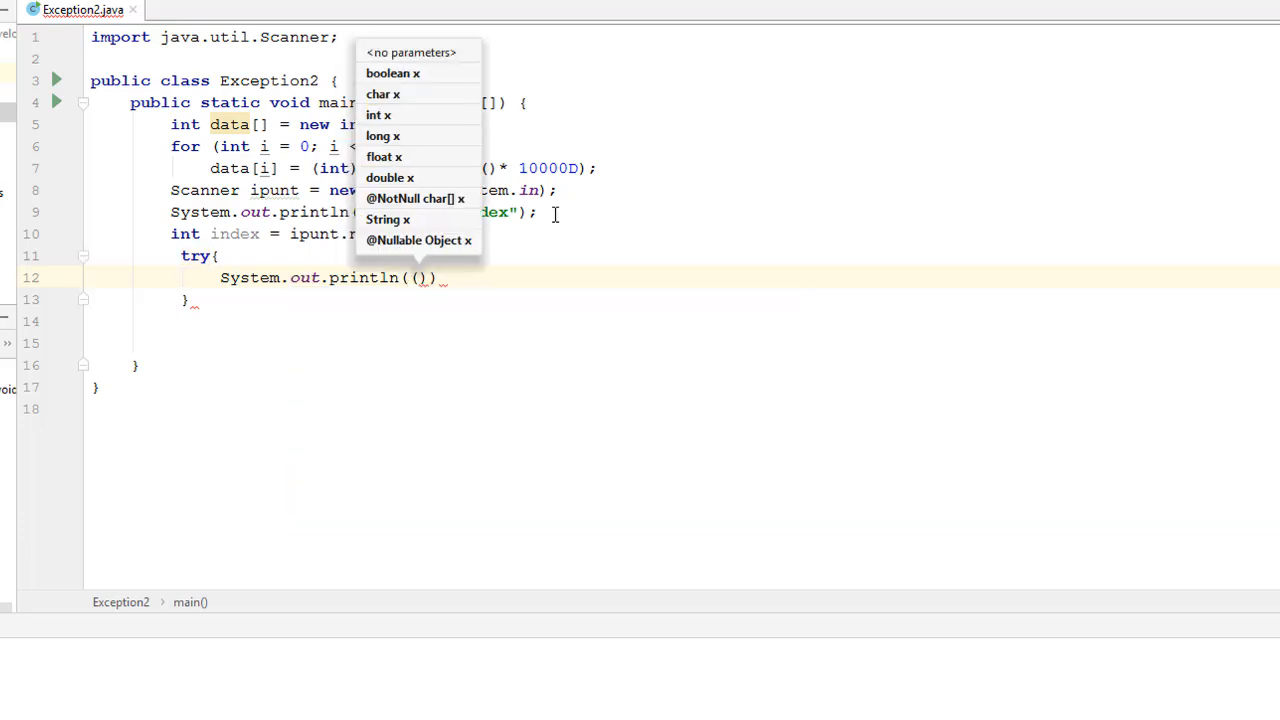
pyautogui.write('new StringBuilder (')
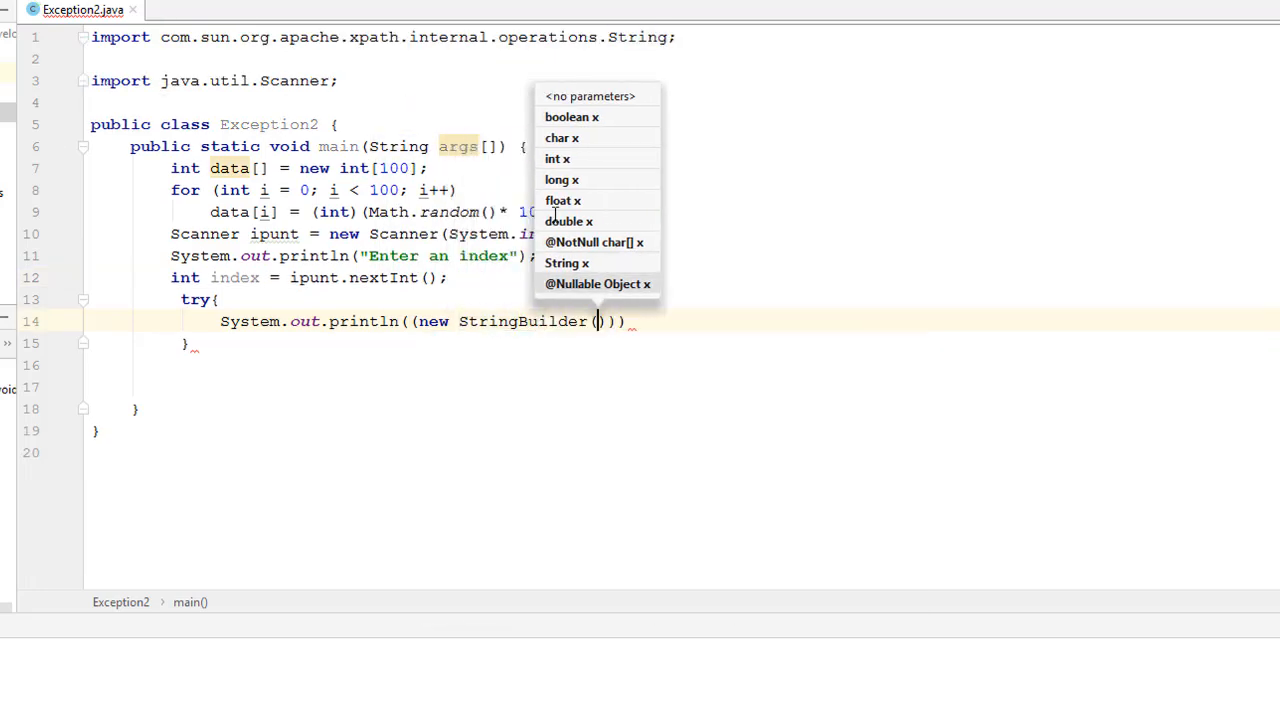
pyautogui.write('"')
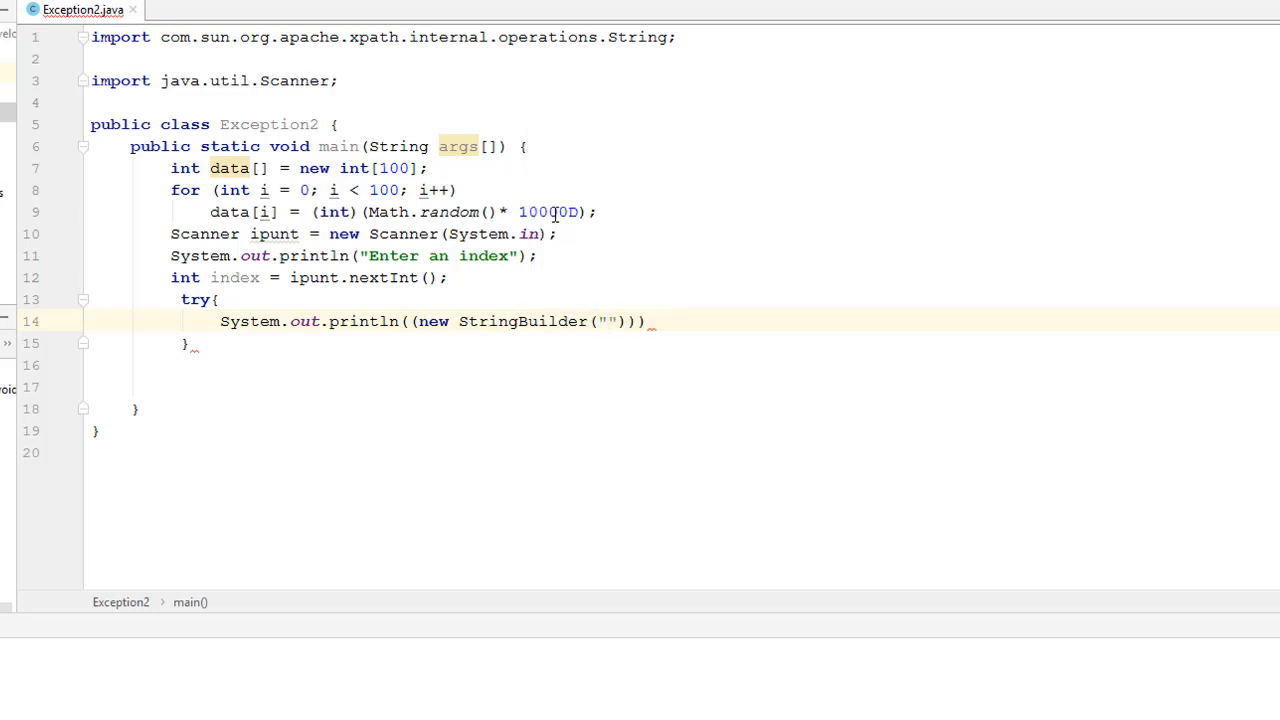
pyautogui.write('The element is')
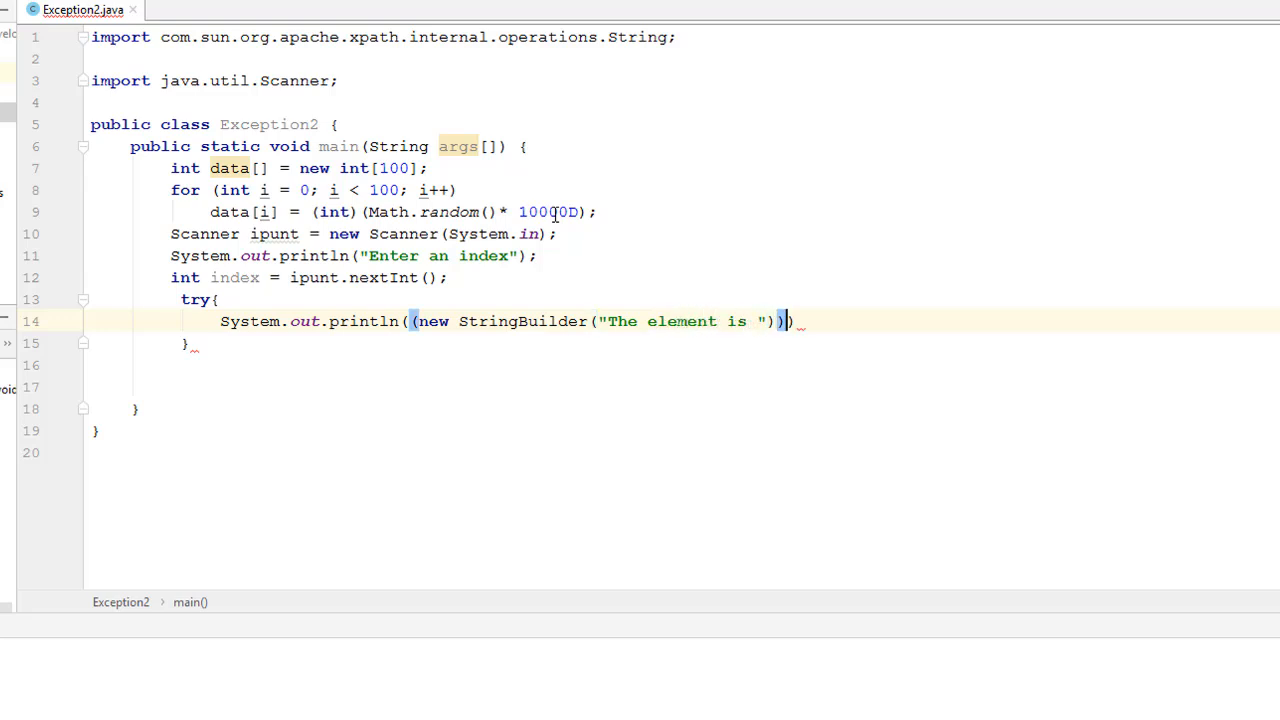
pyautogui.write('+a')
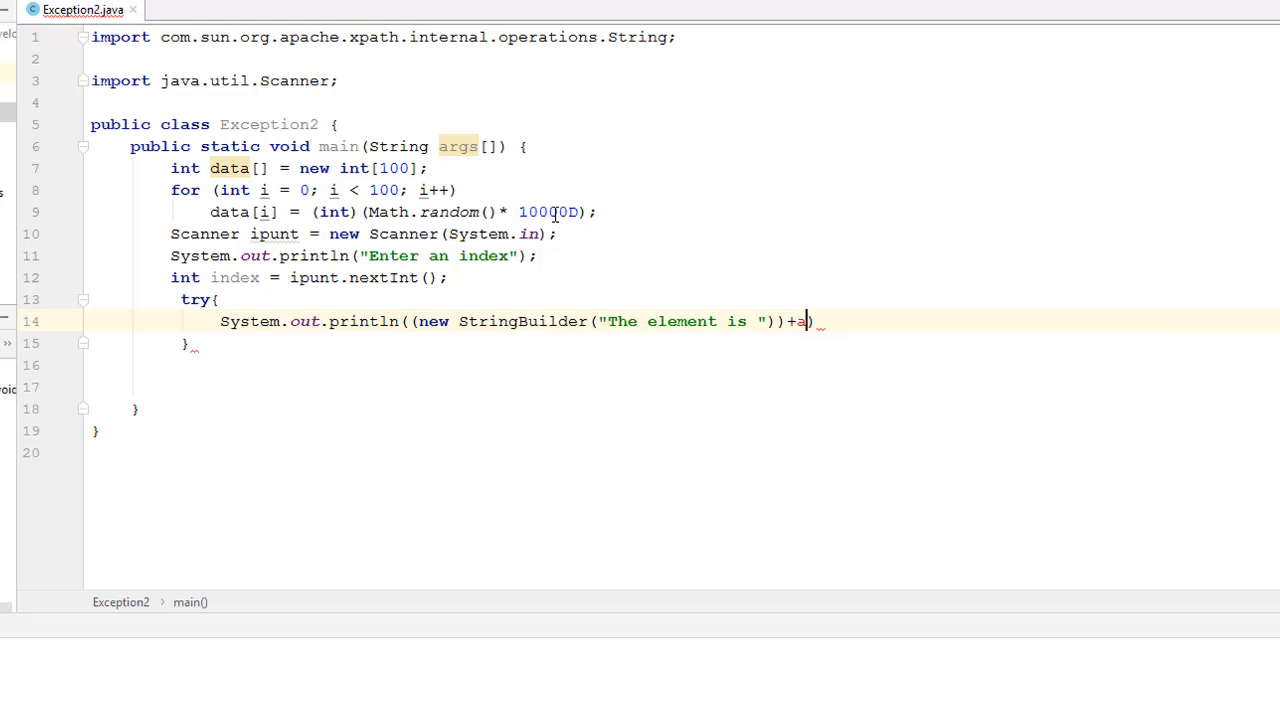
pyautogui.press('BackSpace')
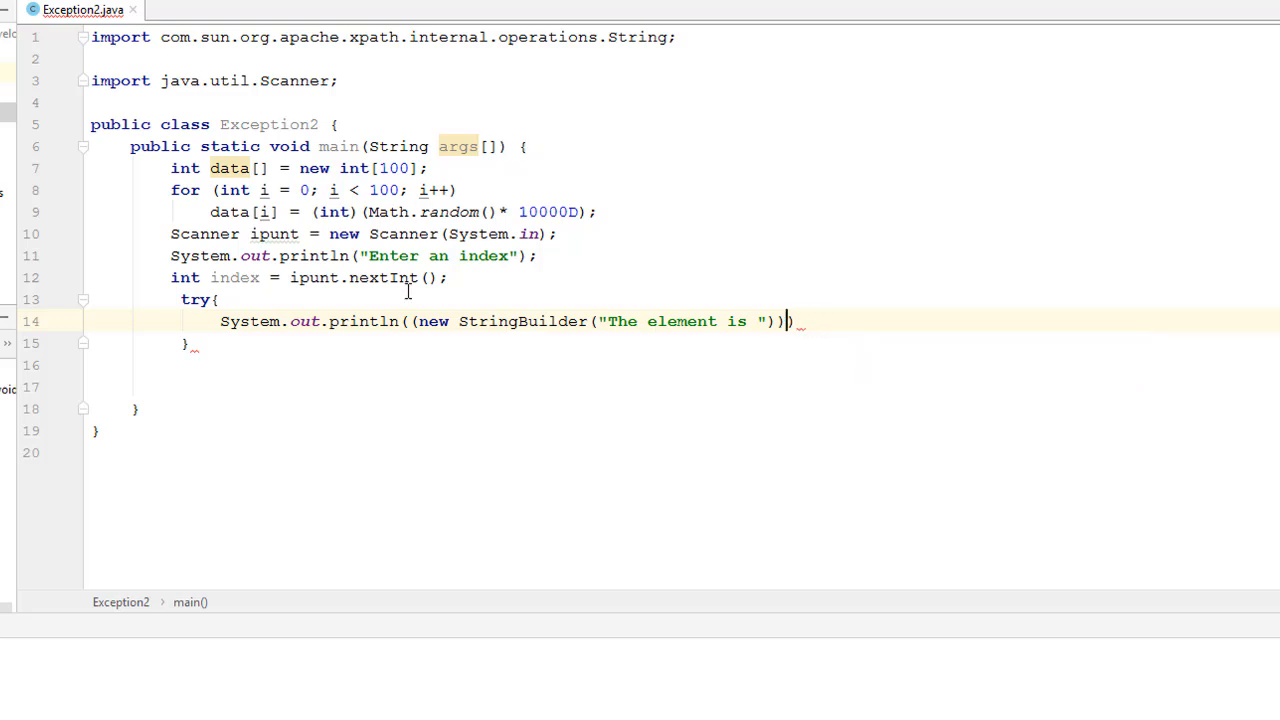
pyautogui.moveTo(418, 352)
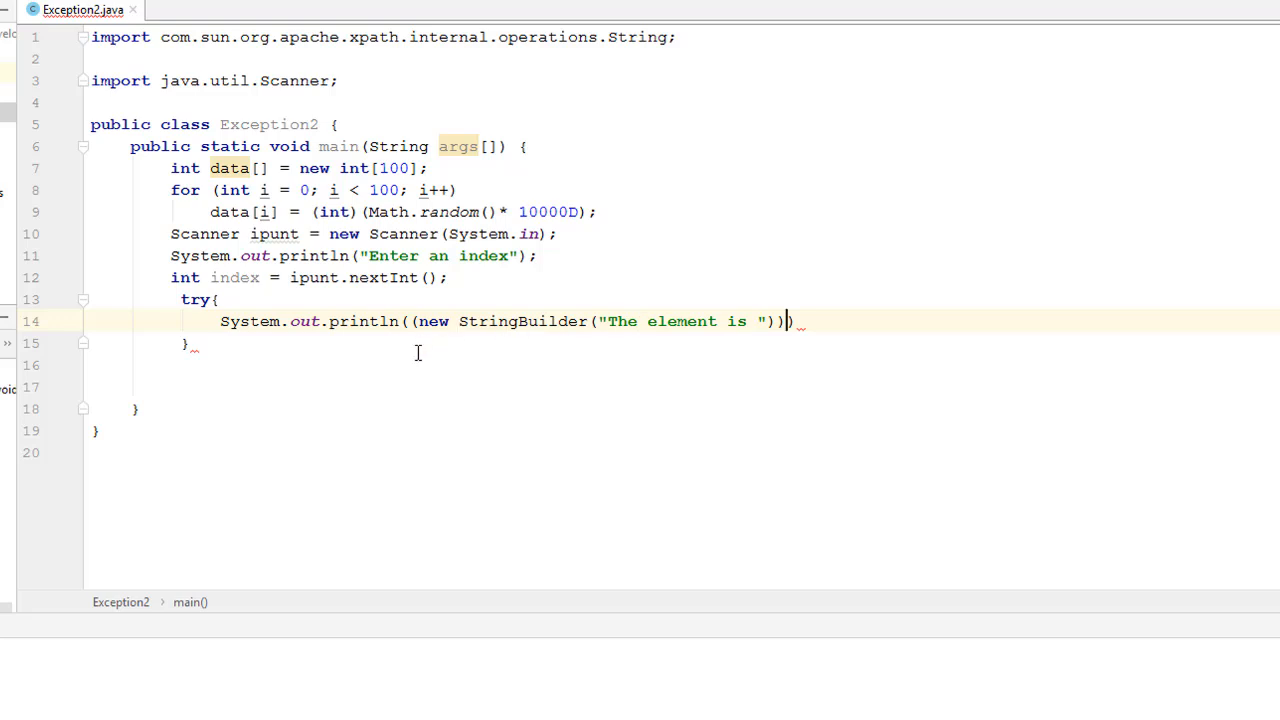
pyautogui.moveTo(781, 346)
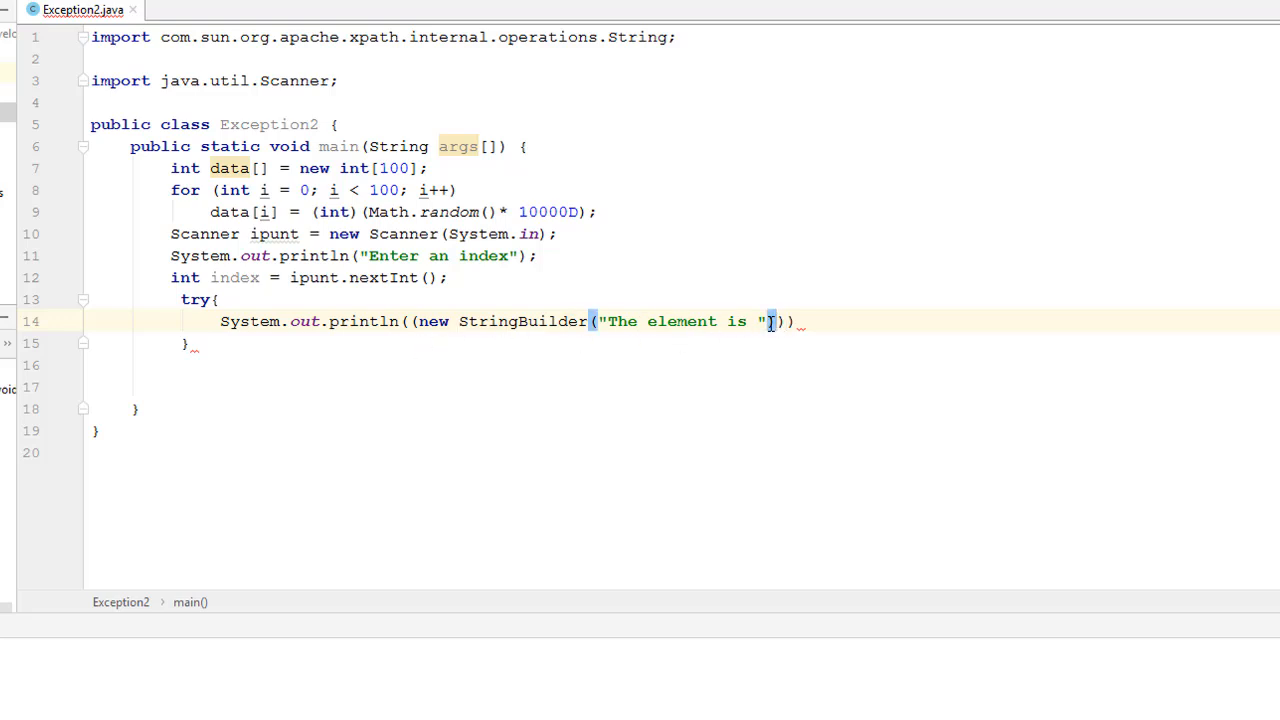
# Append data[index] to the message and end the statement with a semicolon.
pyautogui.write('.append(')
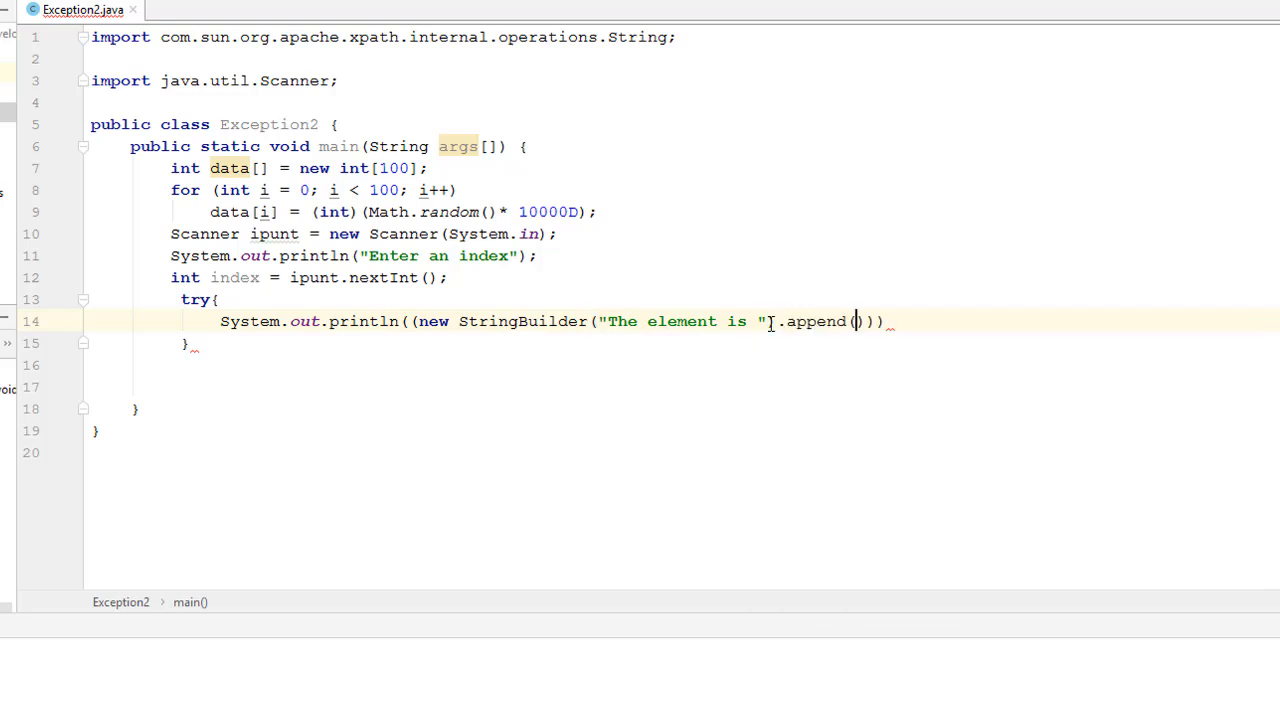
pyautogui.click(855, 321)
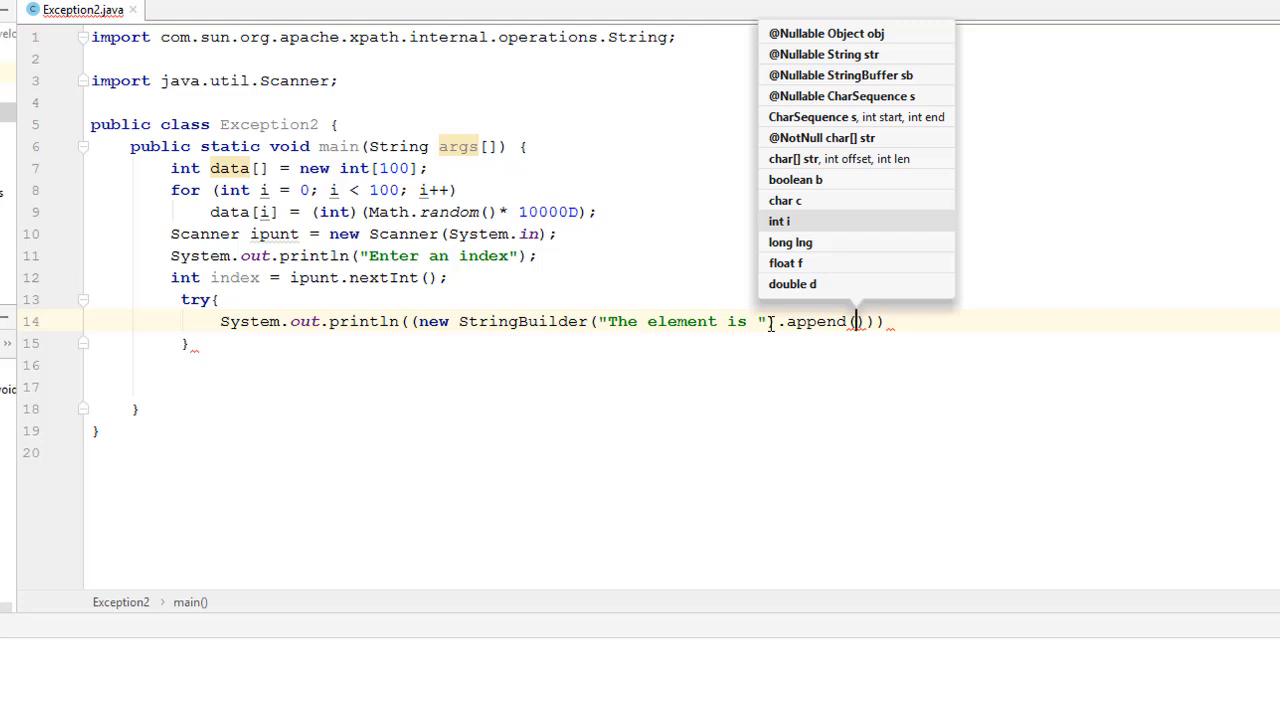
pyautogui.write('dat')
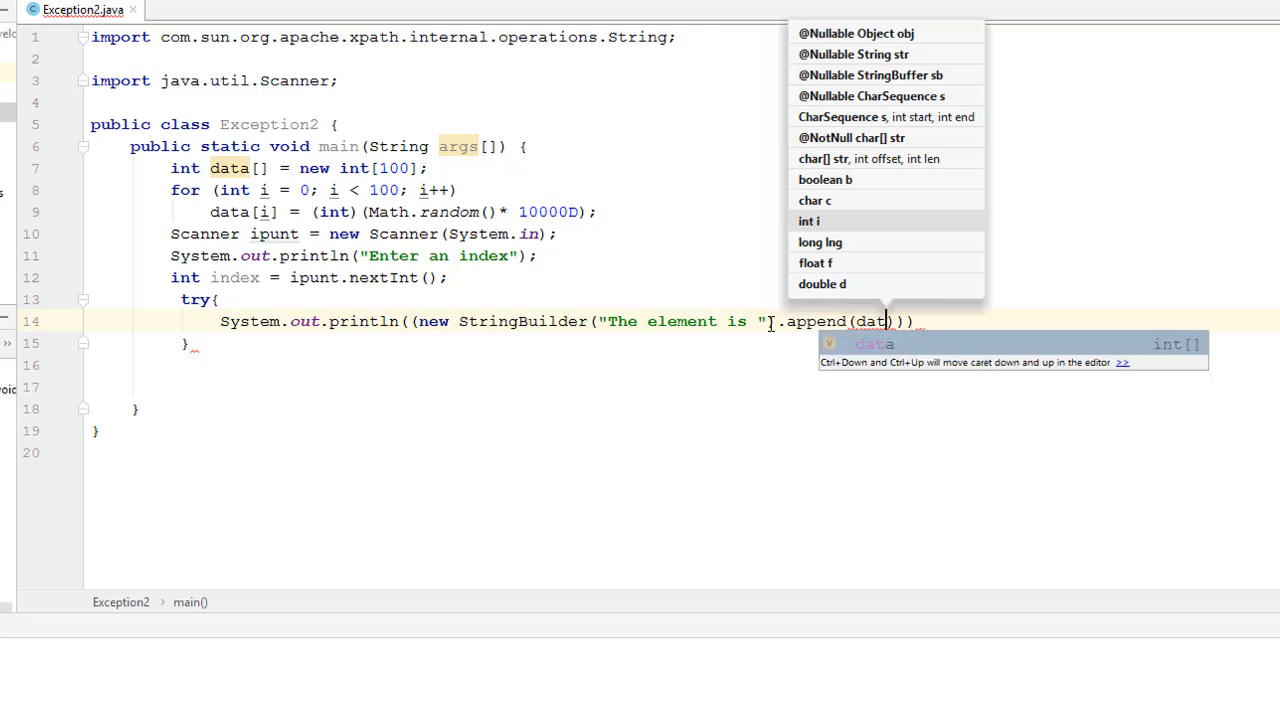
pyautogui.write('a[')
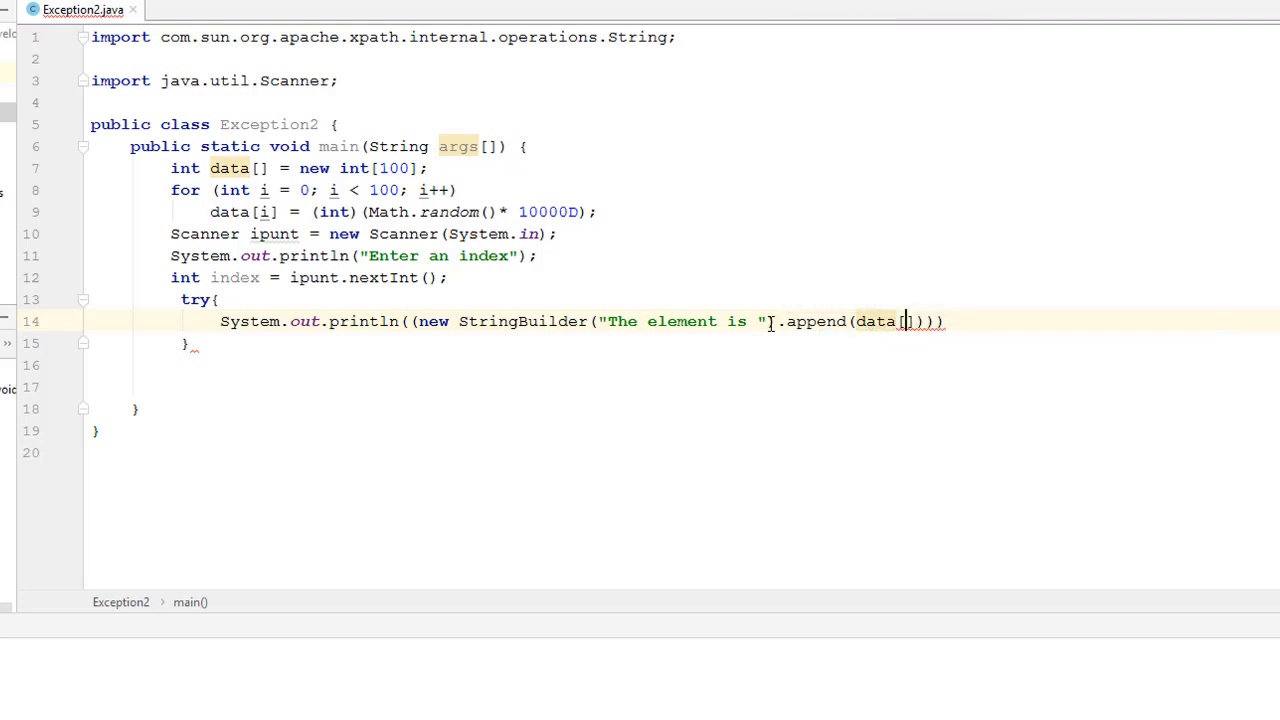
pyautogui.write('index')
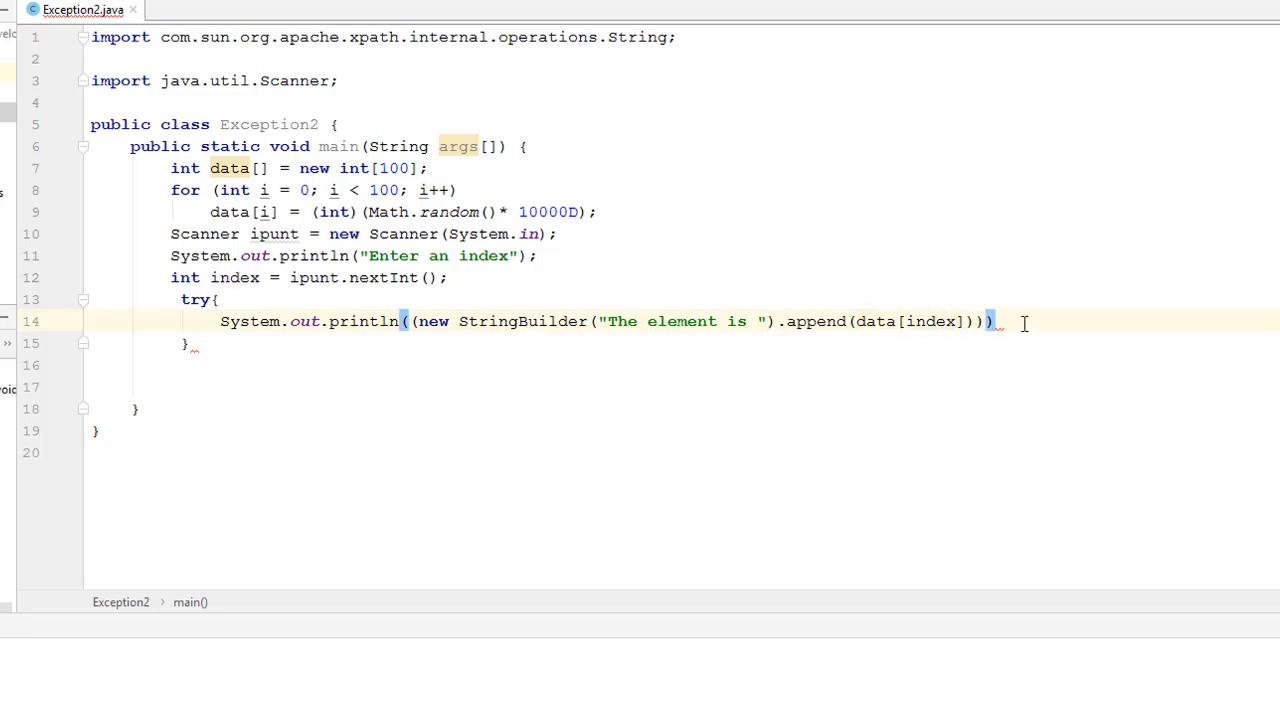
pyautogui.write(';')
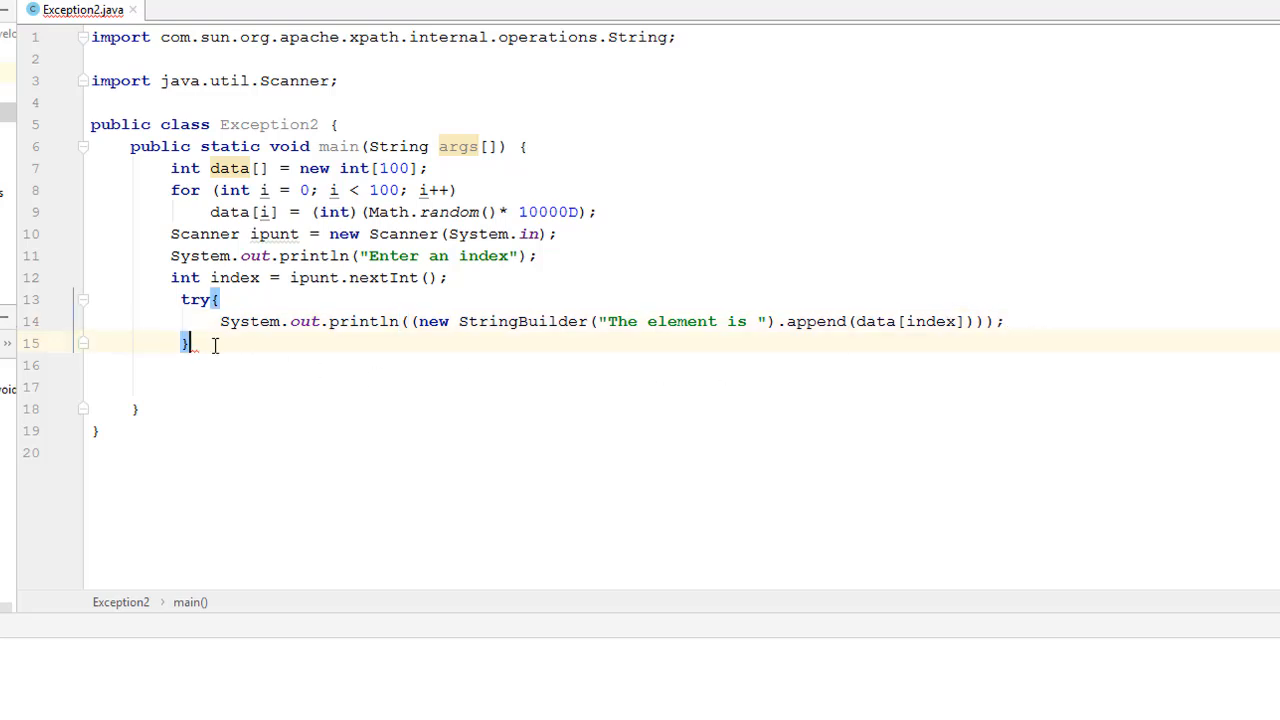
# Add a catch (Exception ex) block with an empty line inside.
pyautogui.write('ca')
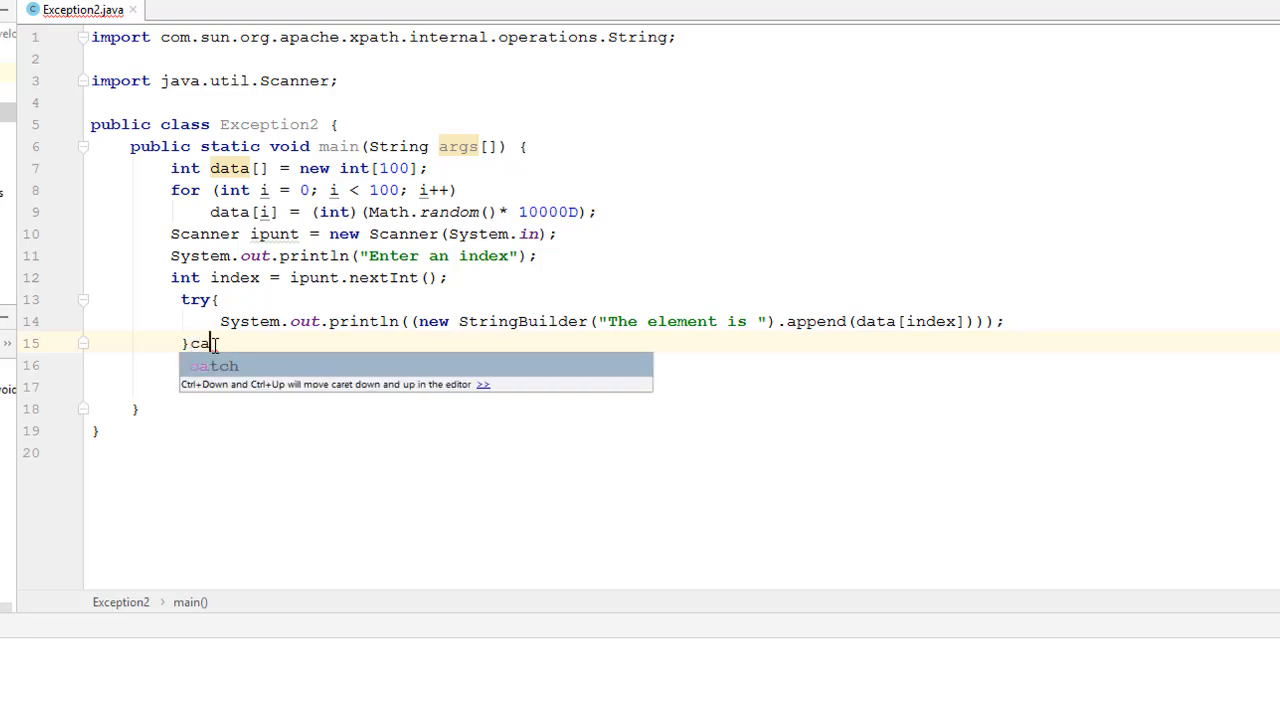
pyautogui.write('tch (')
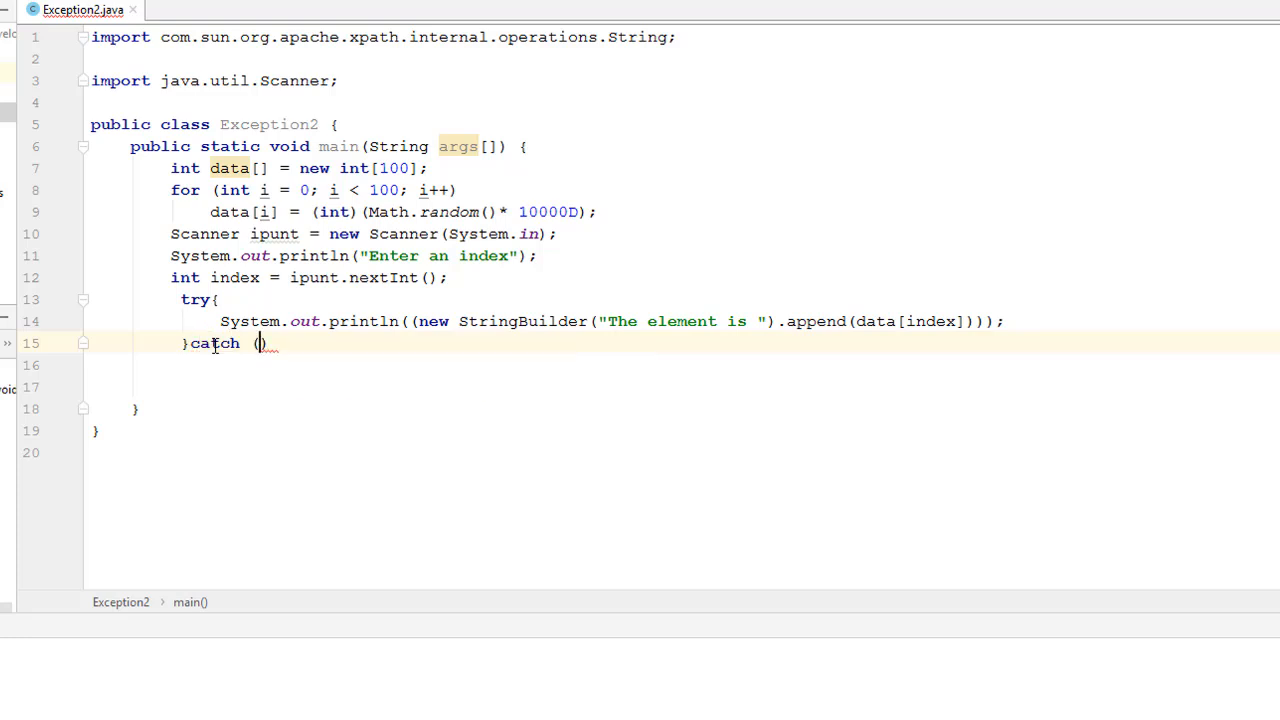
pyautogui.write('Exception e')
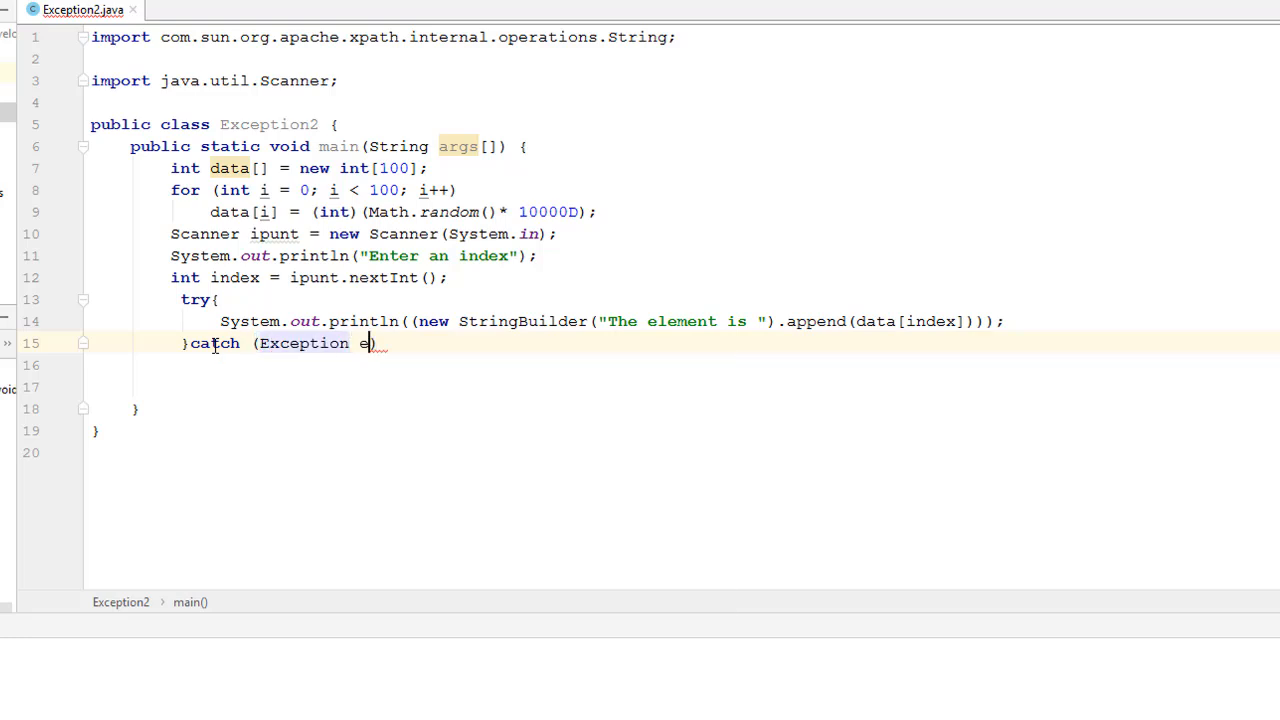
pyautogui.write('x')
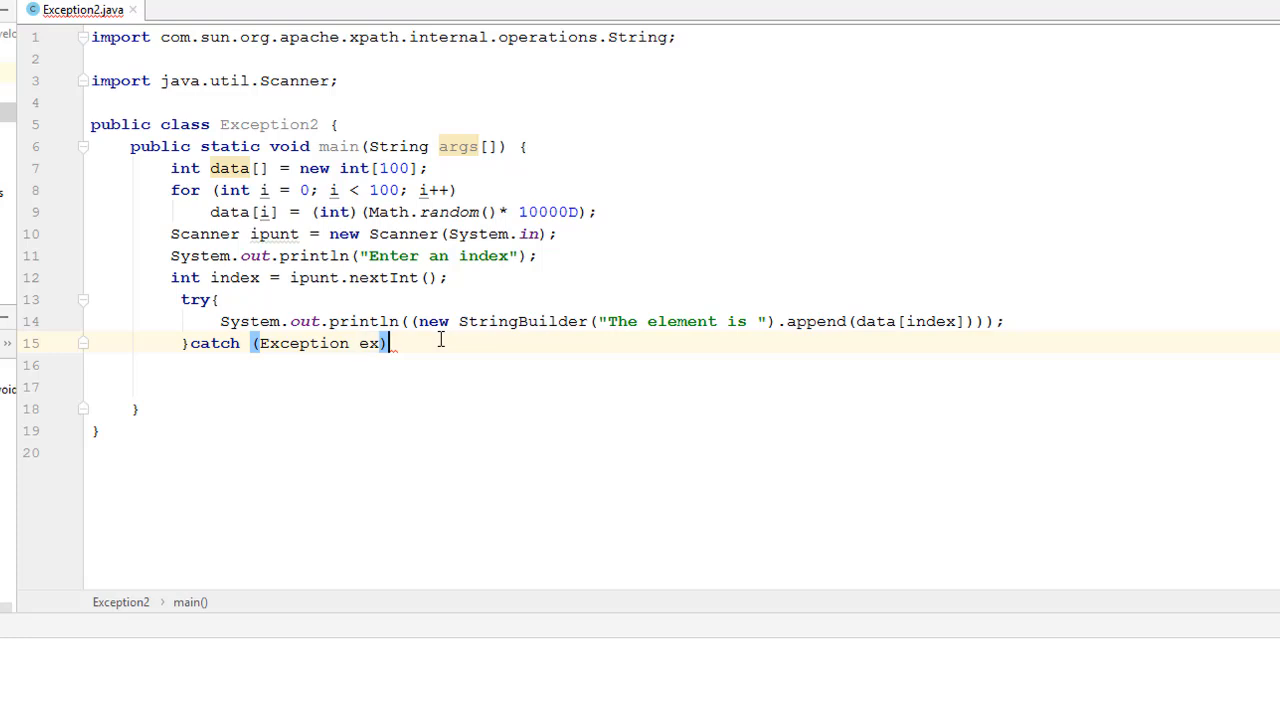
pyautogui.write('{')
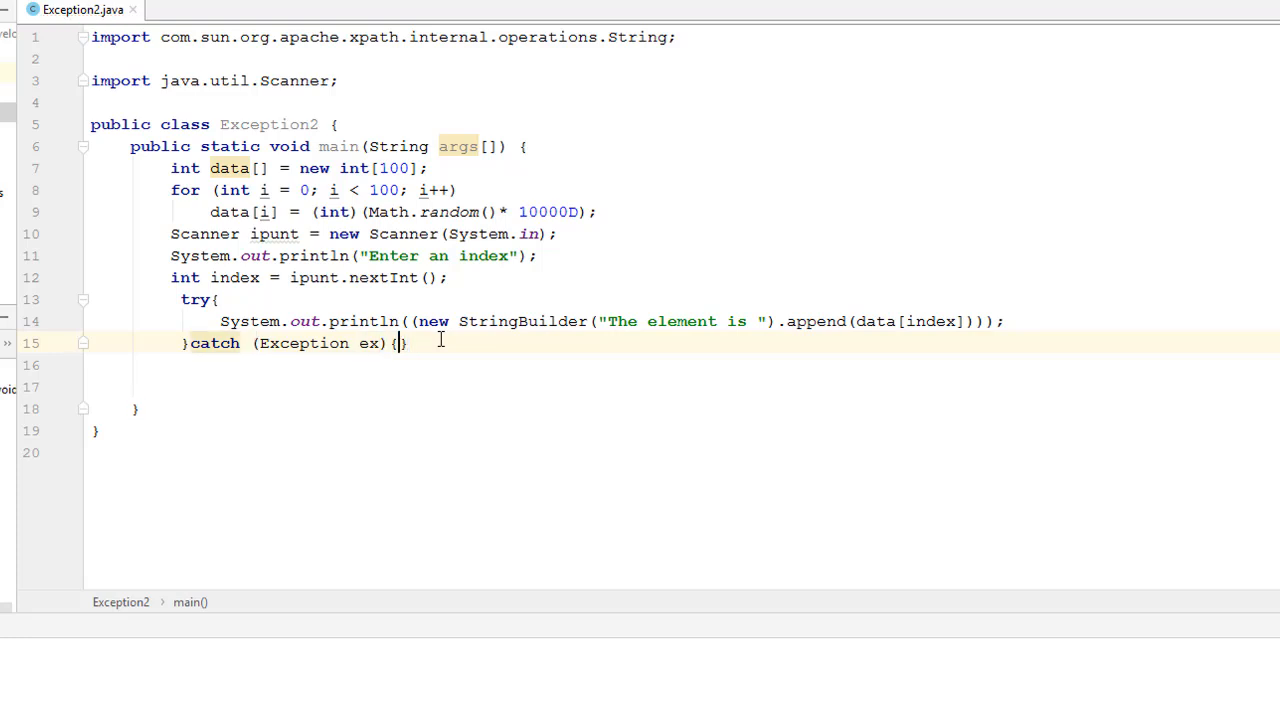
pyautogui.press('enter')
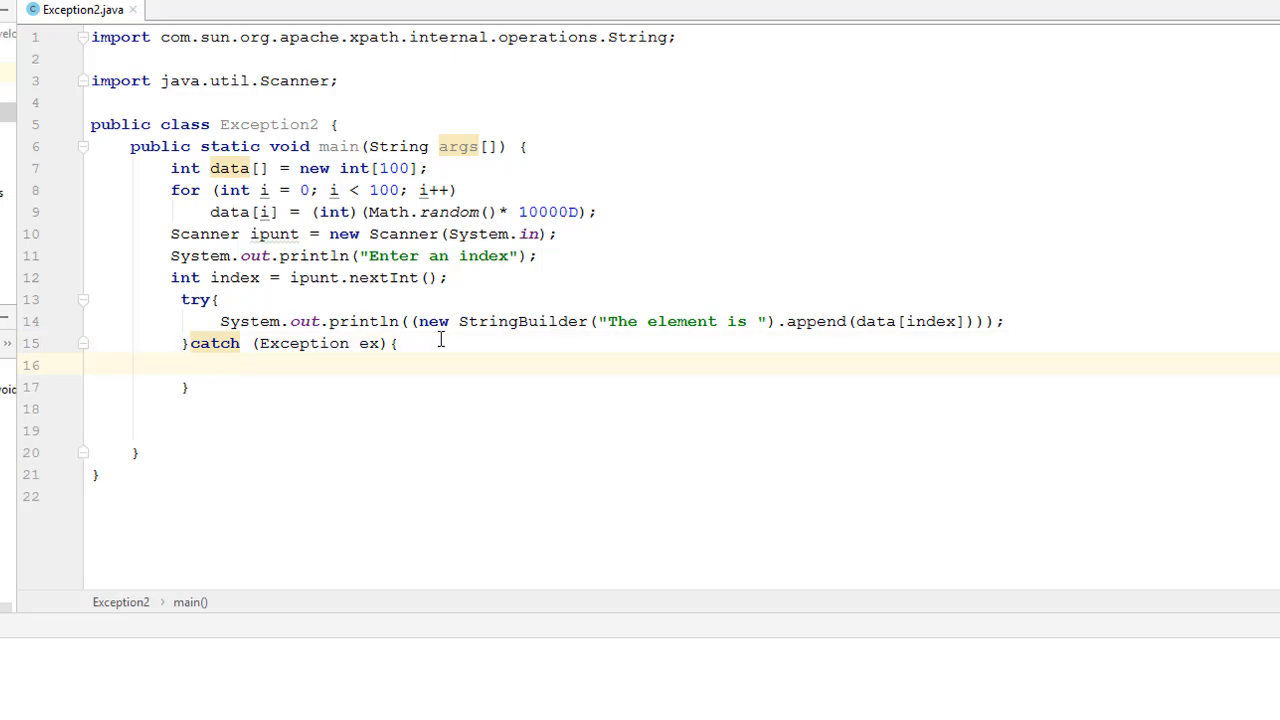
# Print "Index out of bound " plus ex.toString() in the catch block.
pyautogui.write('System.ou')
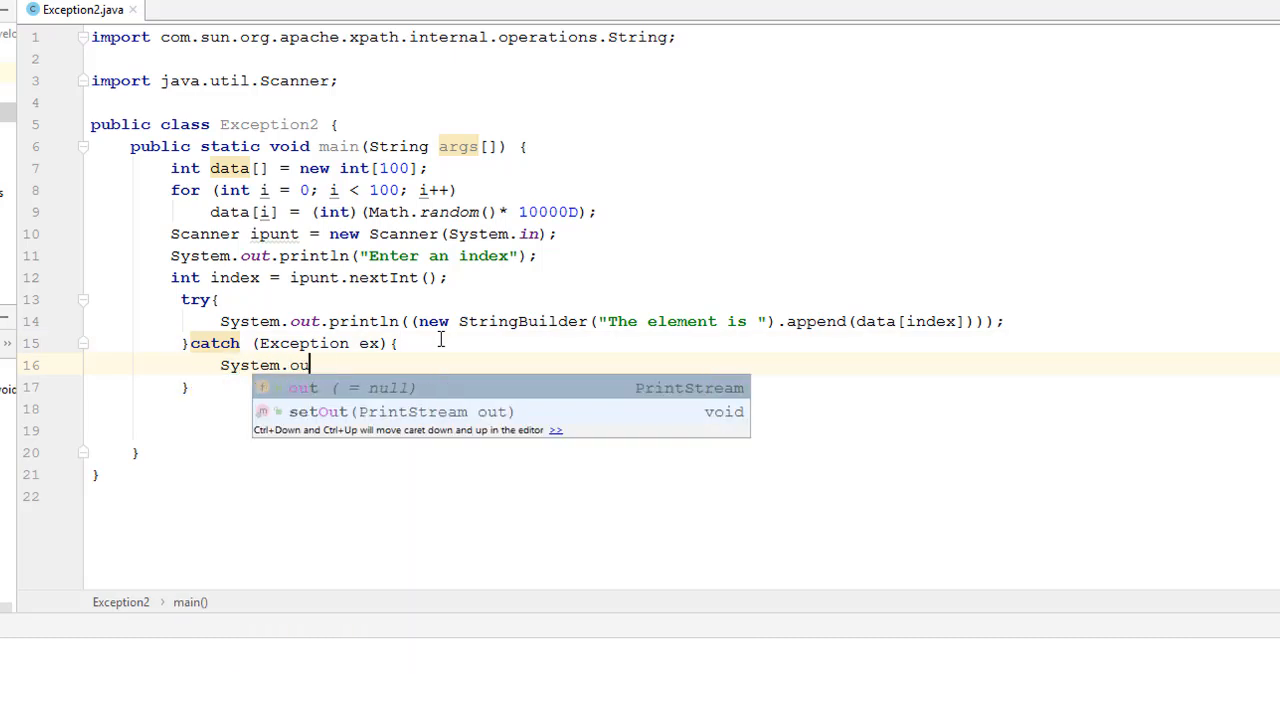
pyautogui.write('println();')
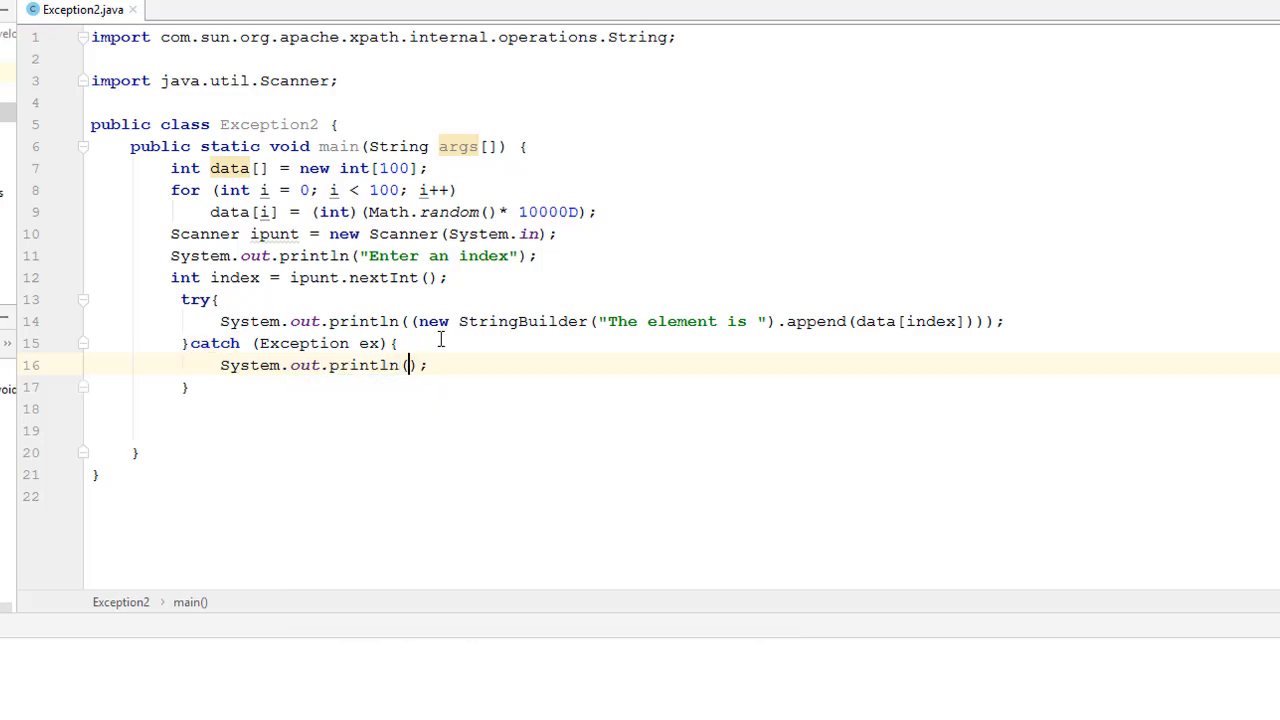
pyautogui.write('""')
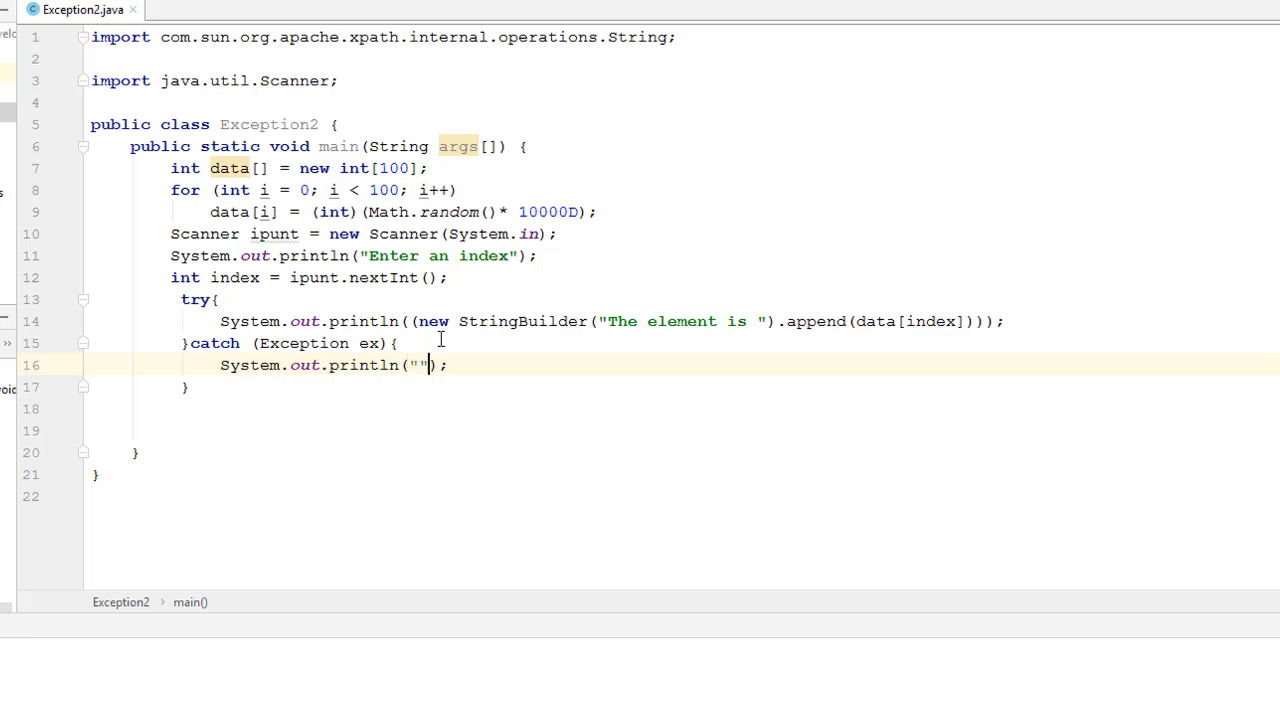
pyautogui.write('Index out of bo')
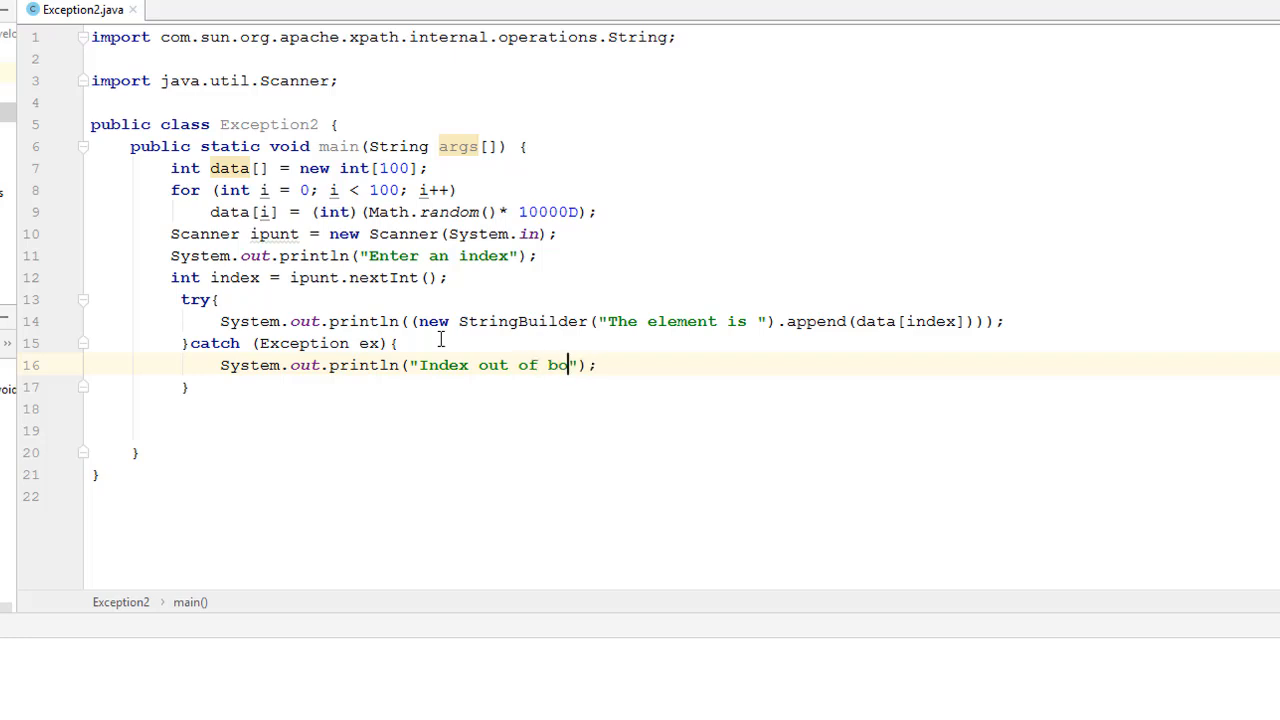
pyautogui.write('unds')
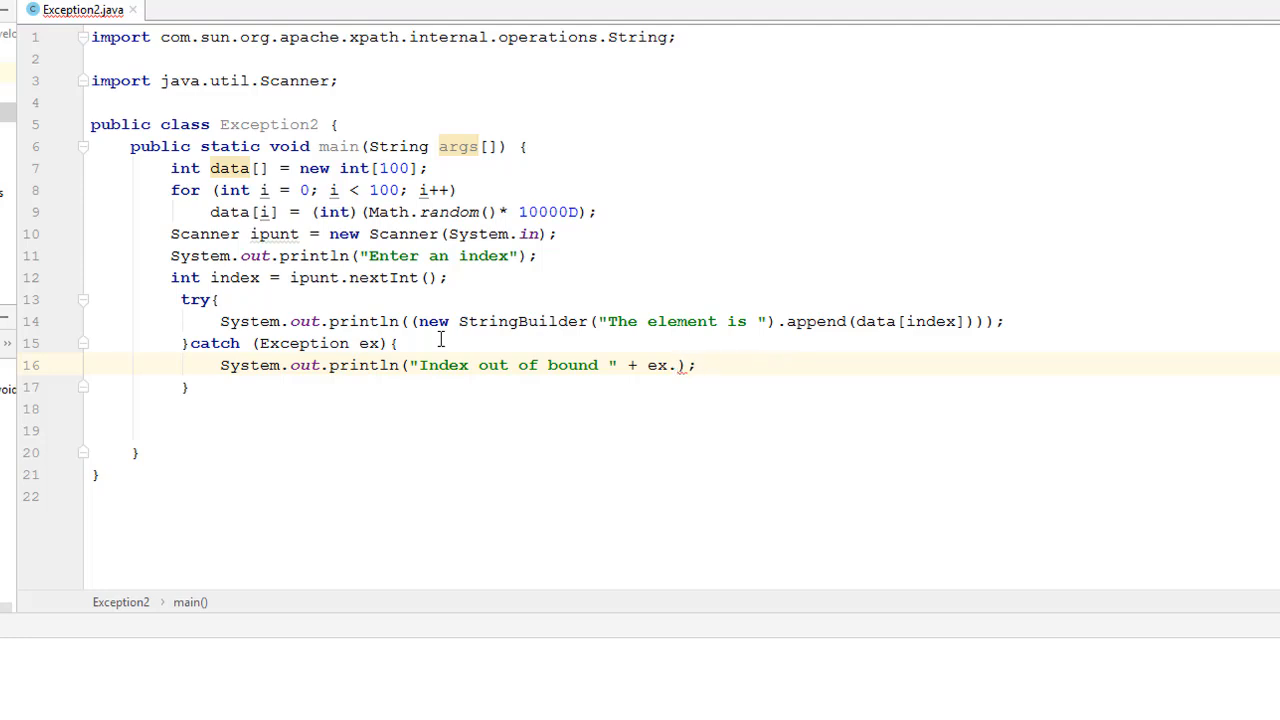
pyautogui.write('ge')
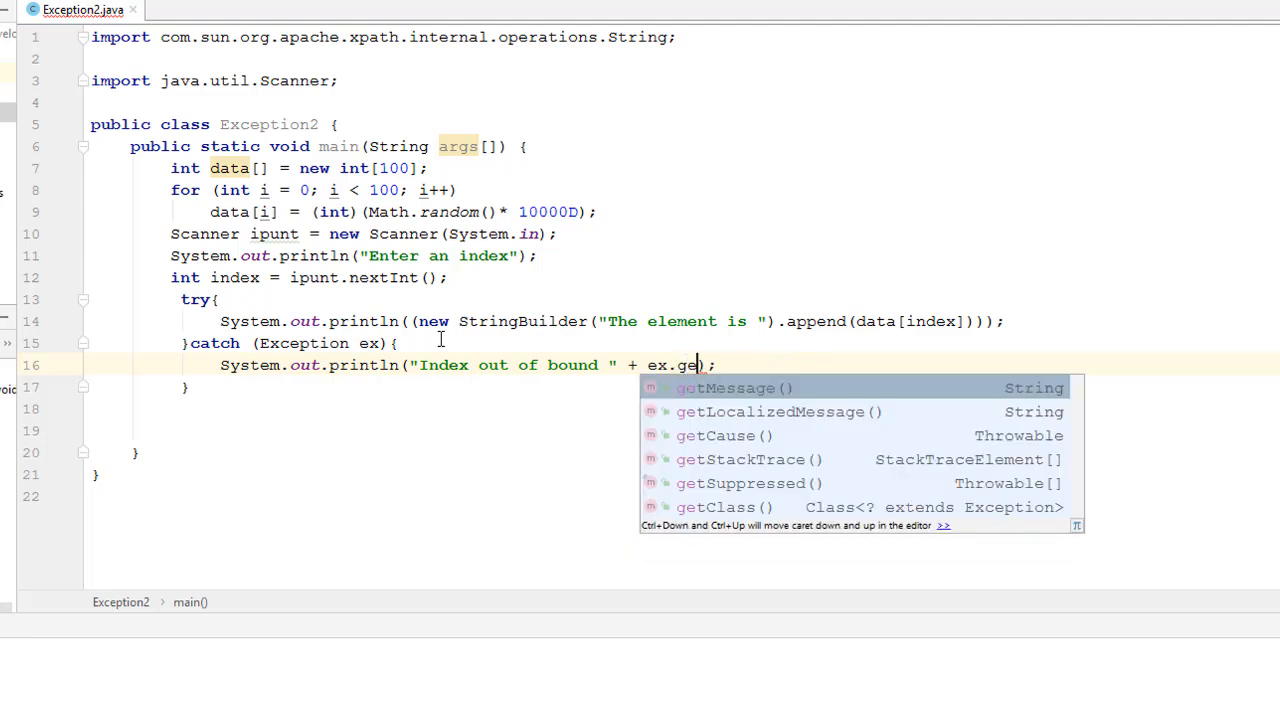
pyautogui.click(724, 388)
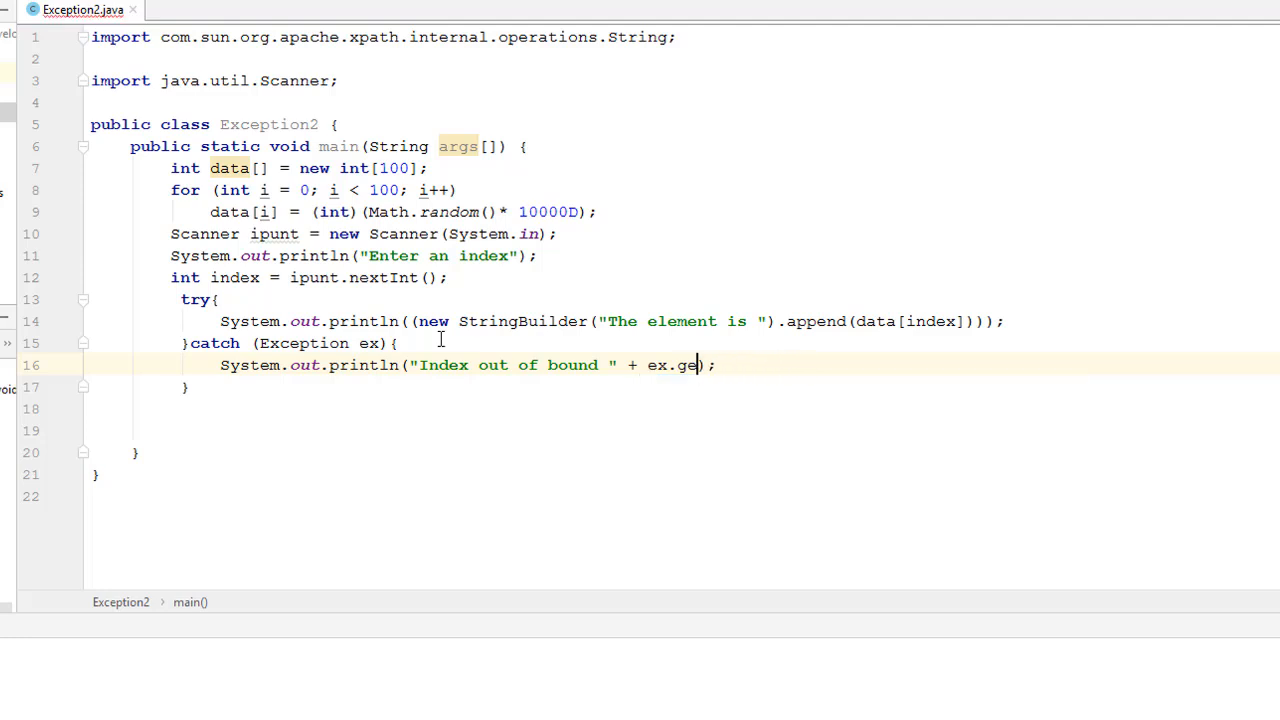
pyautogui.write('toString()')
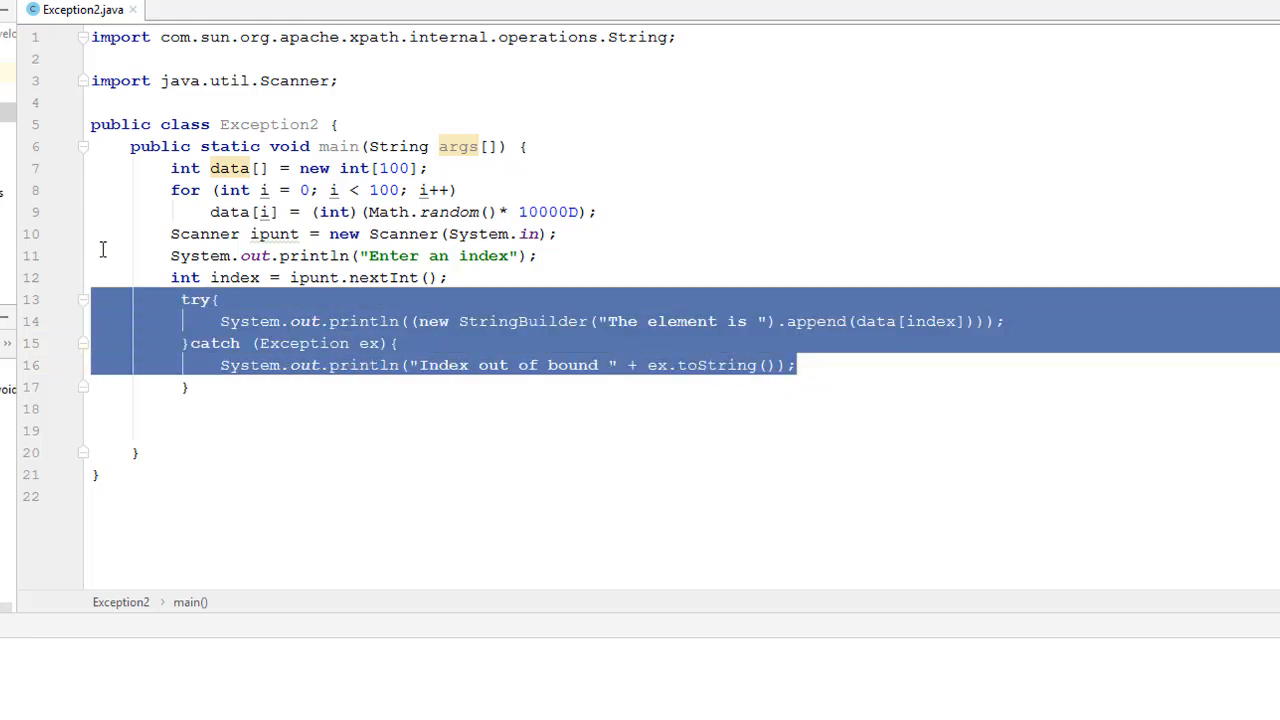
# Deselect the code, compare against Exception1, and return to Exception2.
pyautogui.click(437, 255)
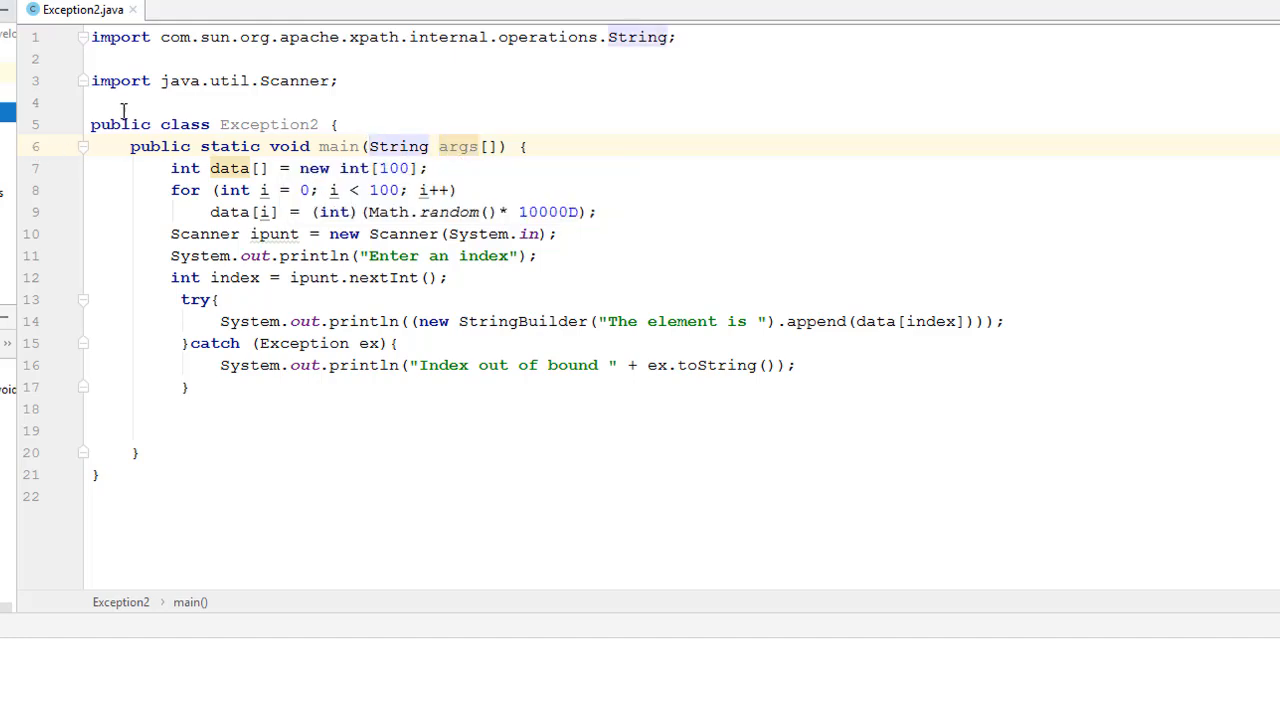
pyautogui.click(210, 9)
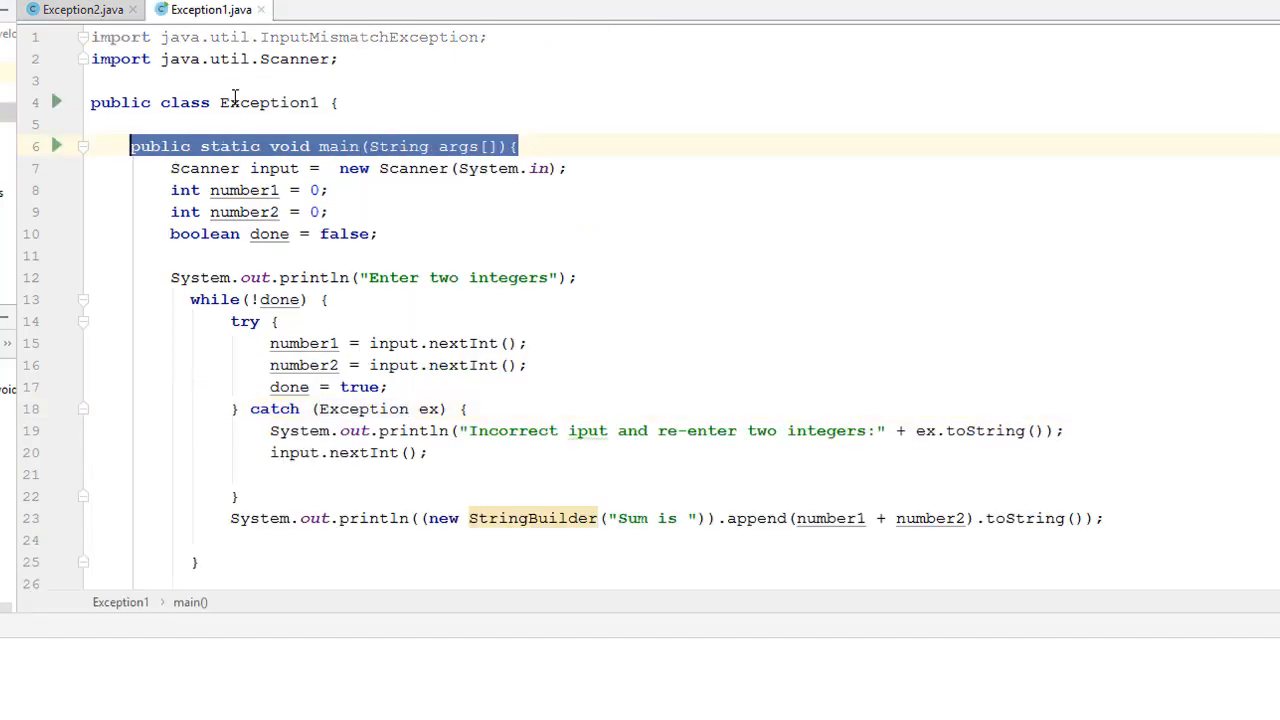
pyautogui.click(83, 9)
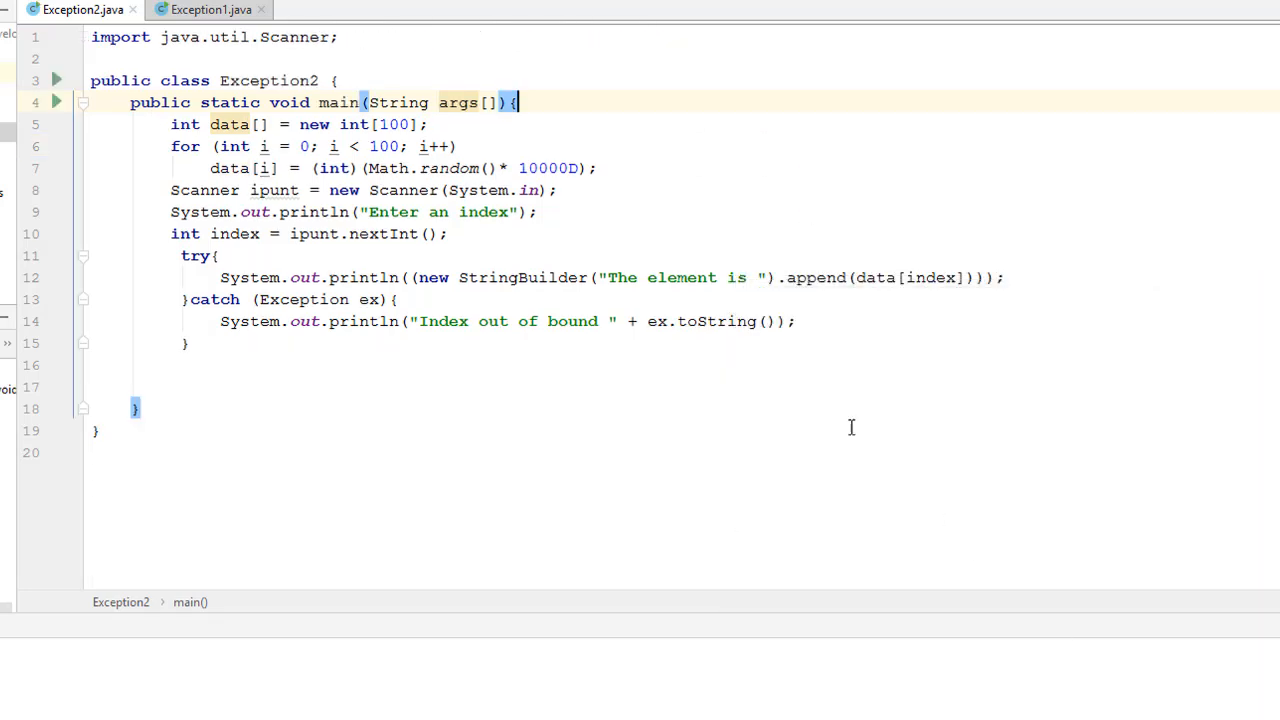
pyautogui.moveTo(154, 118)
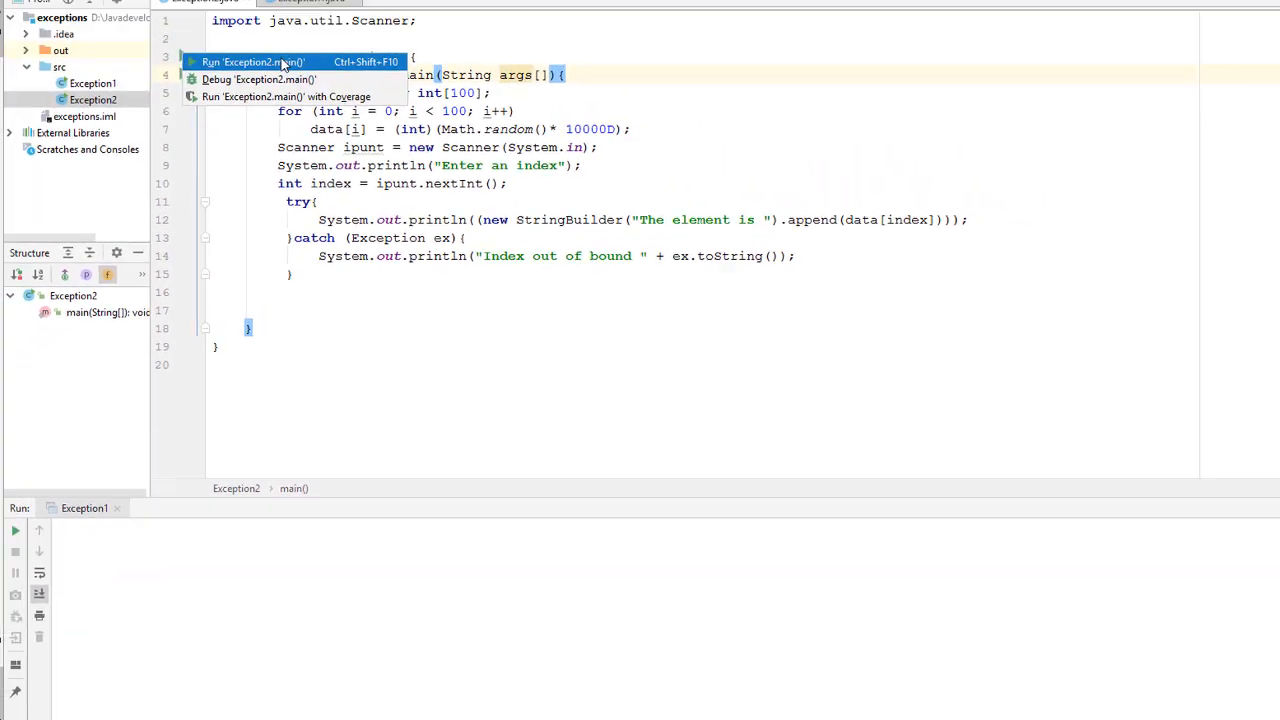
# Run Exception2.main(), then start wrapping the loop assignment in println.
pyautogui.click(252, 62)
pyautogui.write('System.out.')
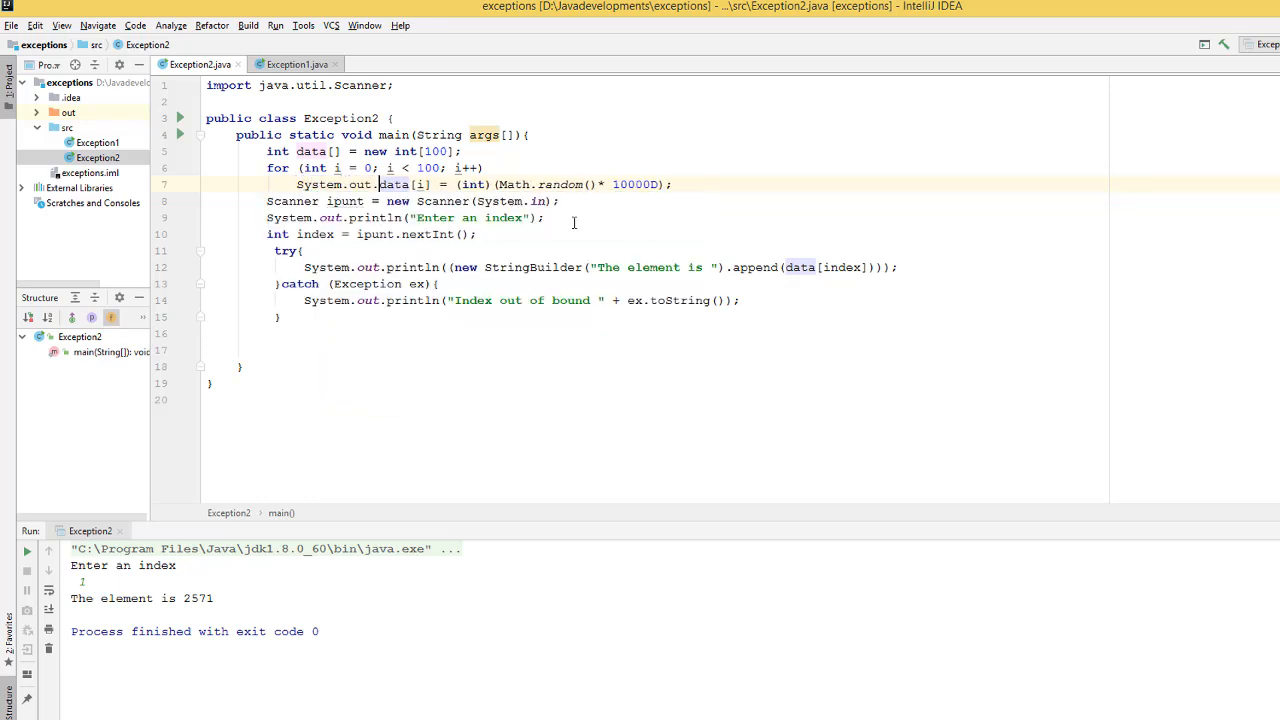
pyautogui.write('pri')
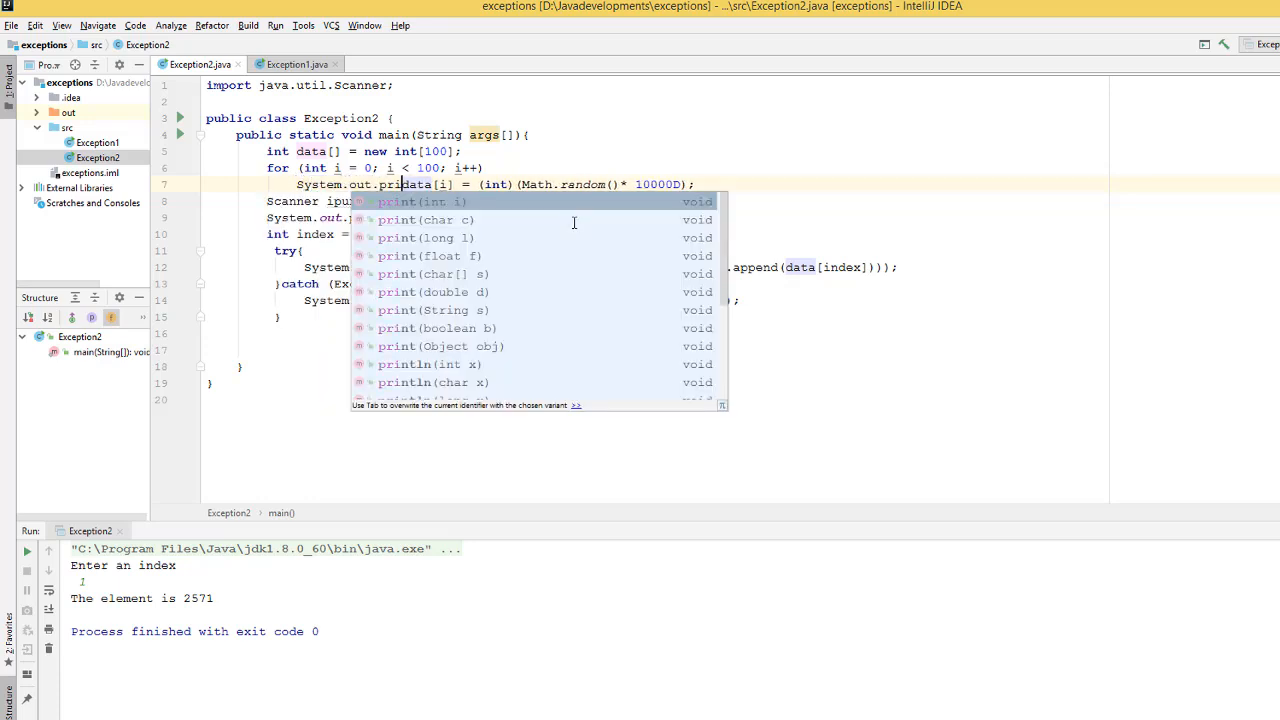
pyautogui.write('ln(')
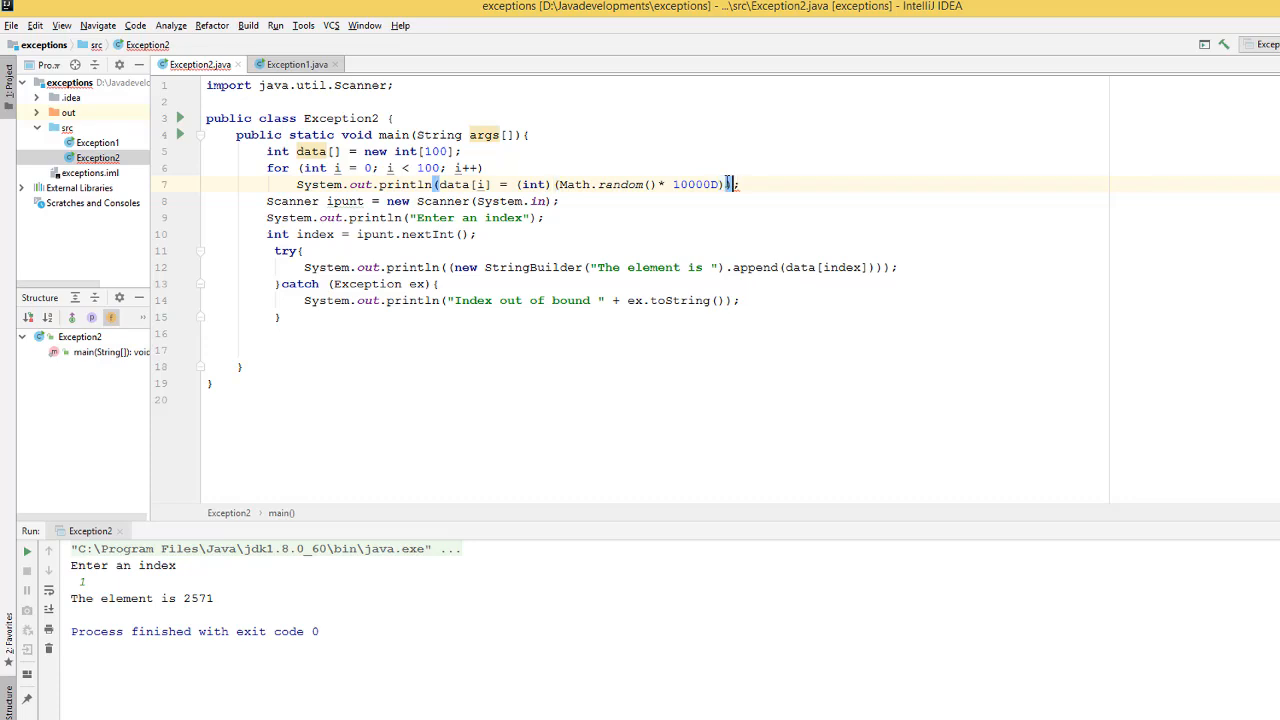
# Run Exception2 with index 1, confirm 620 matches the second printed value, then rerun.
pyautogui.click(180, 118)
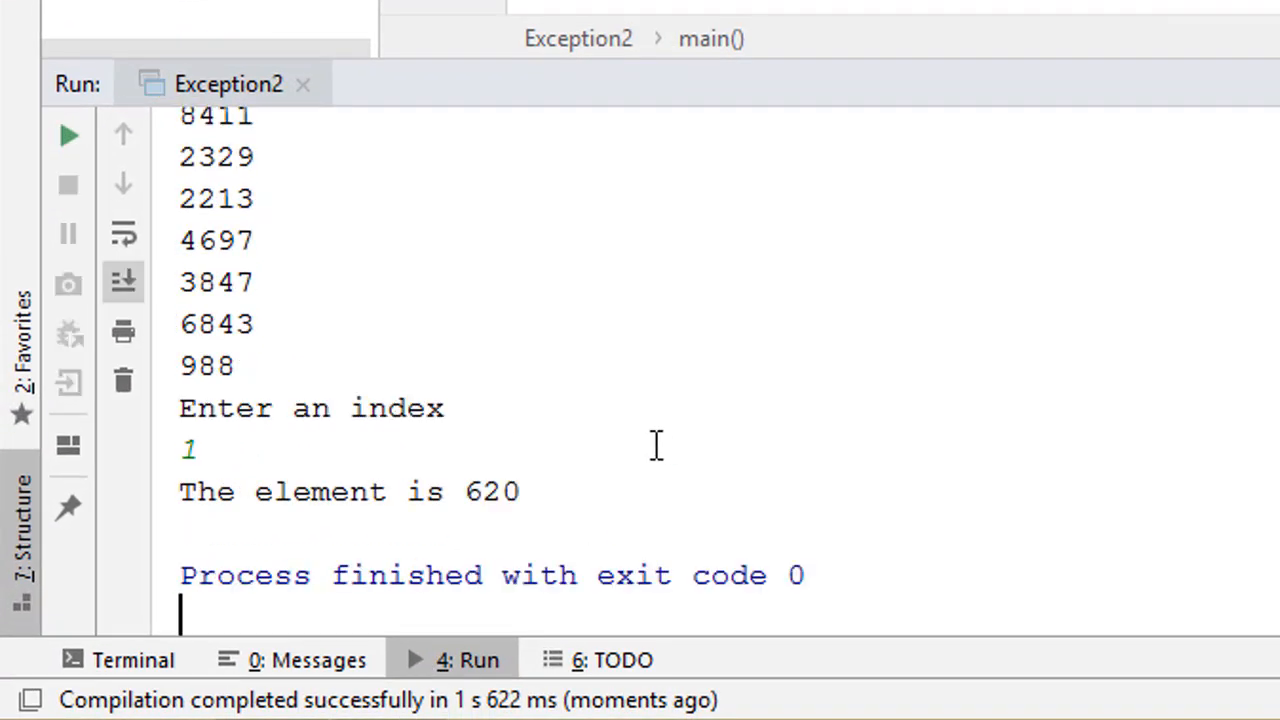
pyautogui.doubleClick(489, 491)
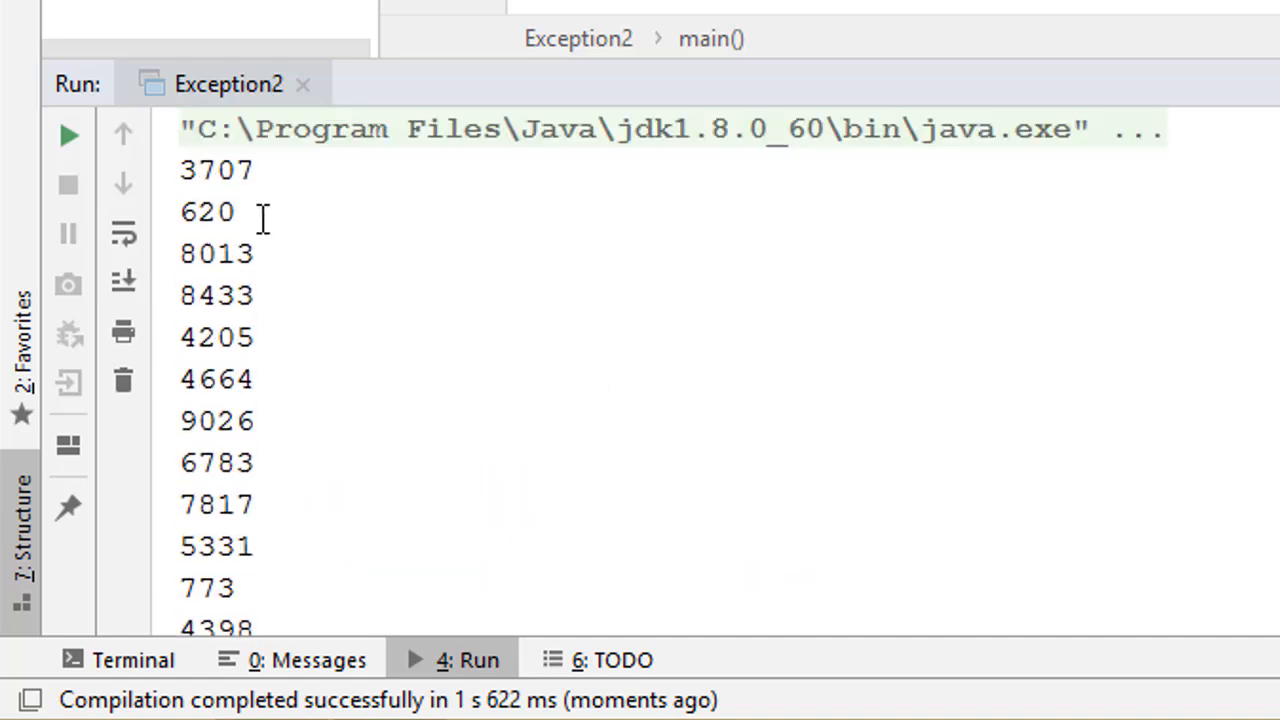
pyautogui.doubleClick(216, 169)
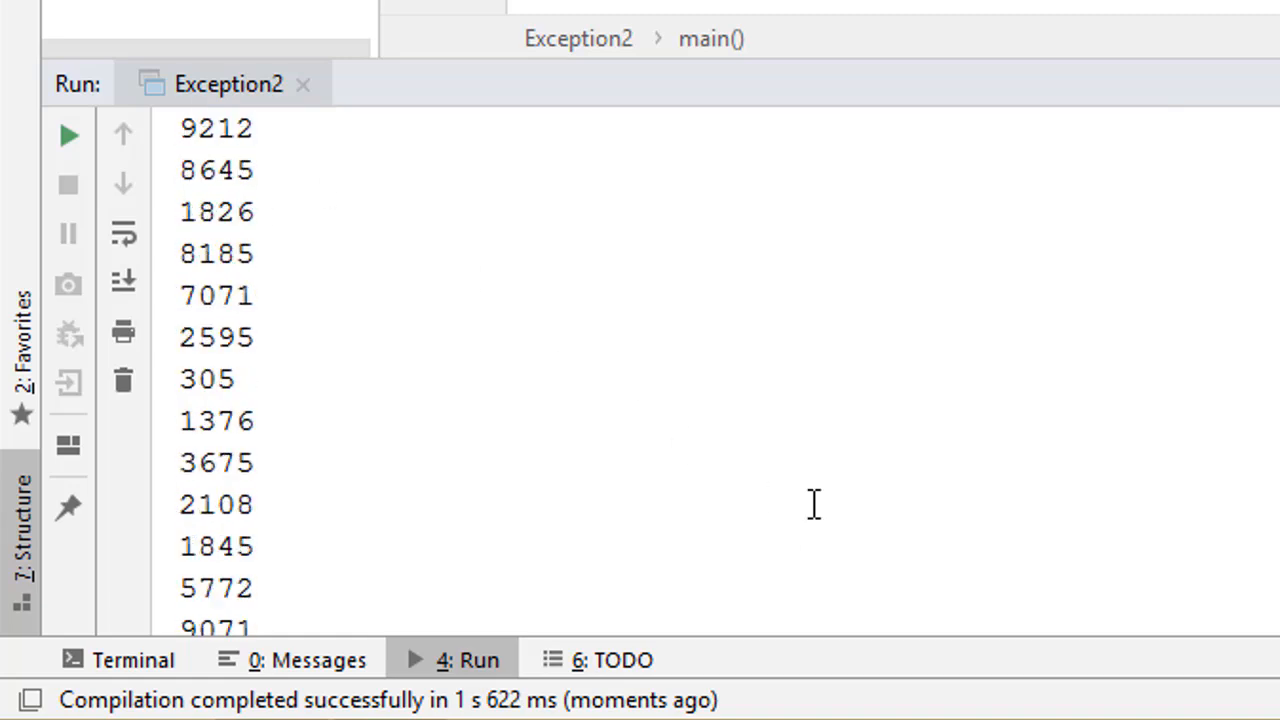
pyautogui.click(123, 281)
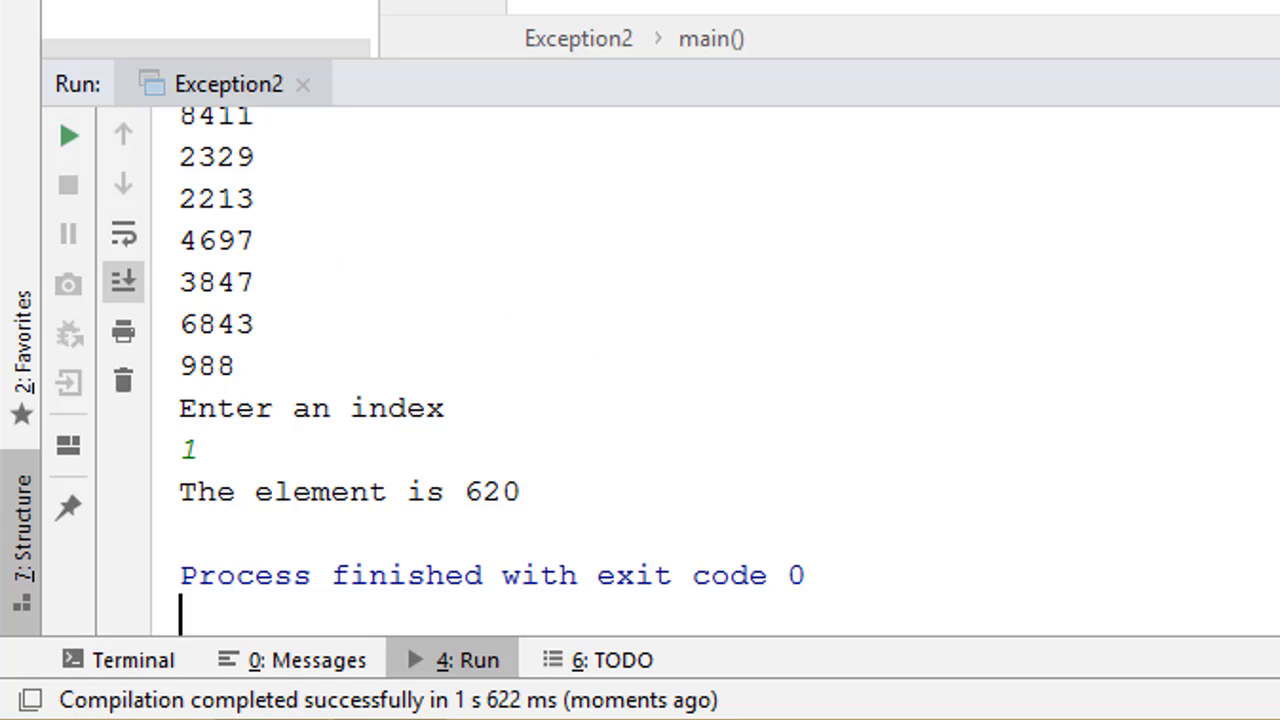
pyautogui.click(68, 135)
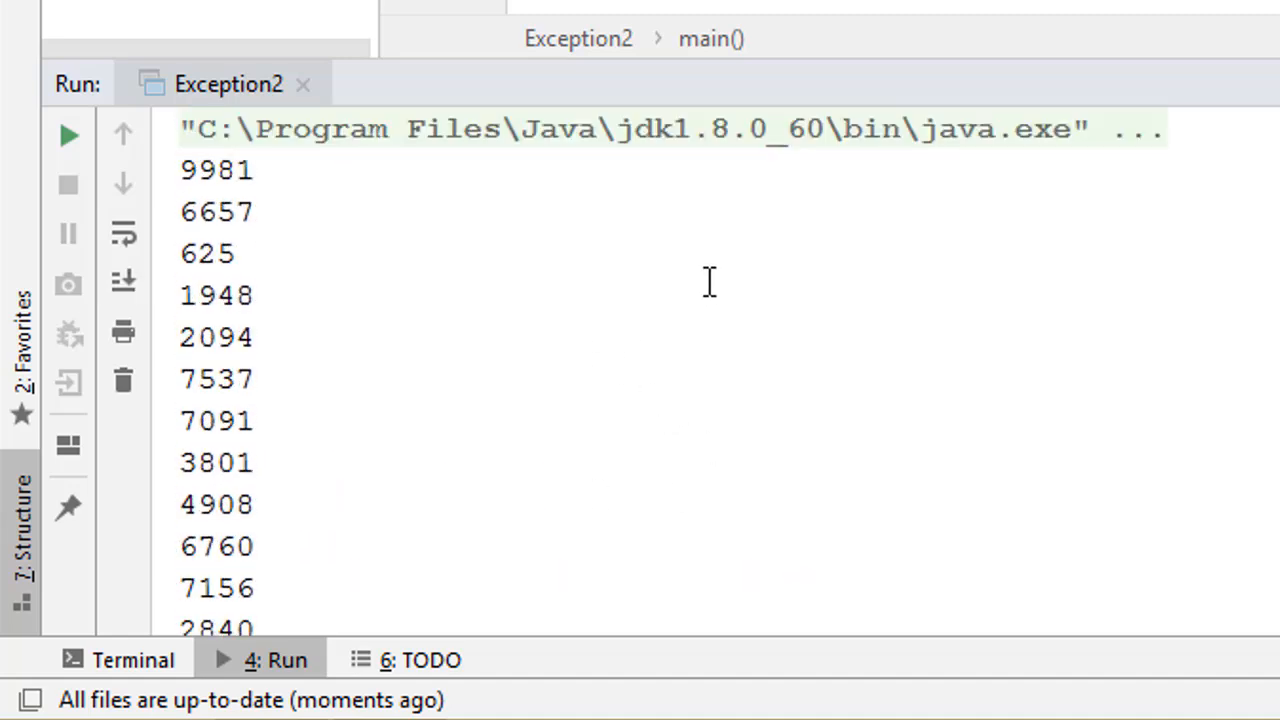
pyautogui.scroll(-3)
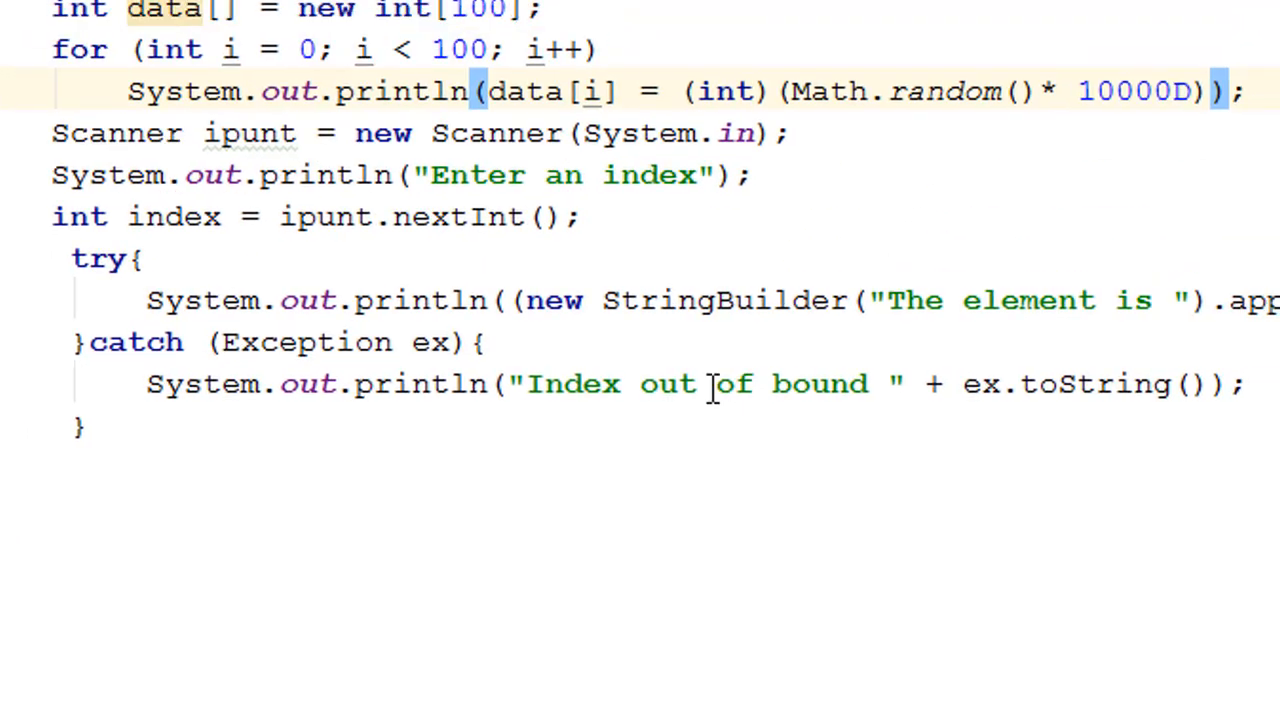
# Enter index 102, beyond the 100-element loop limit, to show 'Index out of bound' ArrayIndexOutOfBoundsException: 102.
pyautogui.click(865, 384)
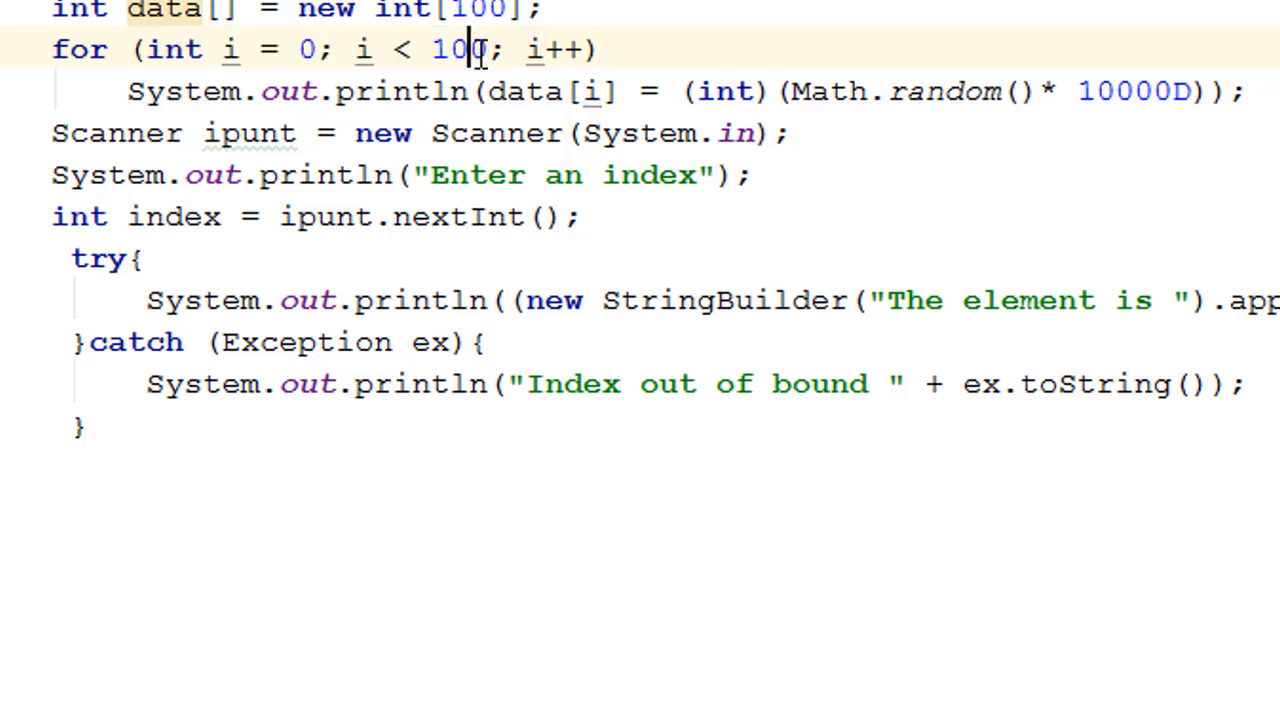
pyautogui.moveTo(618, 360)
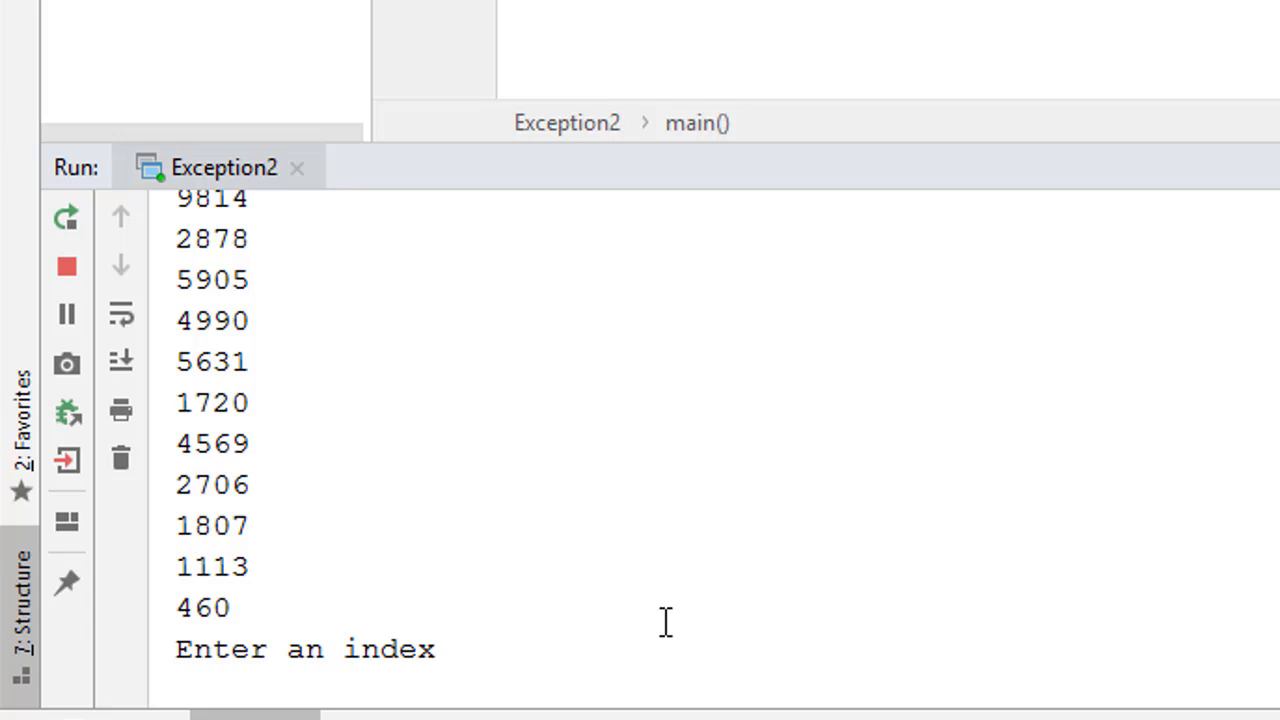
pyautogui.write('102')
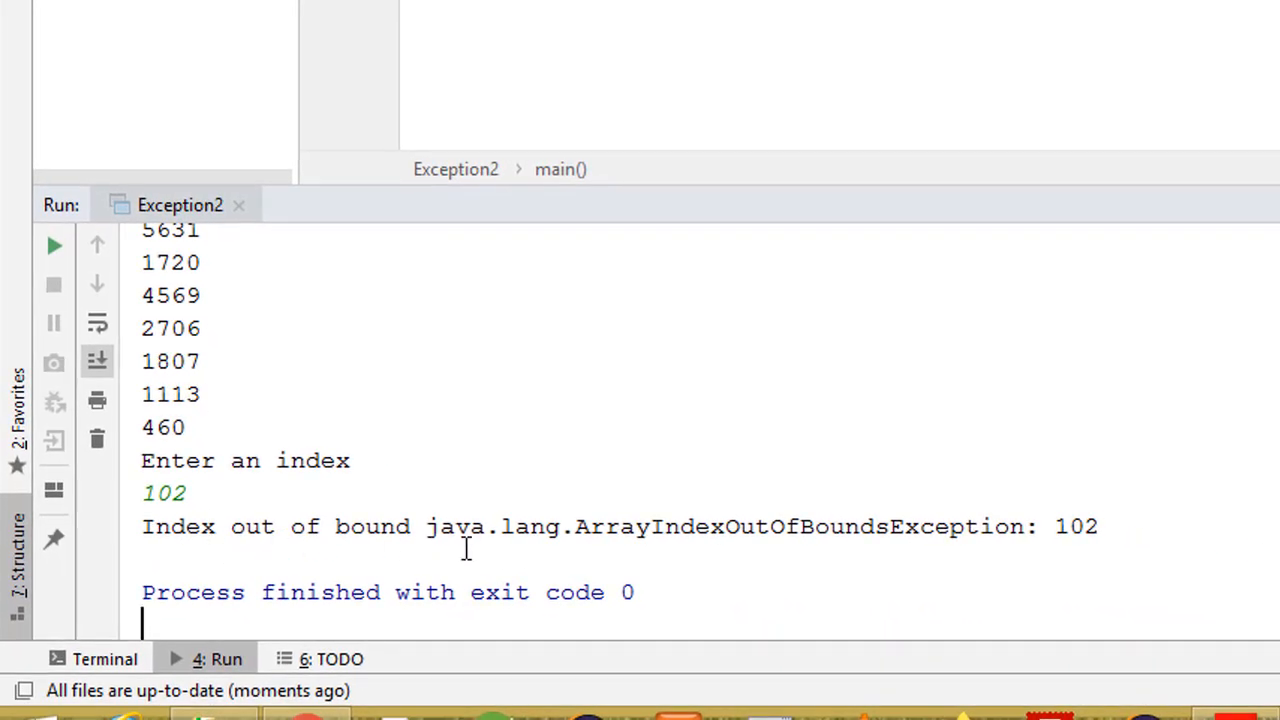
pyautogui.moveTo(425, 527); pyautogui.dragTo(775, 527)
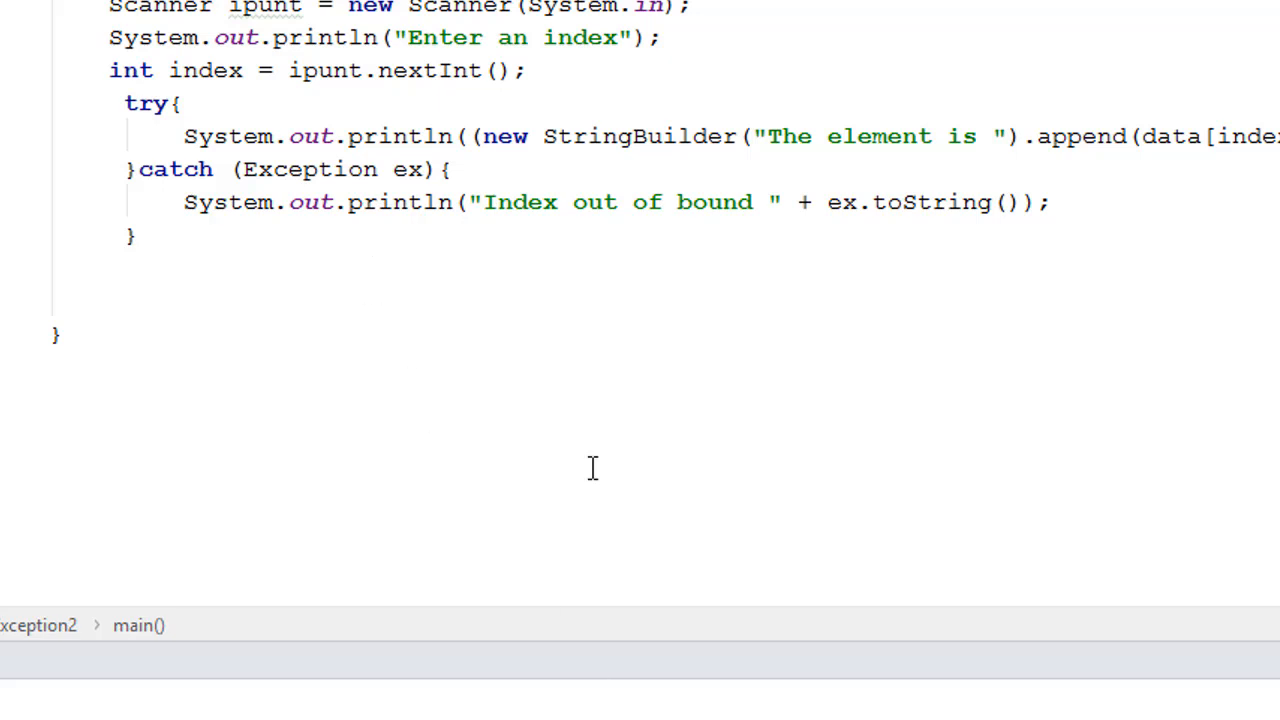
pyautogui.moveTo(987, 222)
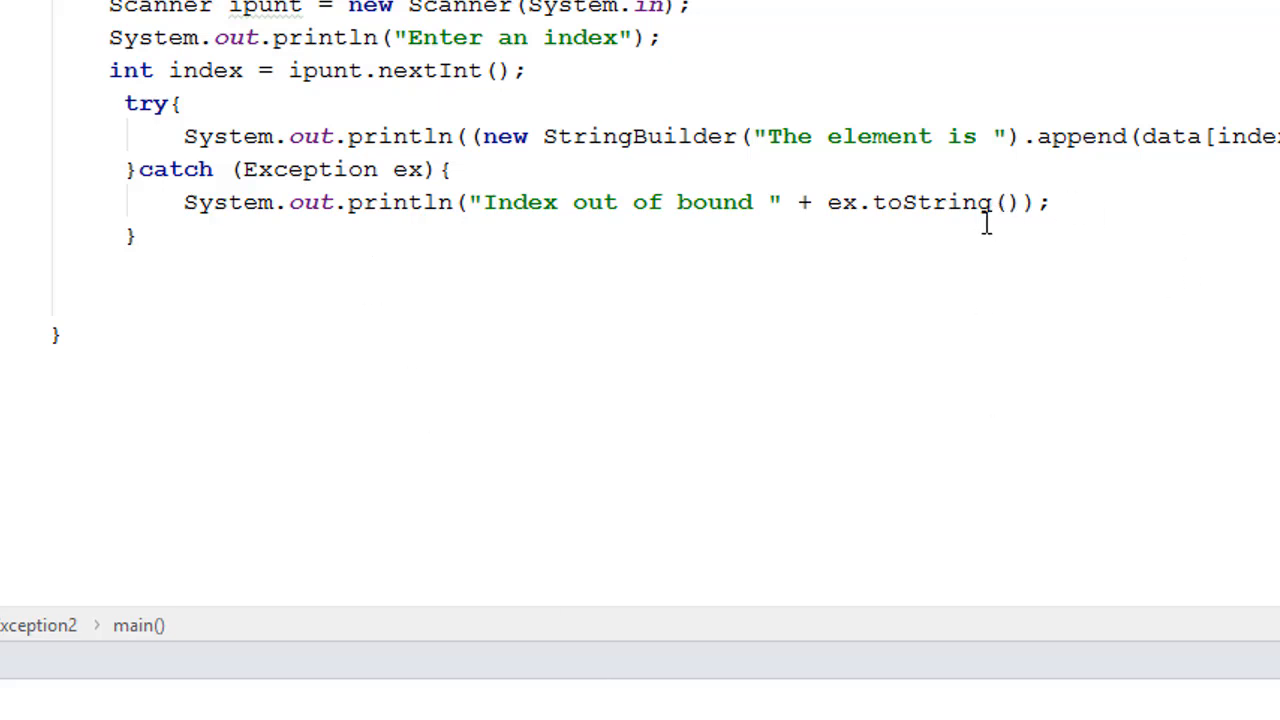
# Replace ex.toString() with ex.getMessage() in the catch block and rerun with index 500.
pyautogui.doubleClick(870, 202)
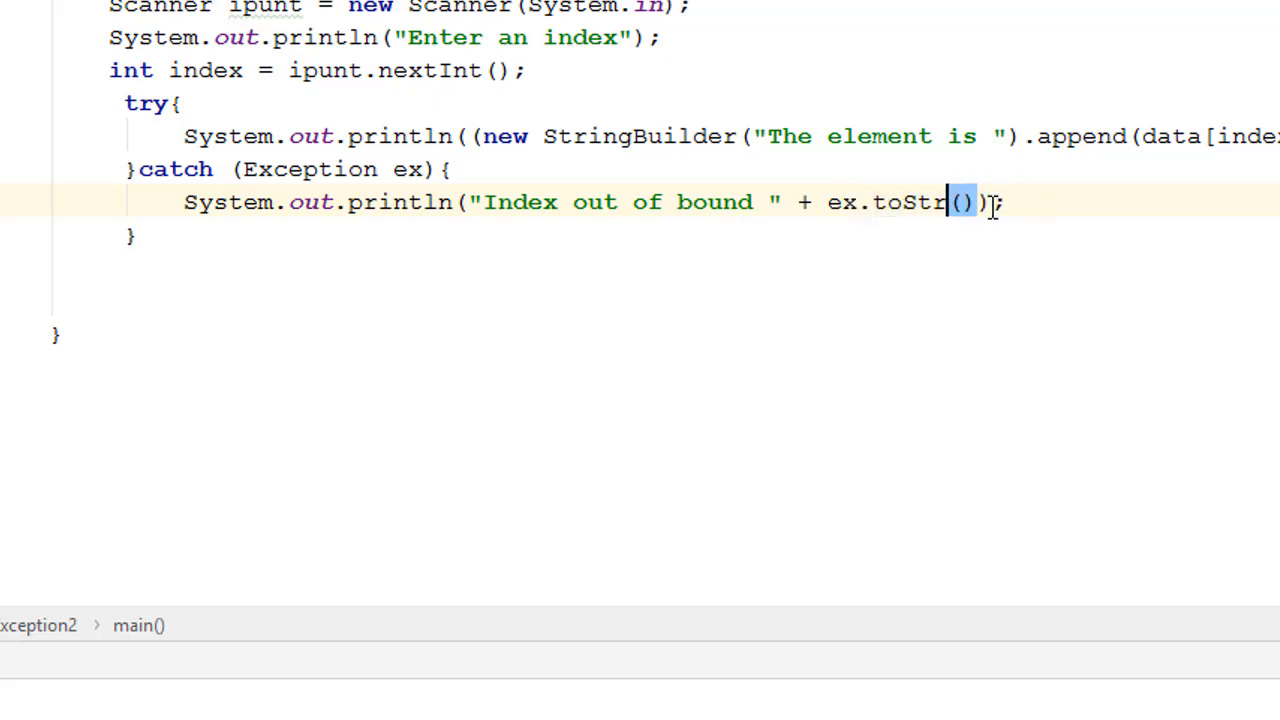
pyautogui.write('ge')
pyautogui.write('102')
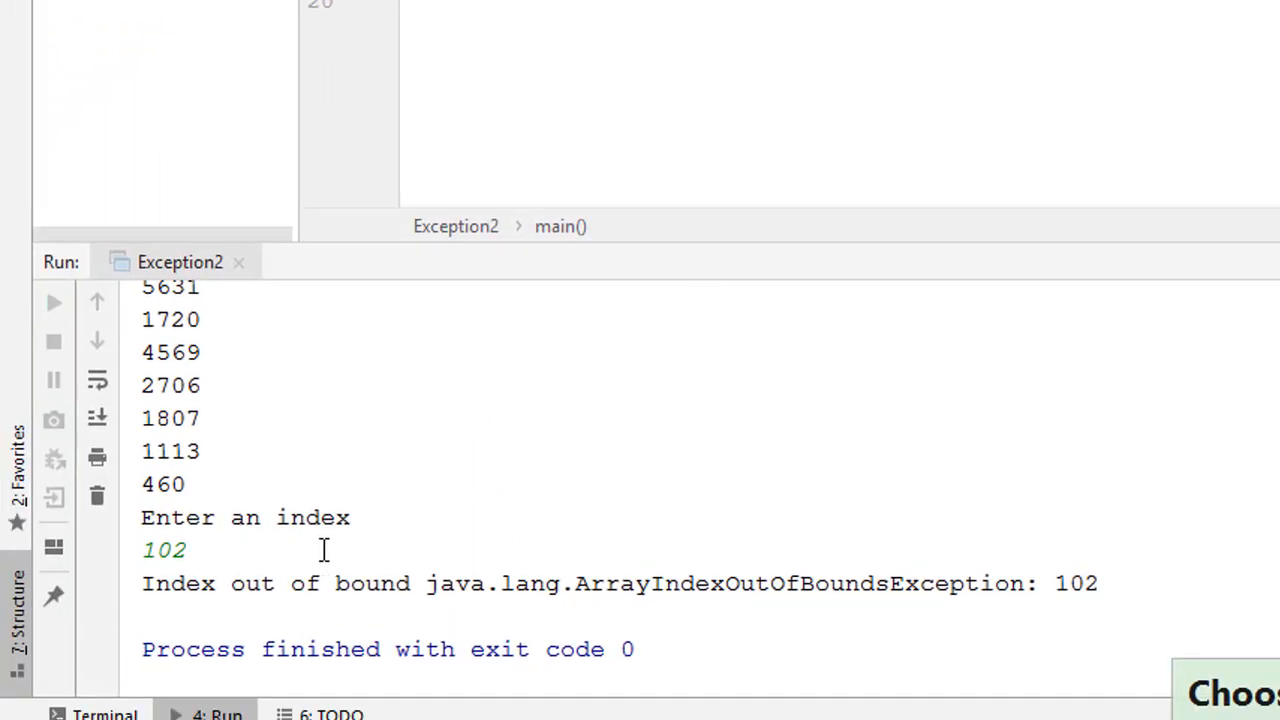
pyautogui.click(53, 302)
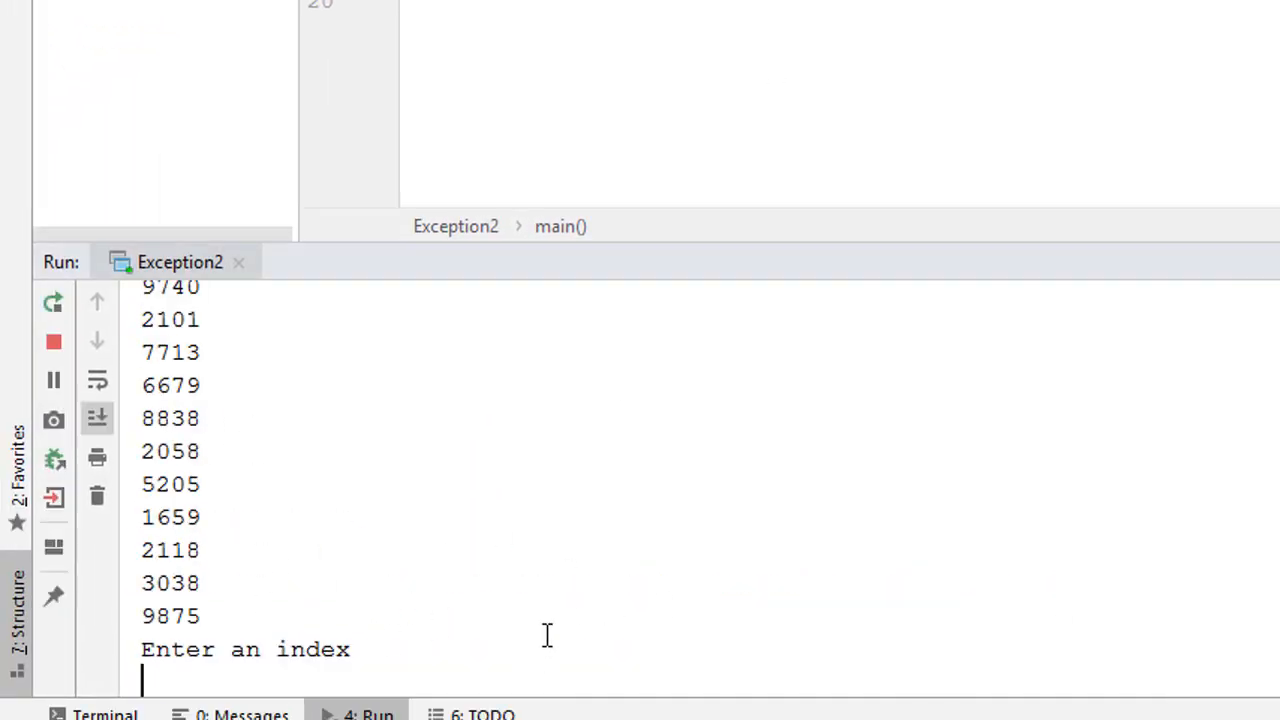
pyautogui.write('500')
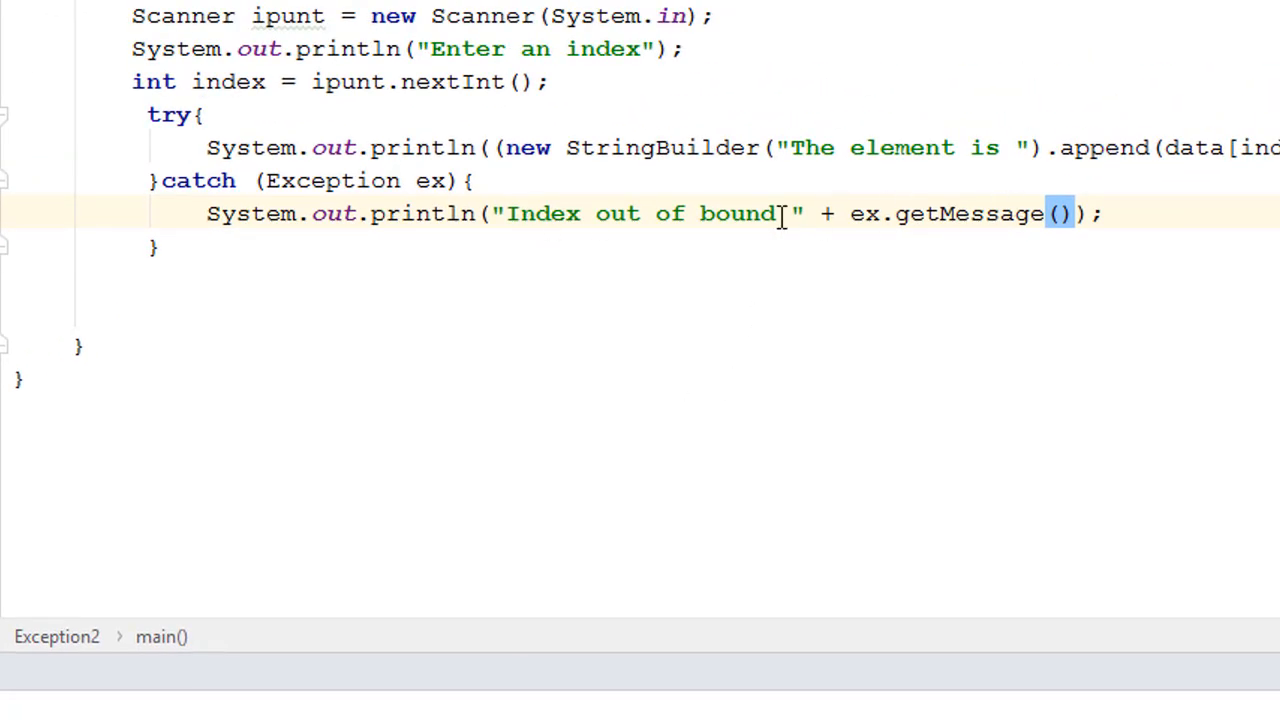
pyautogui.click(357, 180)
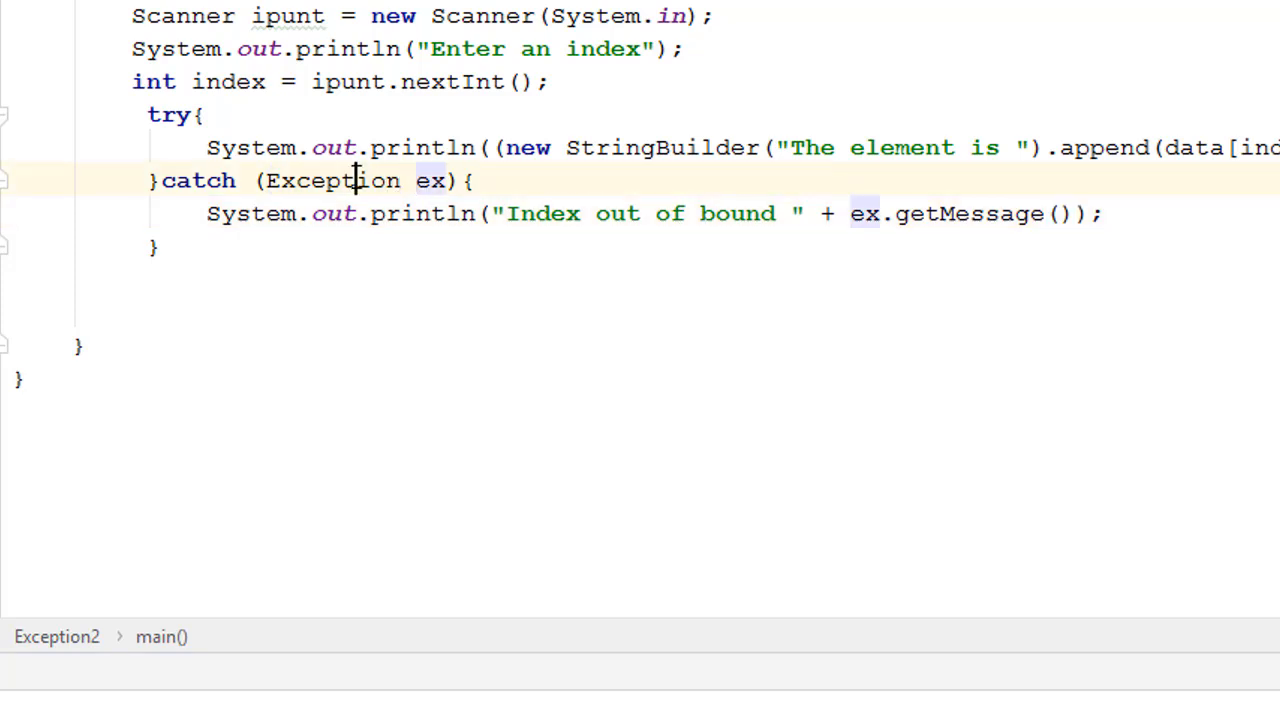